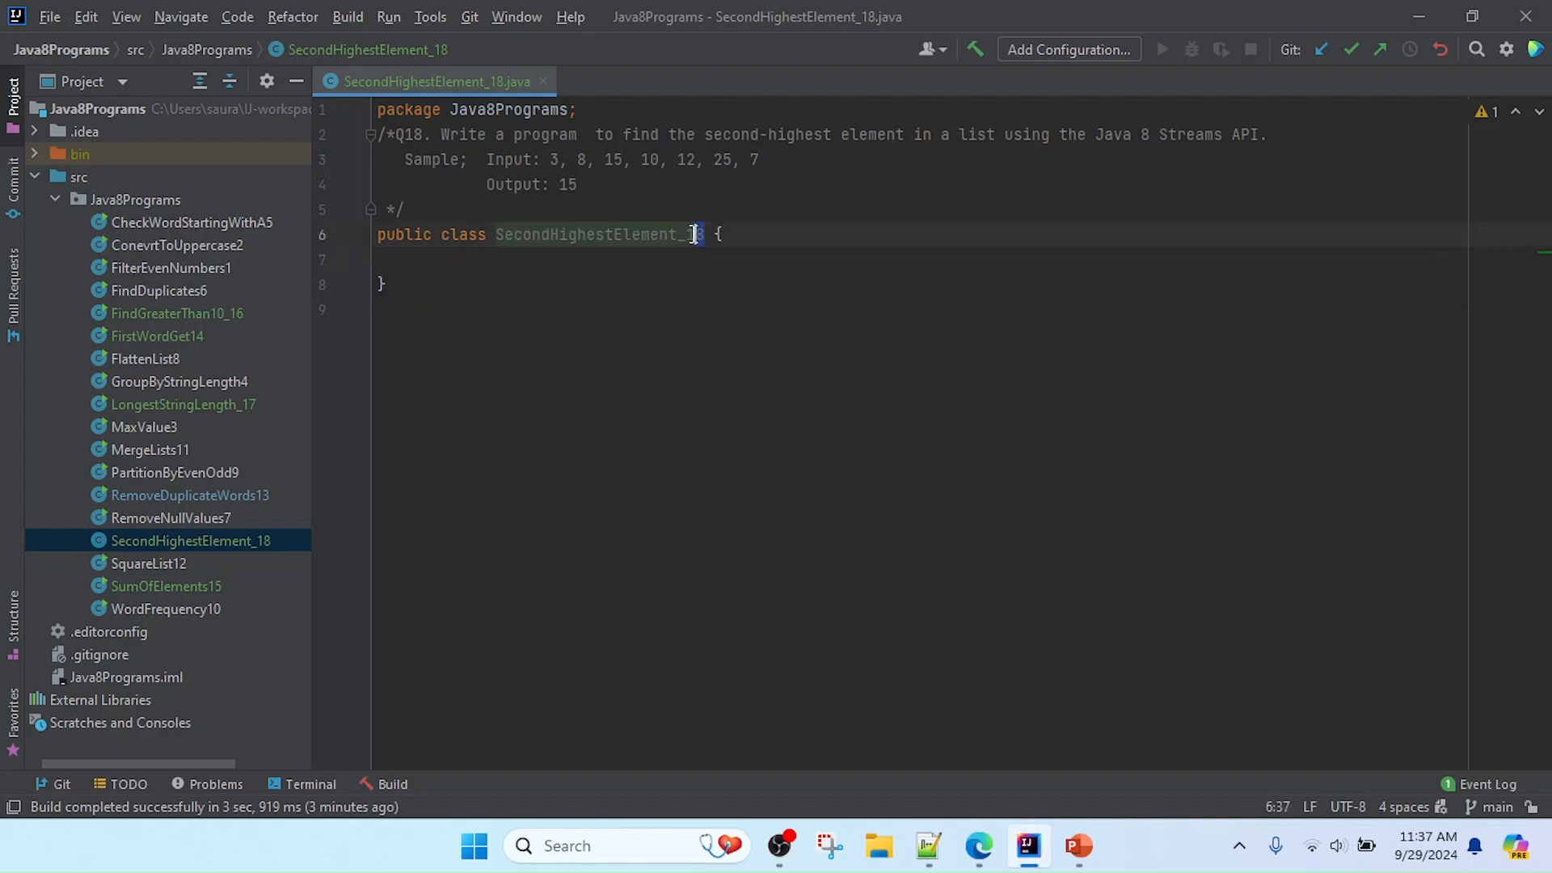
- Place the caret at the end of the SecondHighestElement_18 class header
double_click(690, 235)
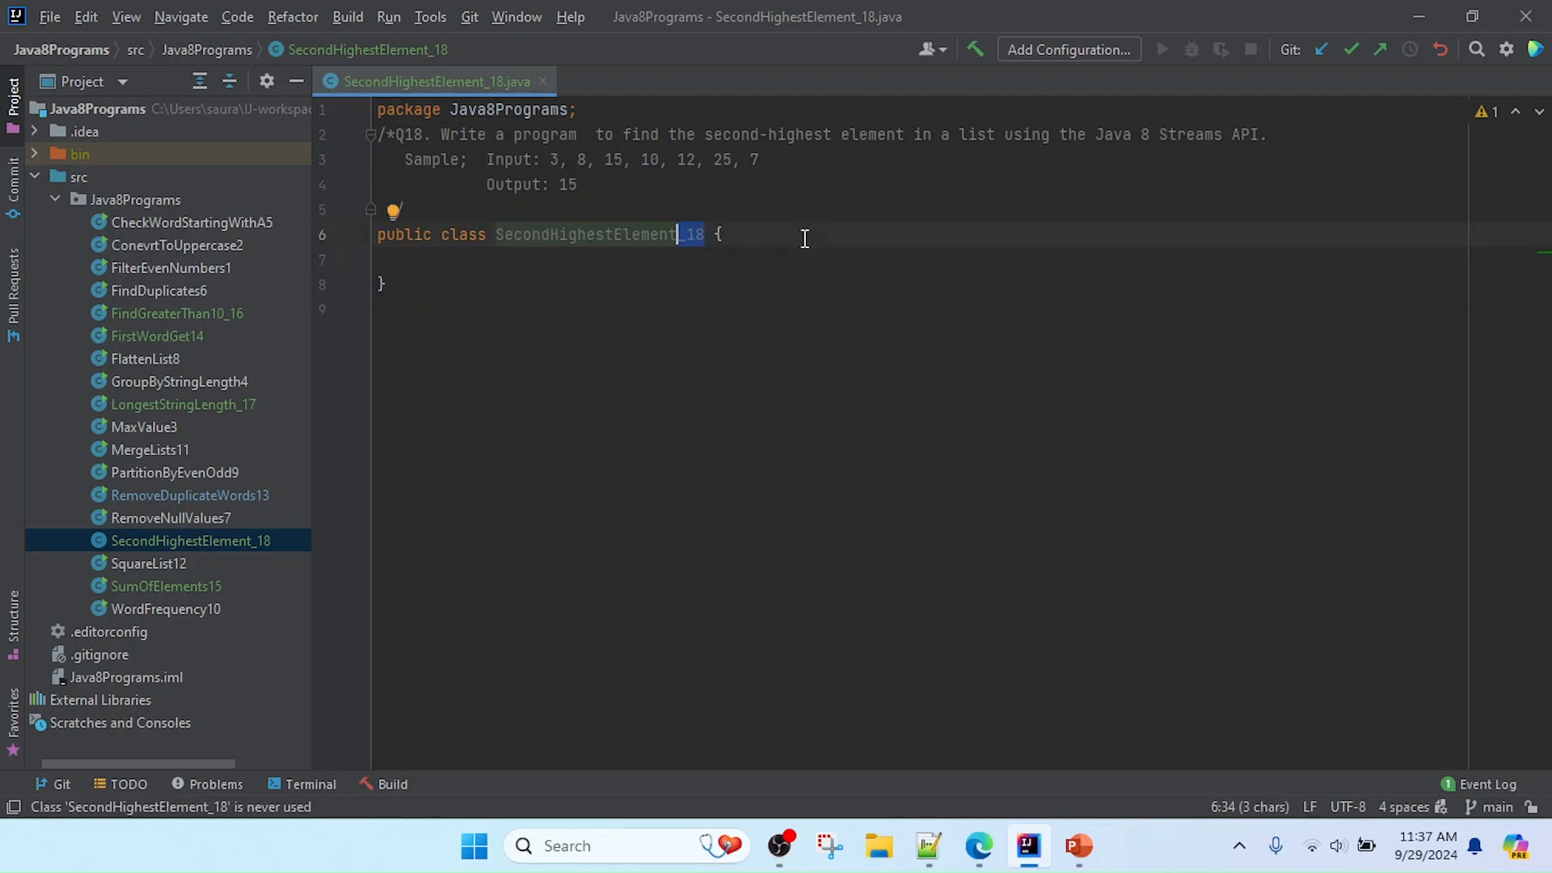
left_click(555, 159)
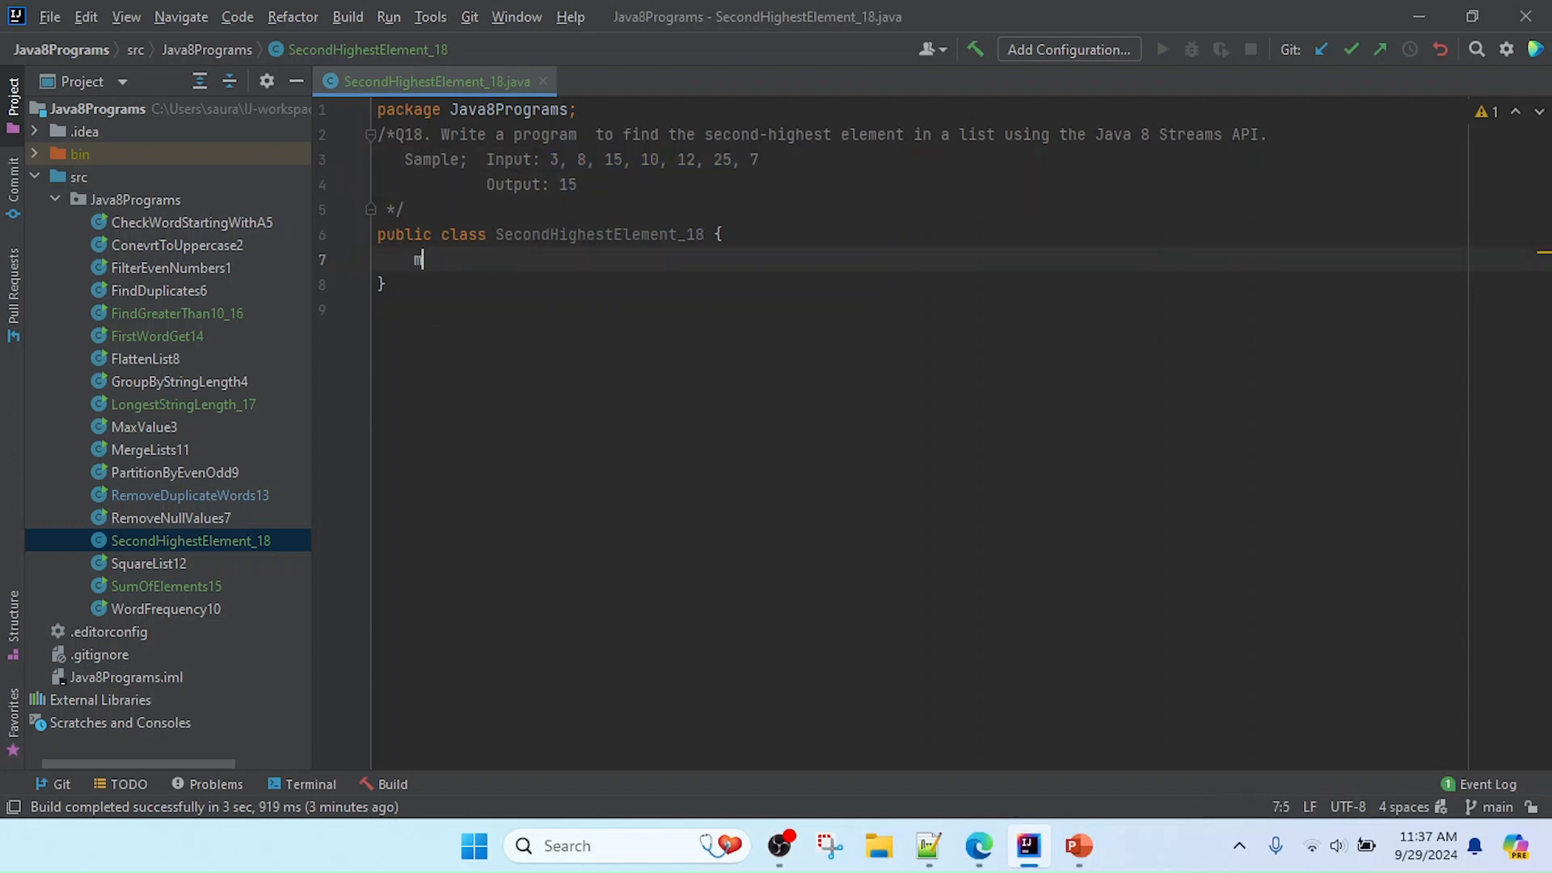
- Add a psvm main method declaring List<Integer> numbers = Arrays.asList(3, 8, 15, 10, 12, 25, 7)
type("main(String[] args) {")
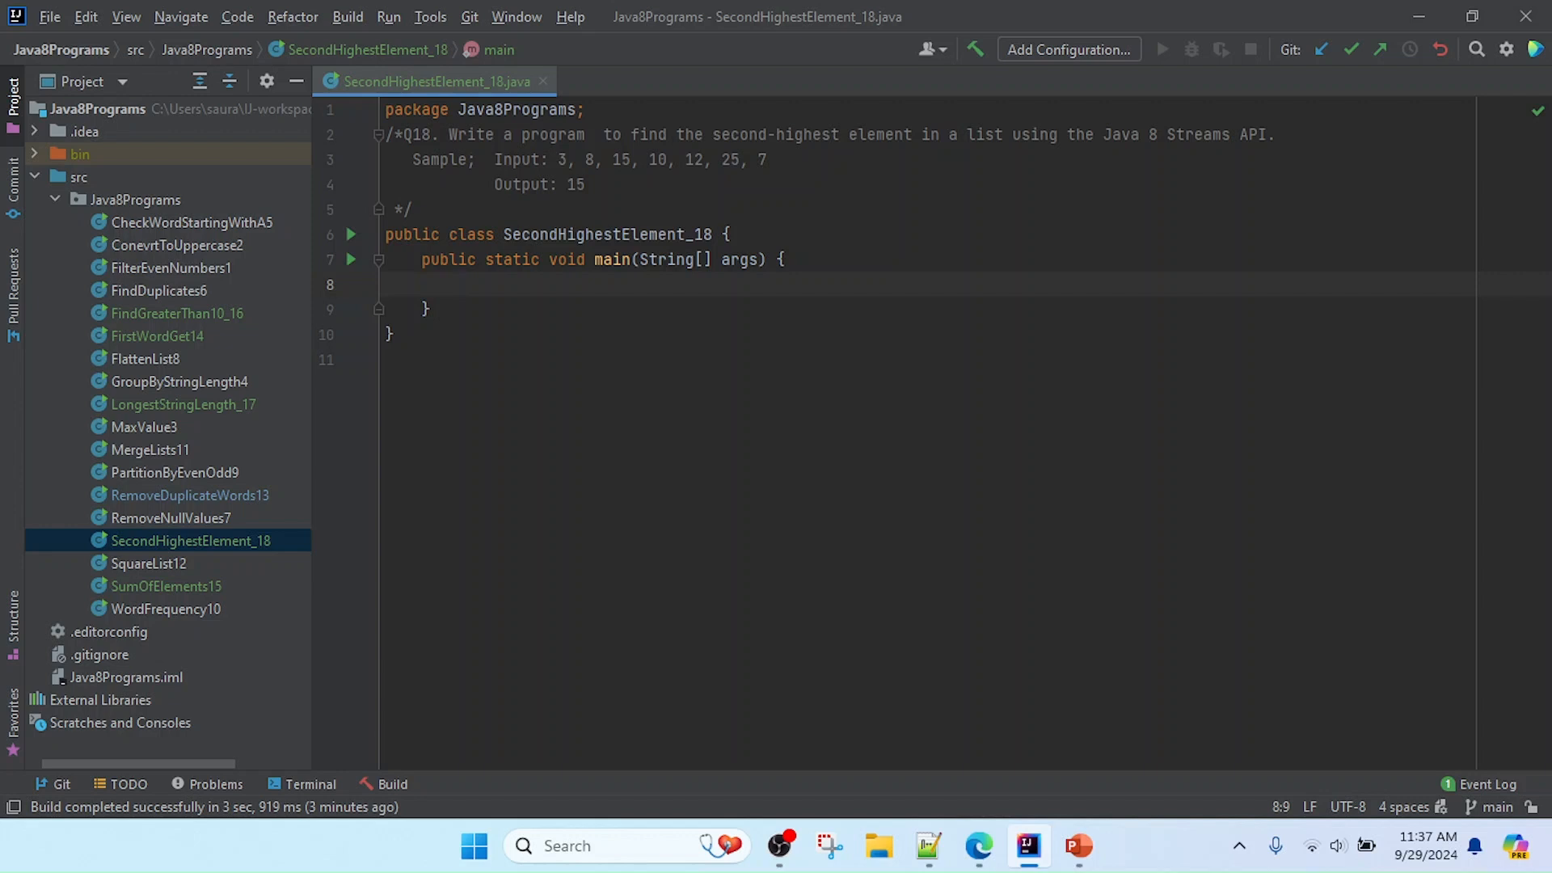
type("List<I>")
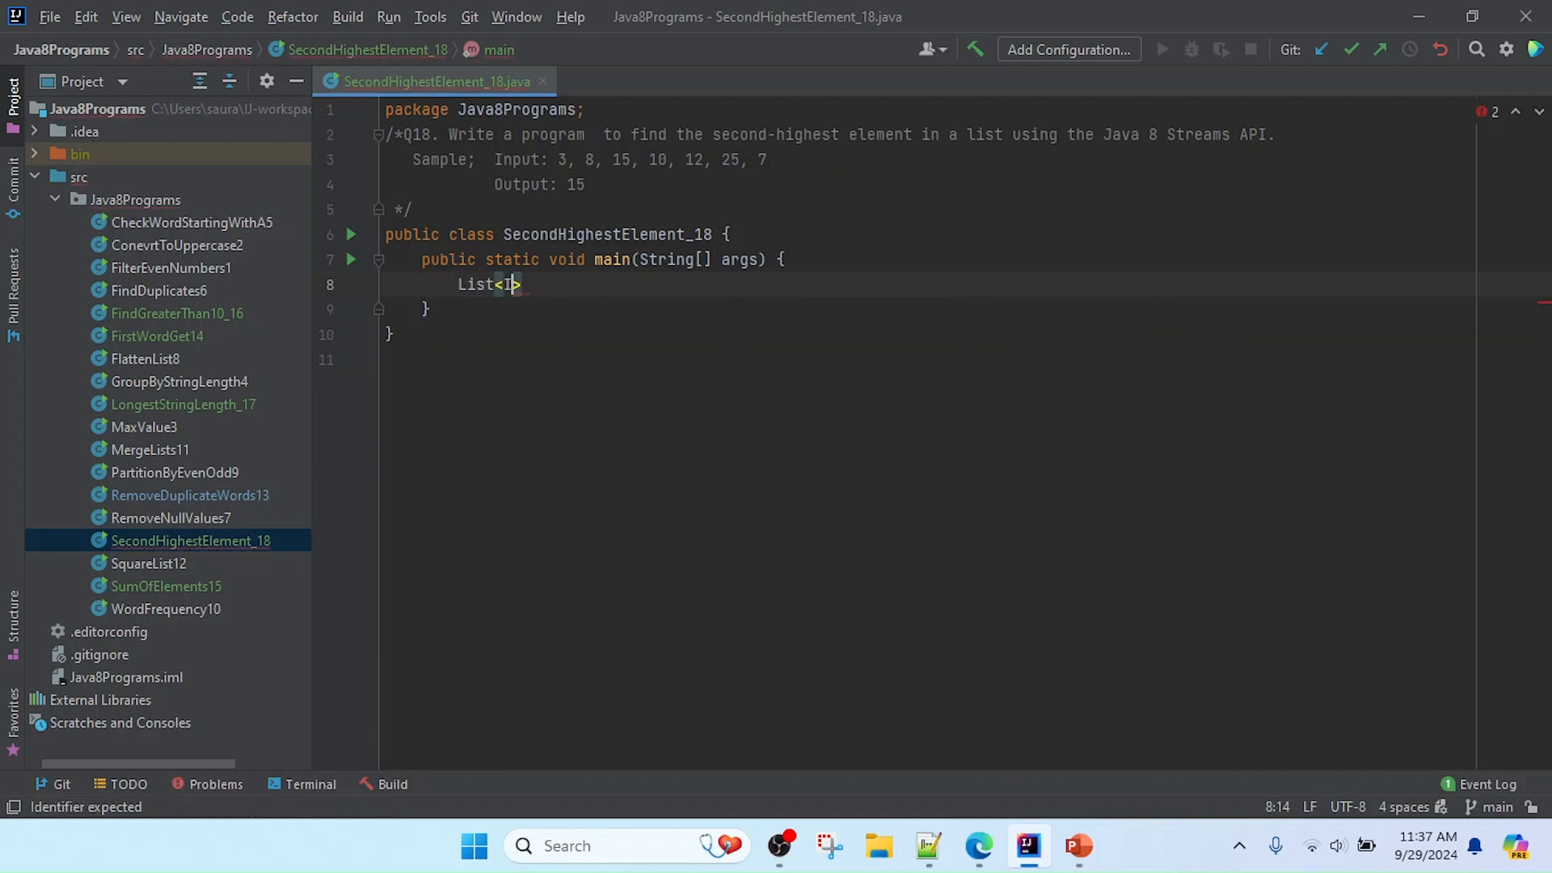
type("Integer")
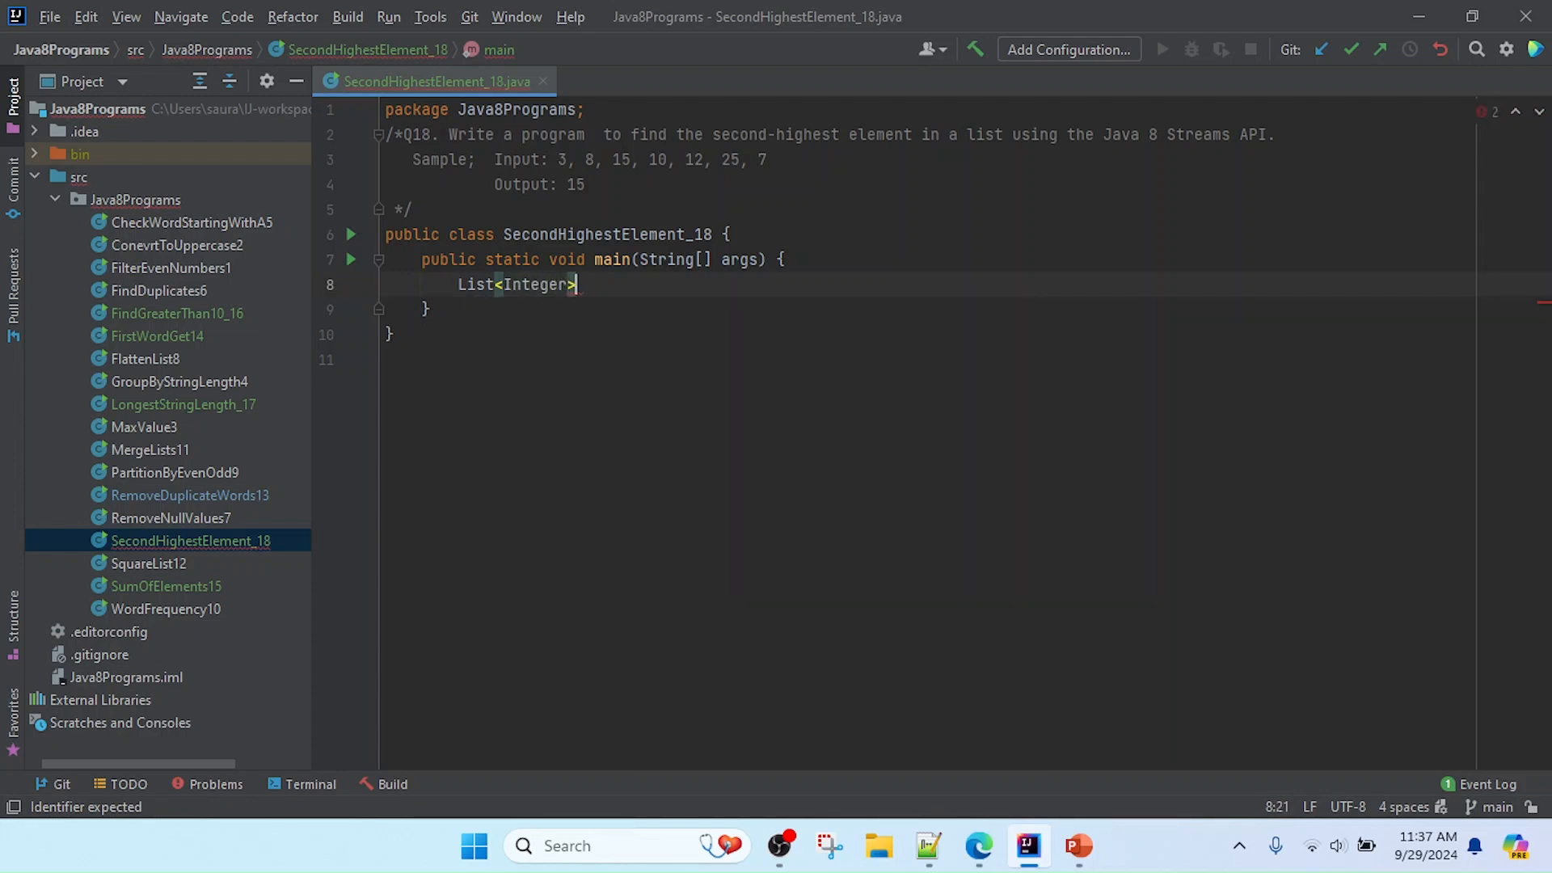
type("numbers")
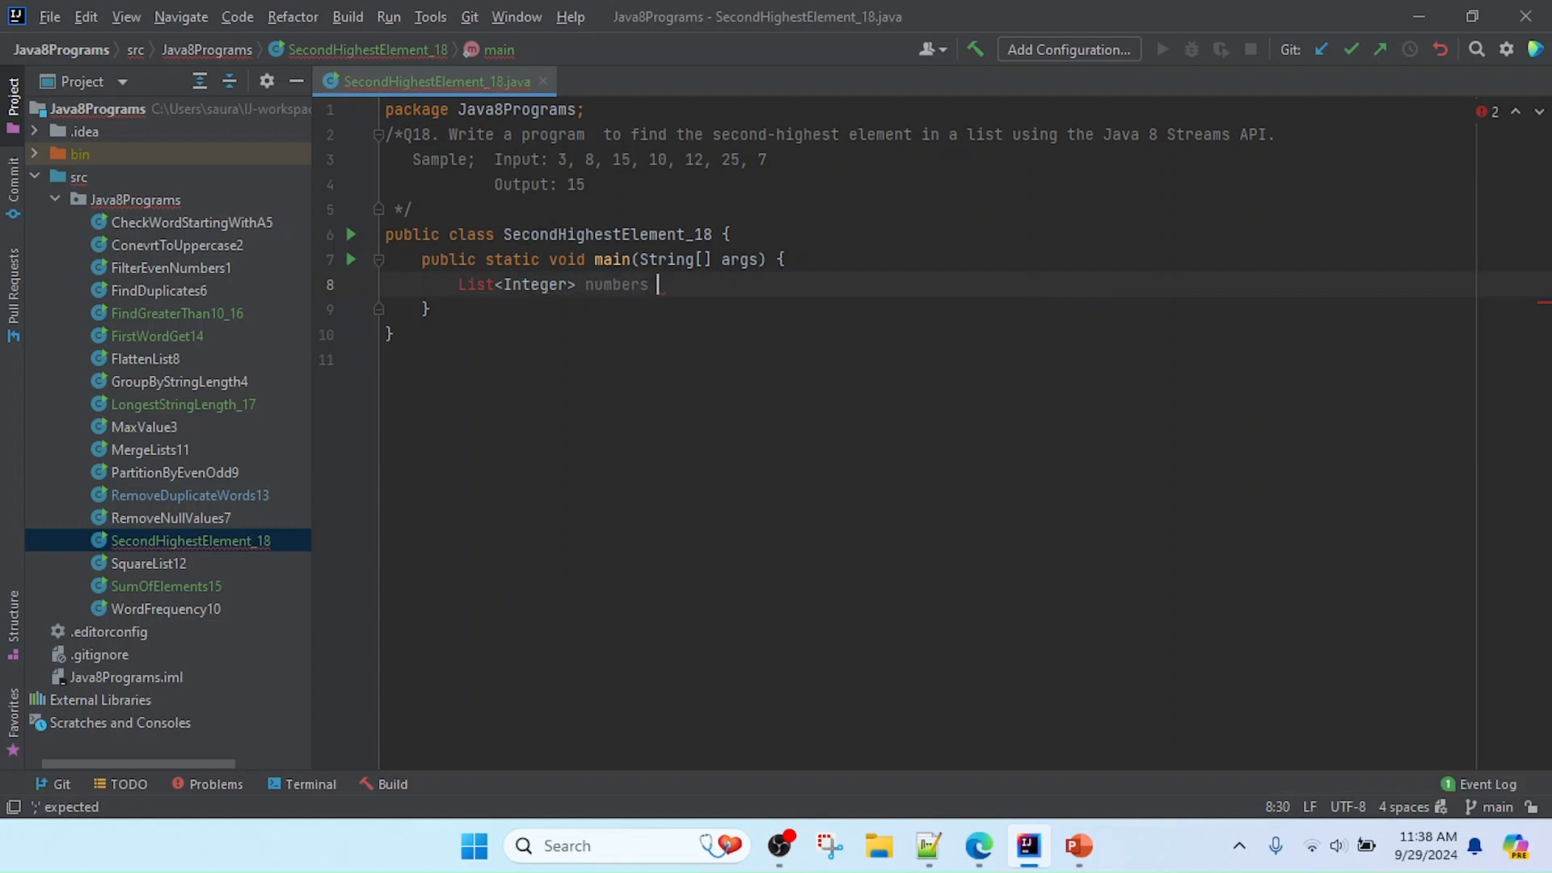
type("= Arra")
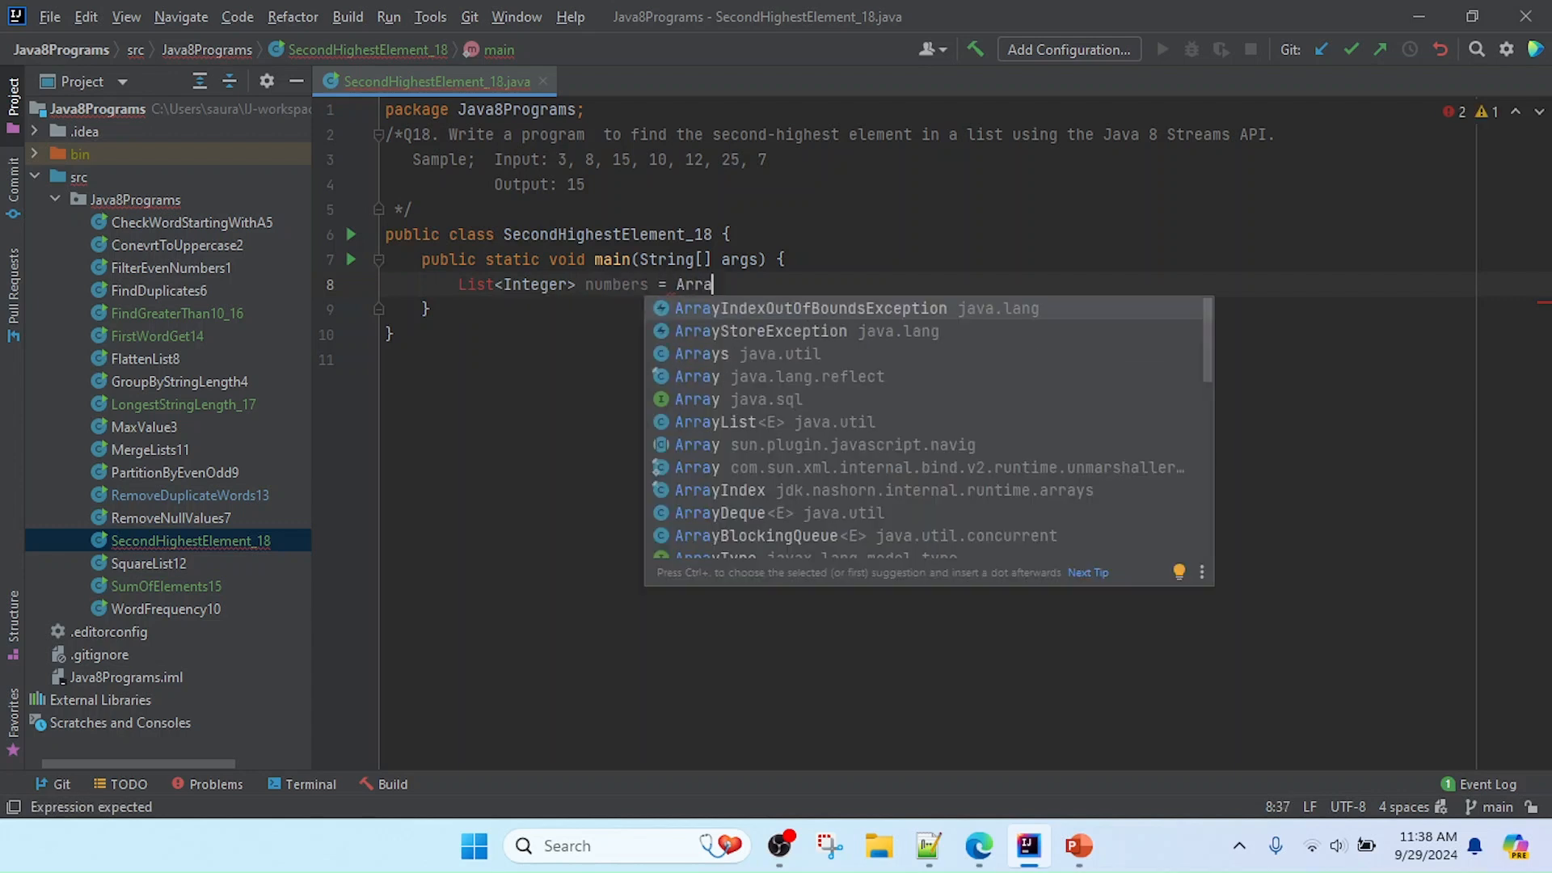
type("e")
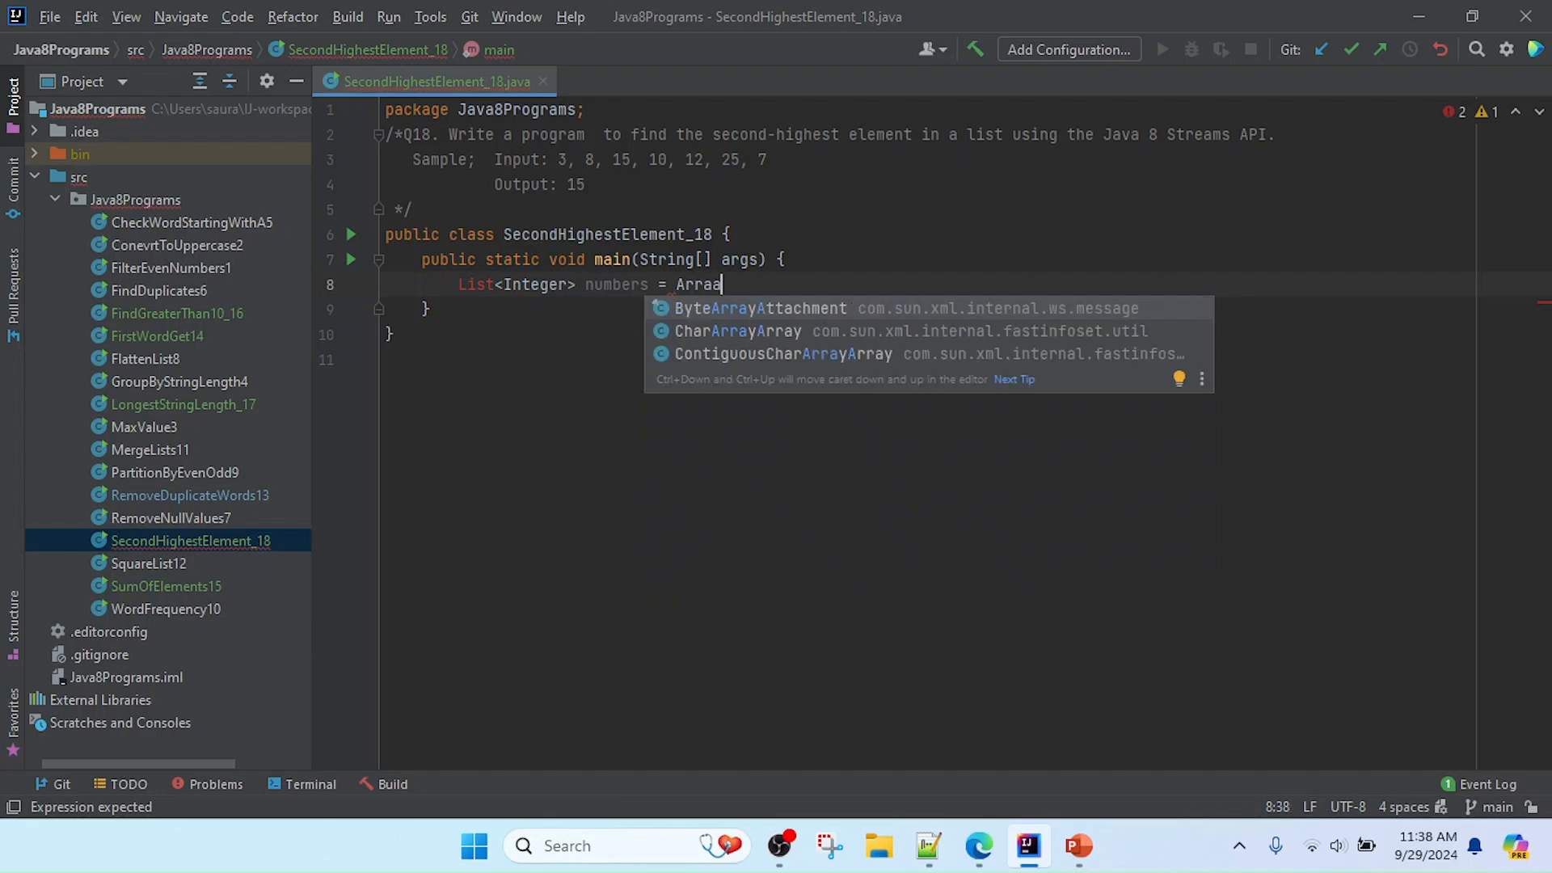
type("ys.asList(")
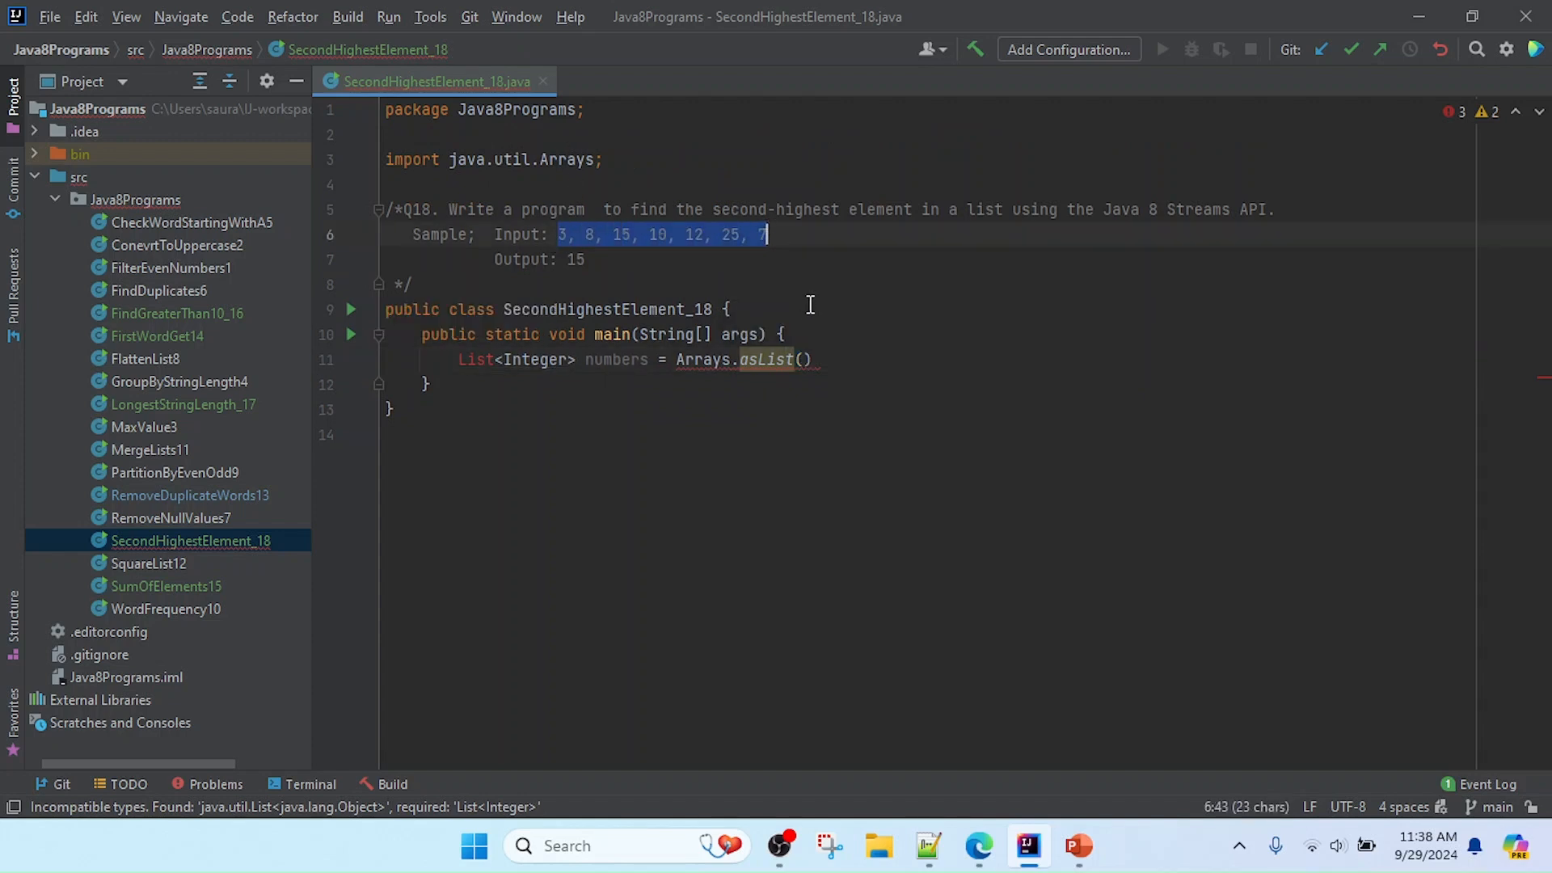
type("3, 8, 15, 10, 12, 25, 7")
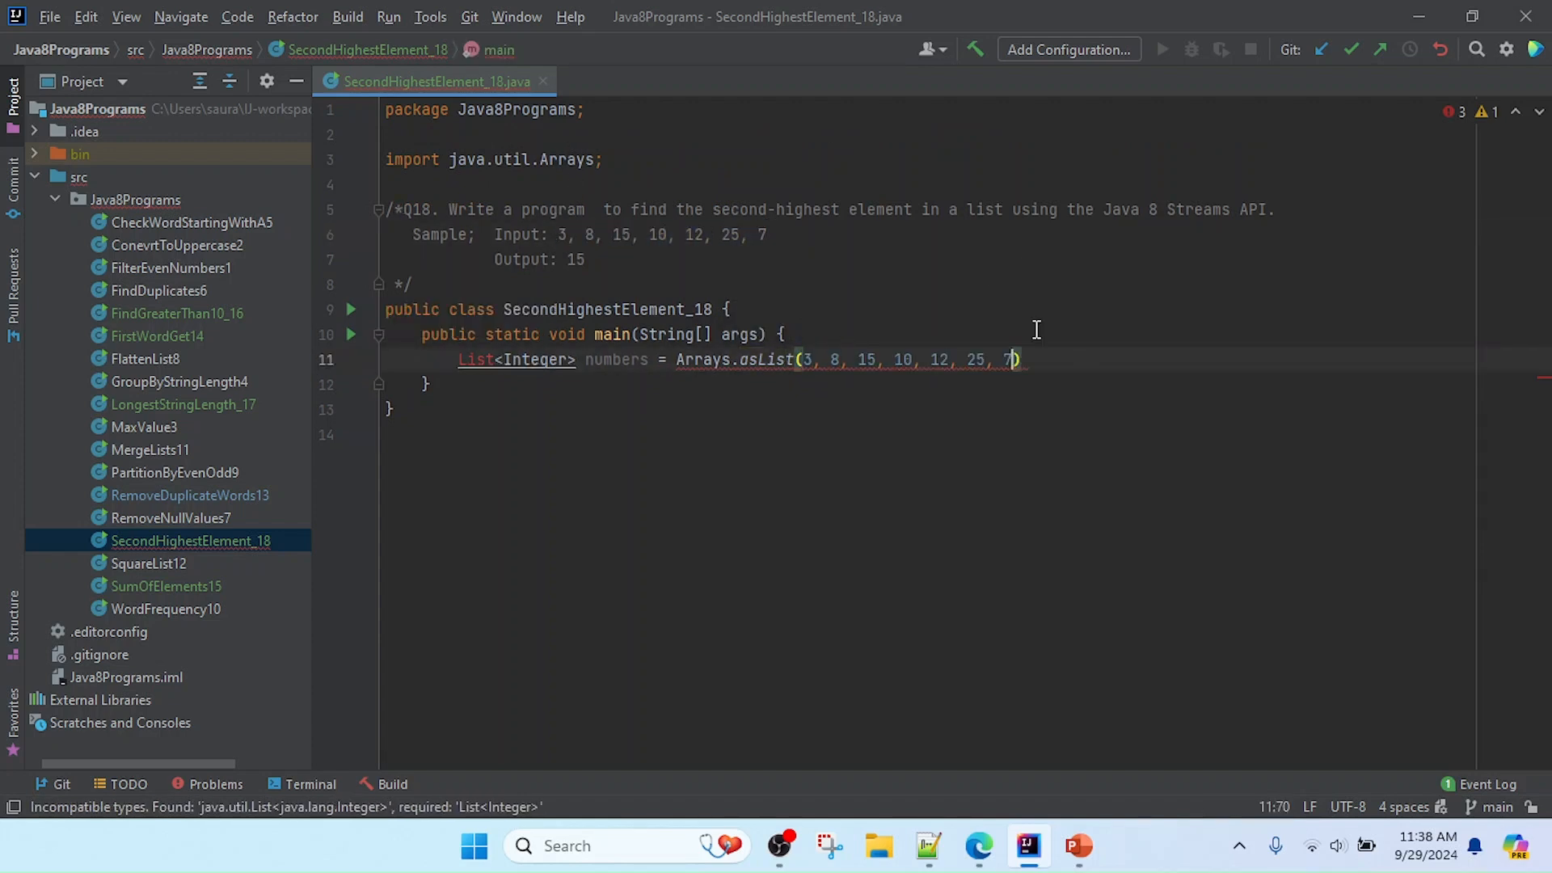
type(";")
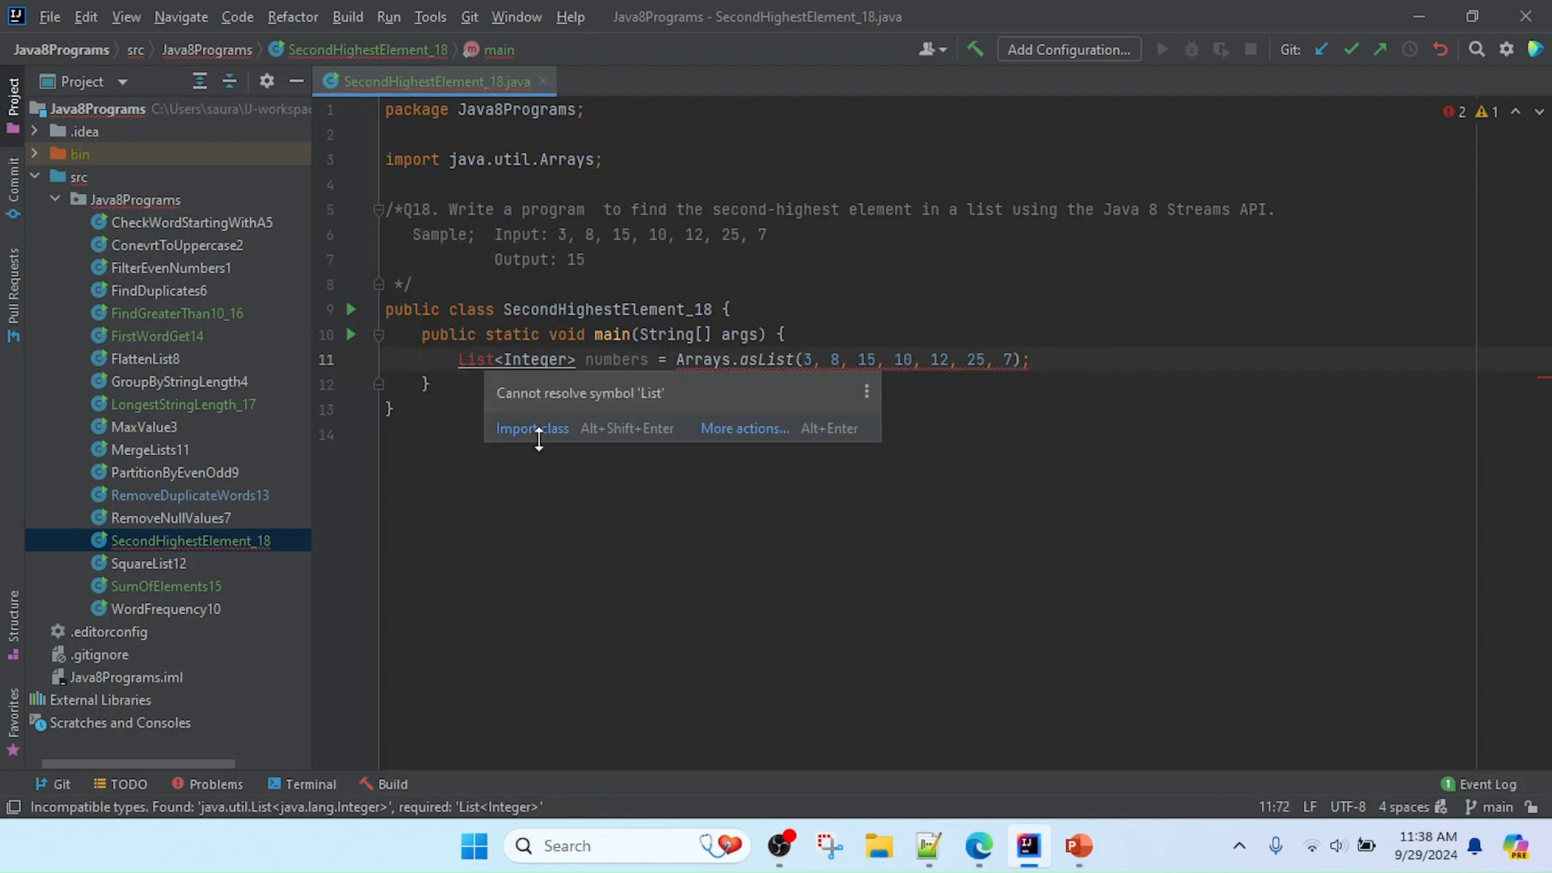
- Import java.util.List and open a blank line below the numbers declaration
left_click(532, 427)
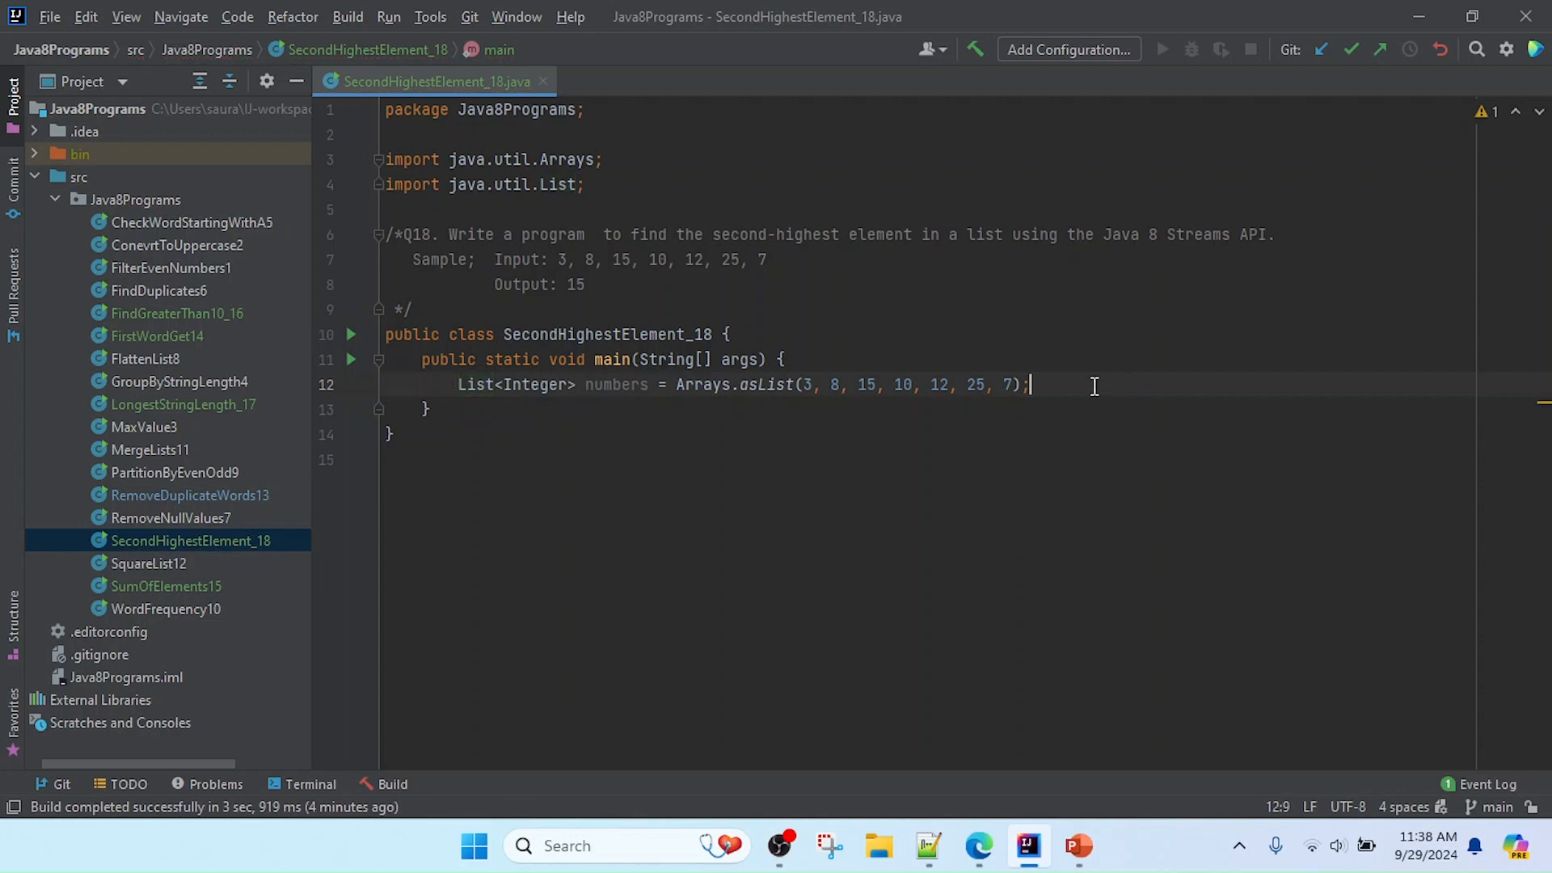
key("Return")
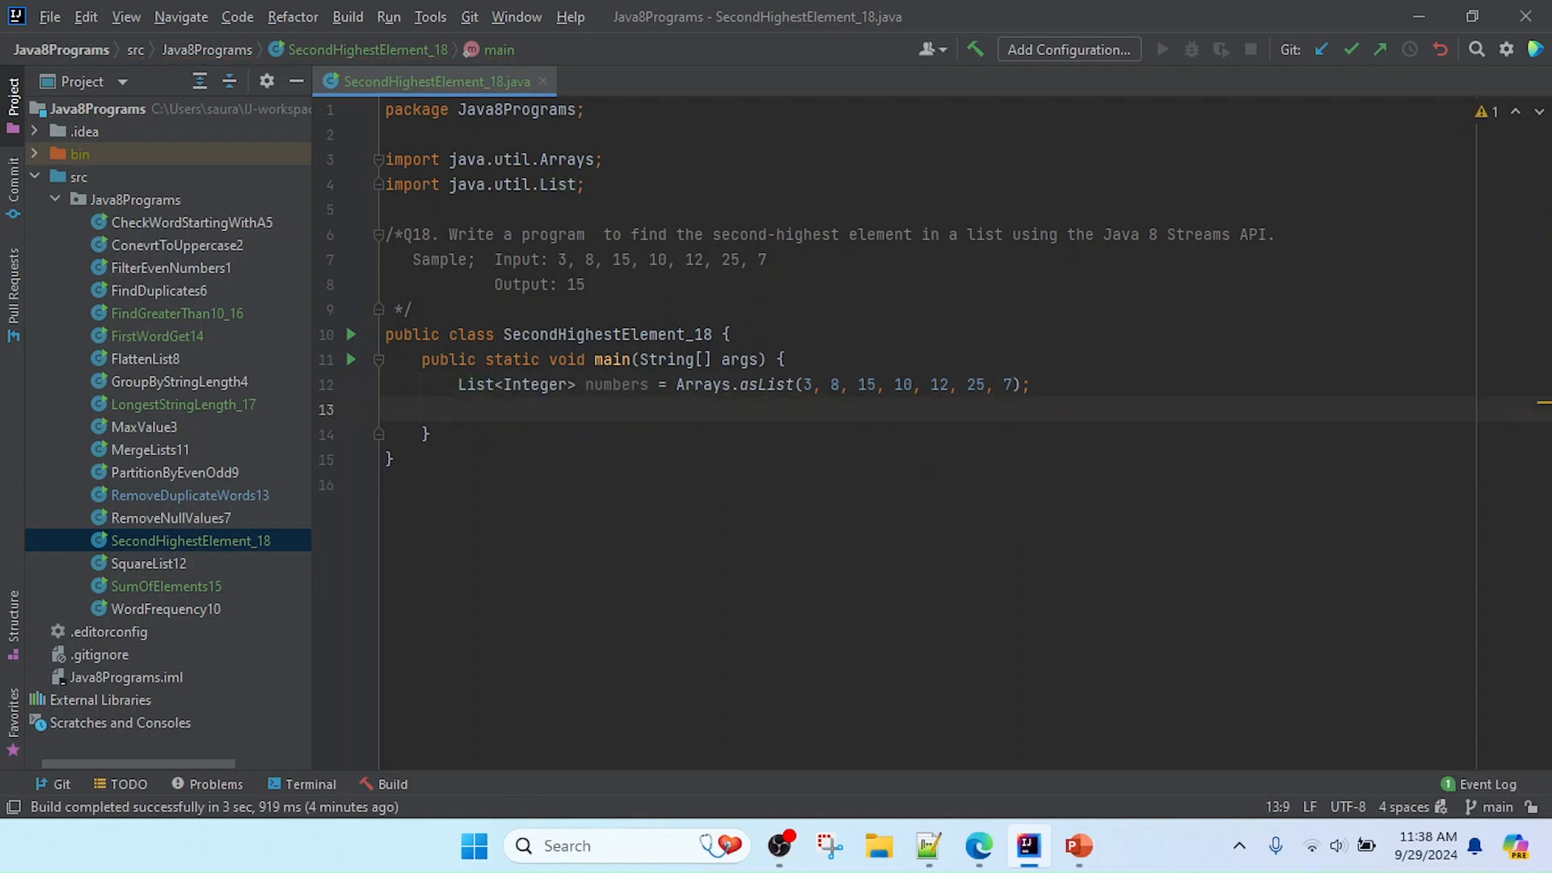
left_click(456, 409)
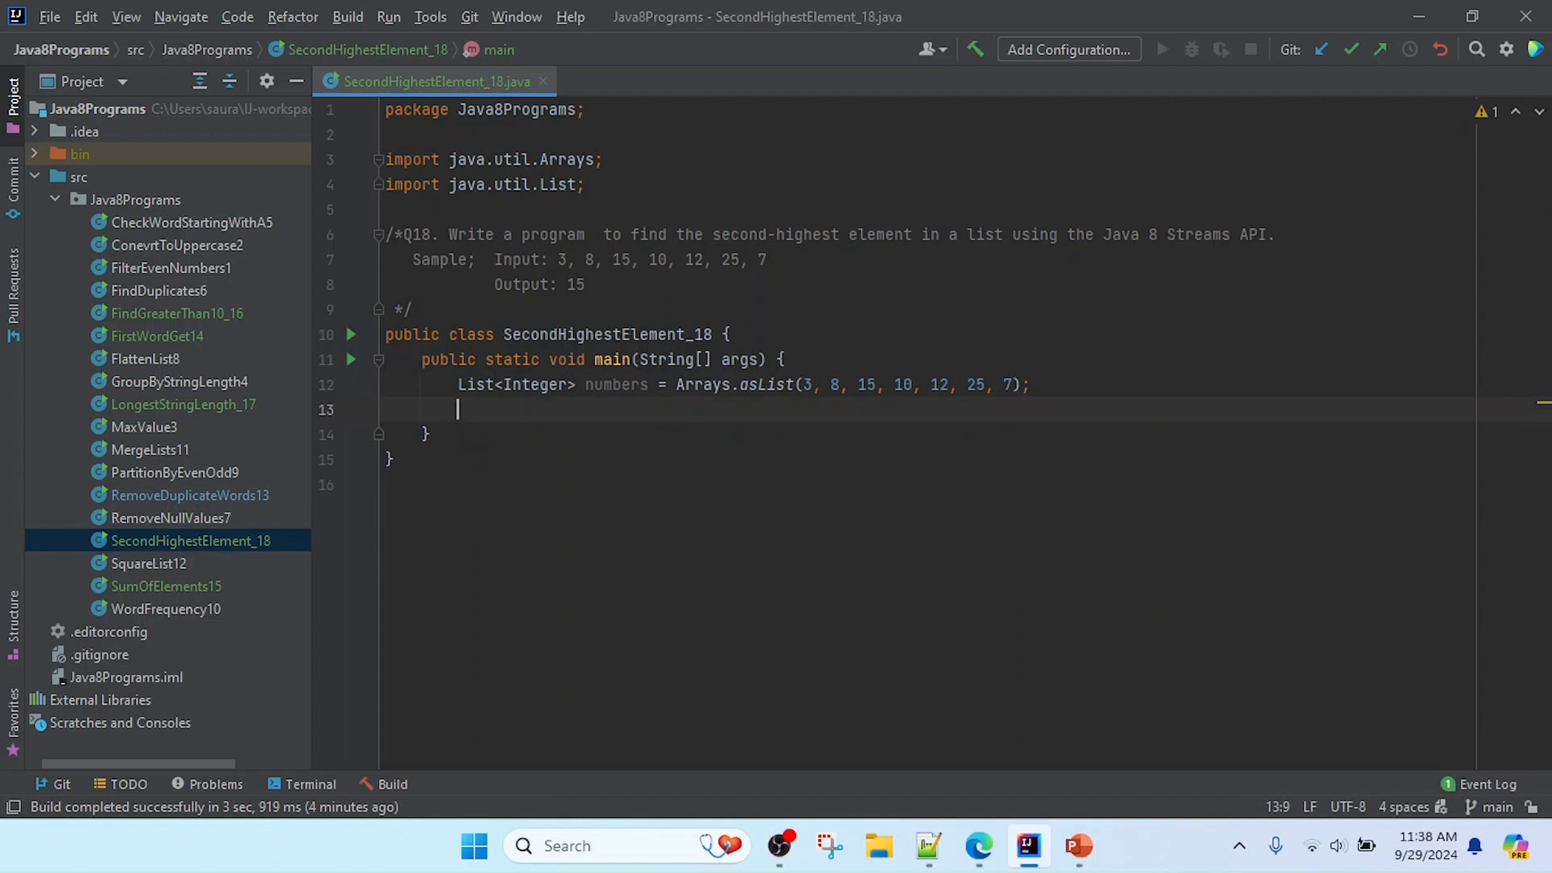
mouse_move(953, 388)
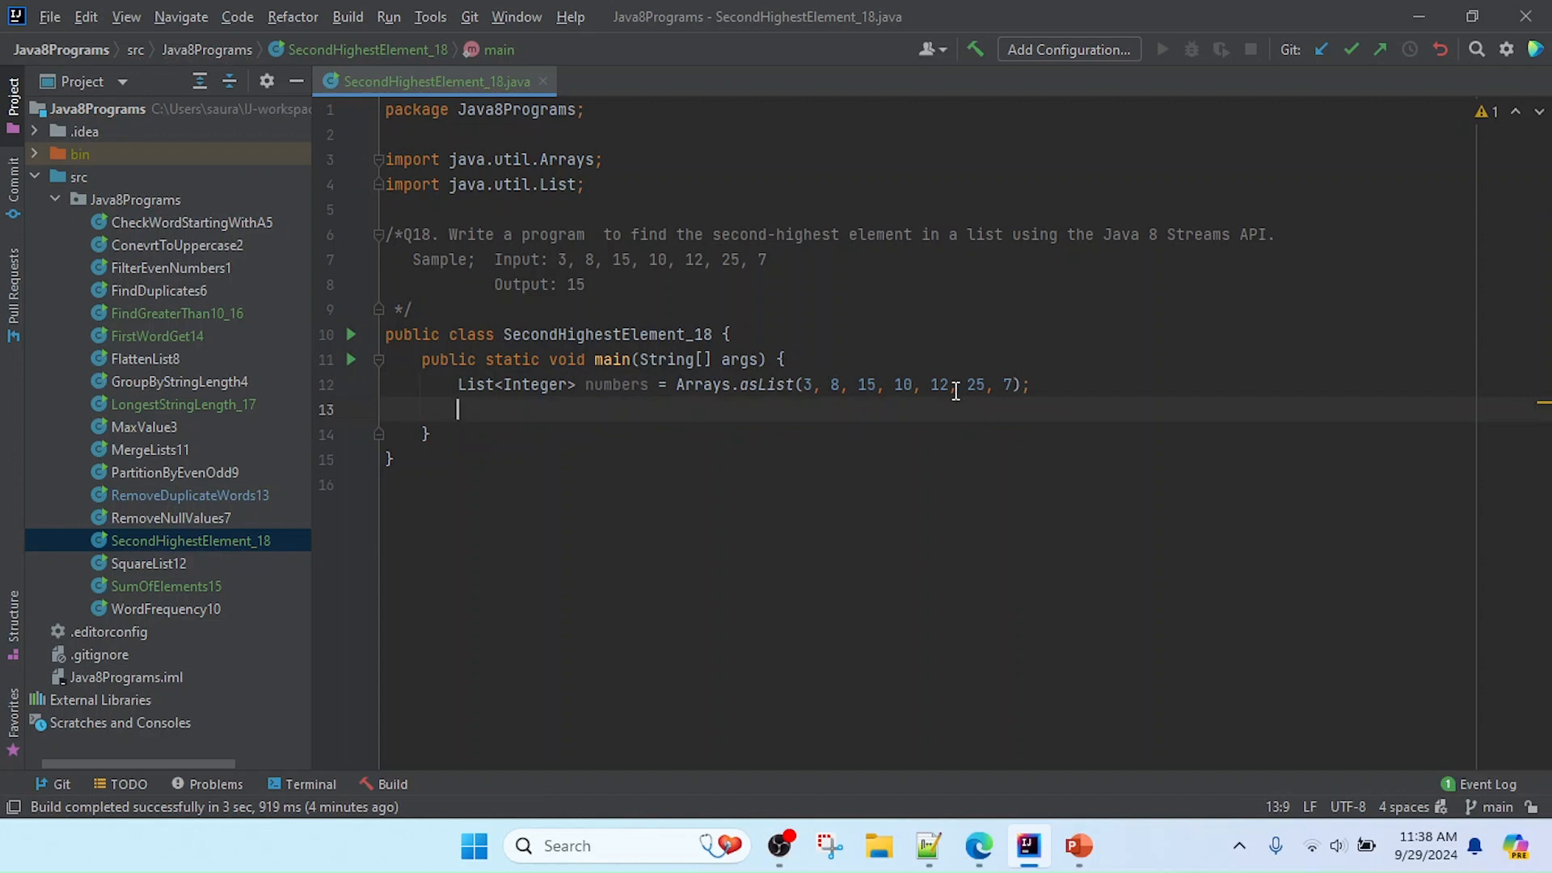
- Begin the pipeline with numbers.stream().sorted(...) using code completion
double_click(615, 384)
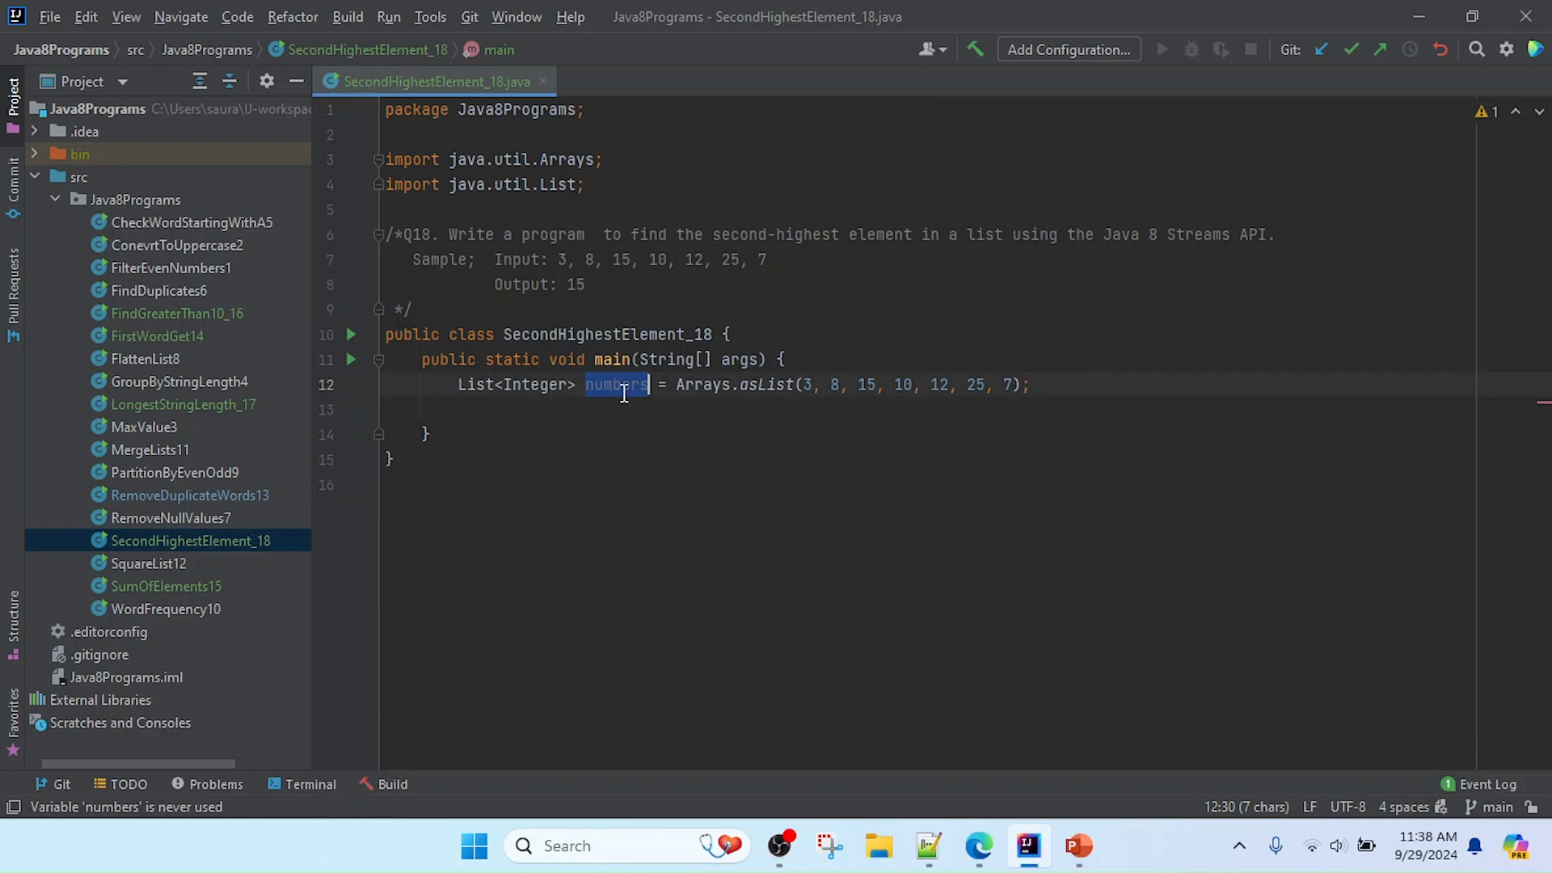
type("numbers")
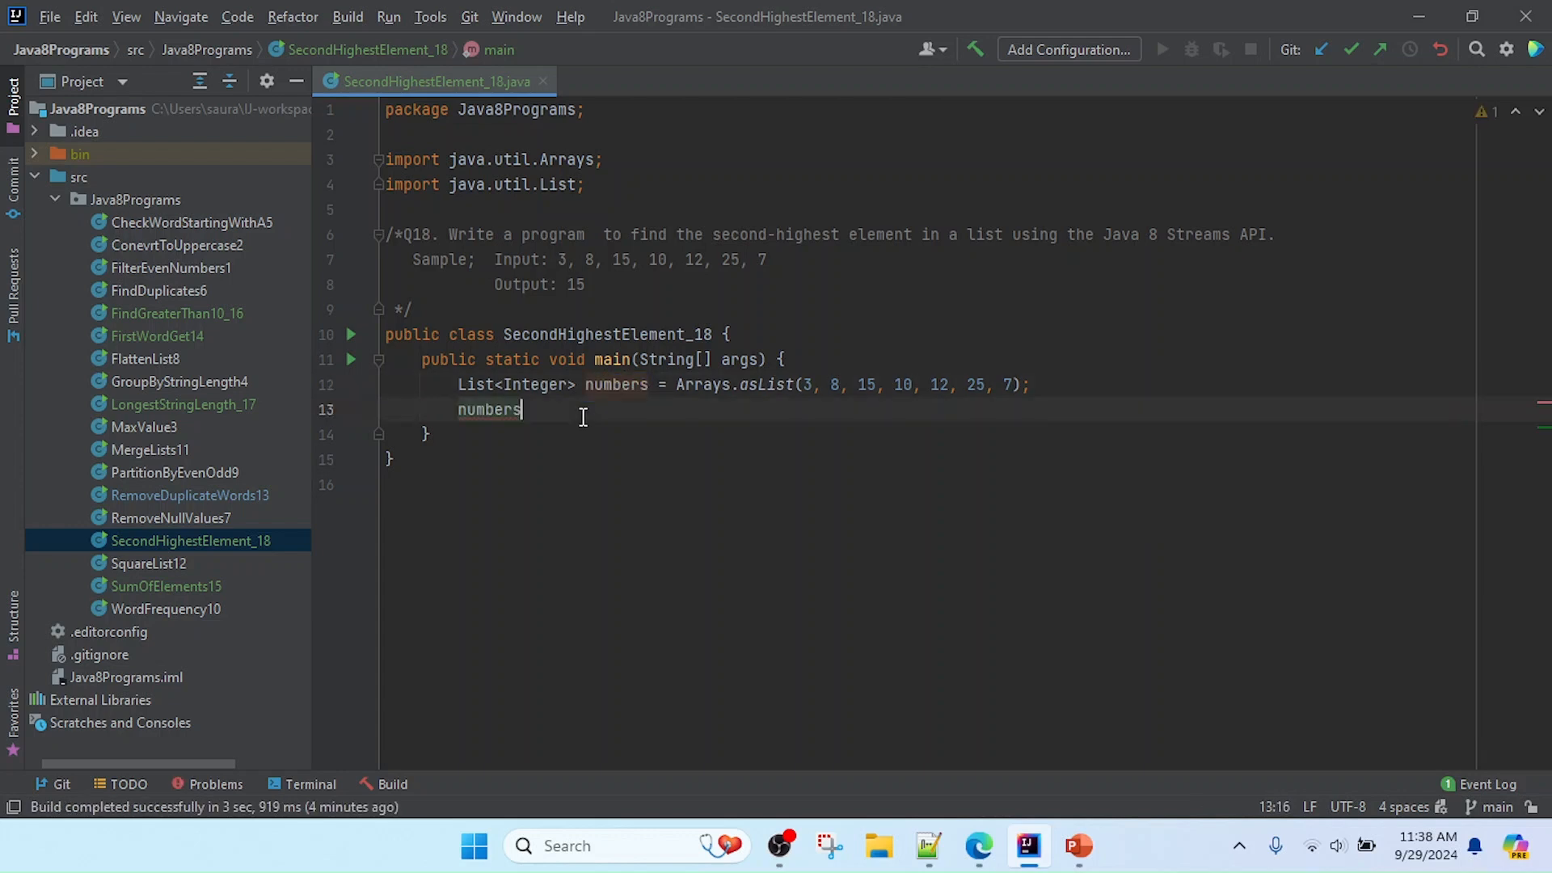
type(".")
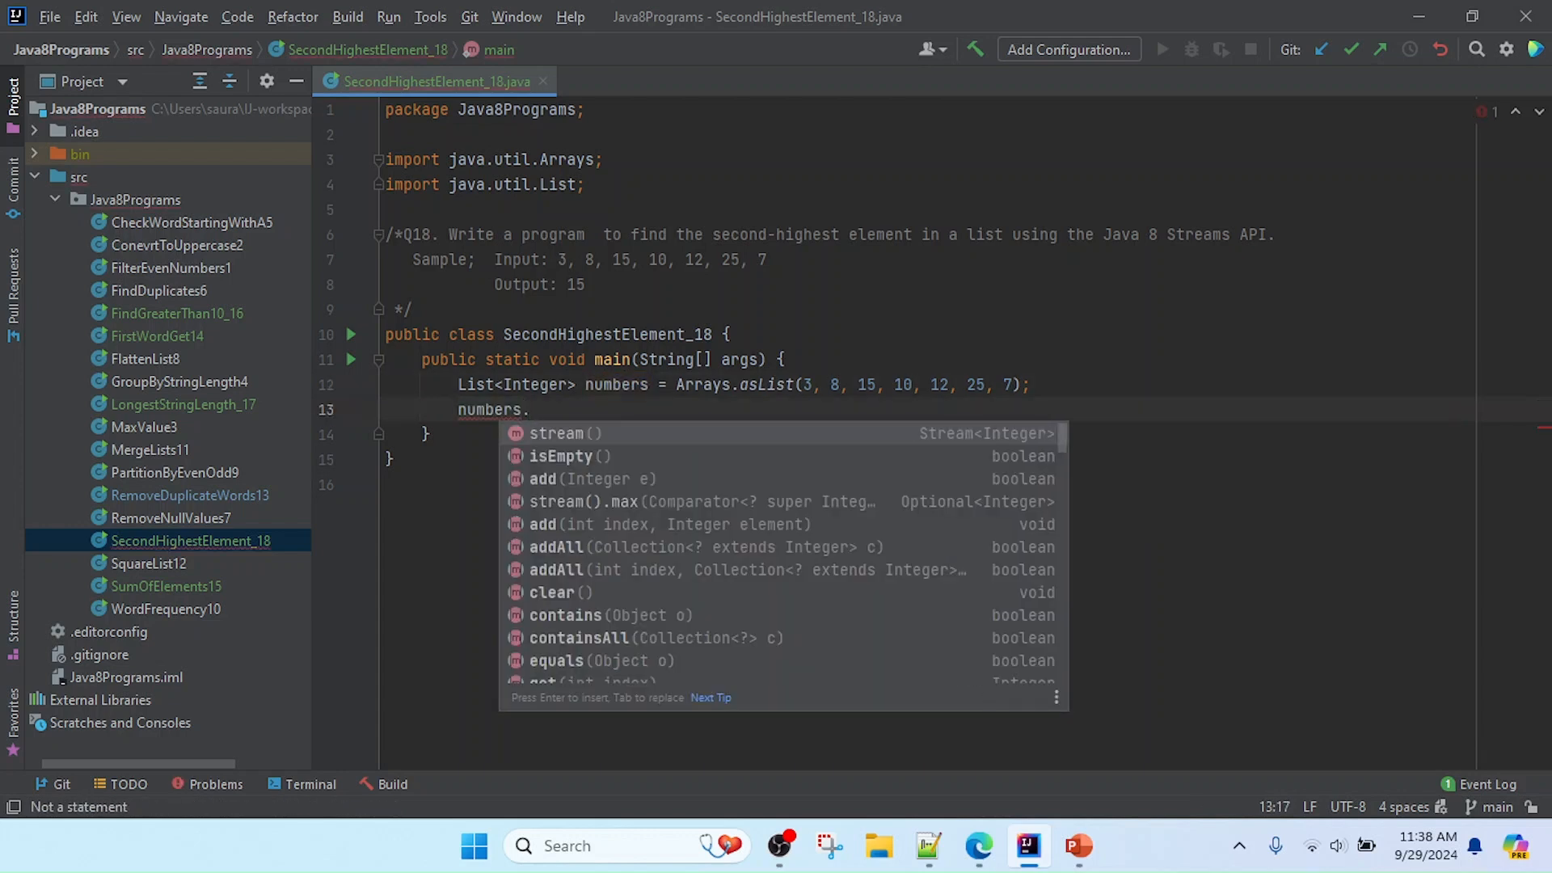
left_click(564, 432)
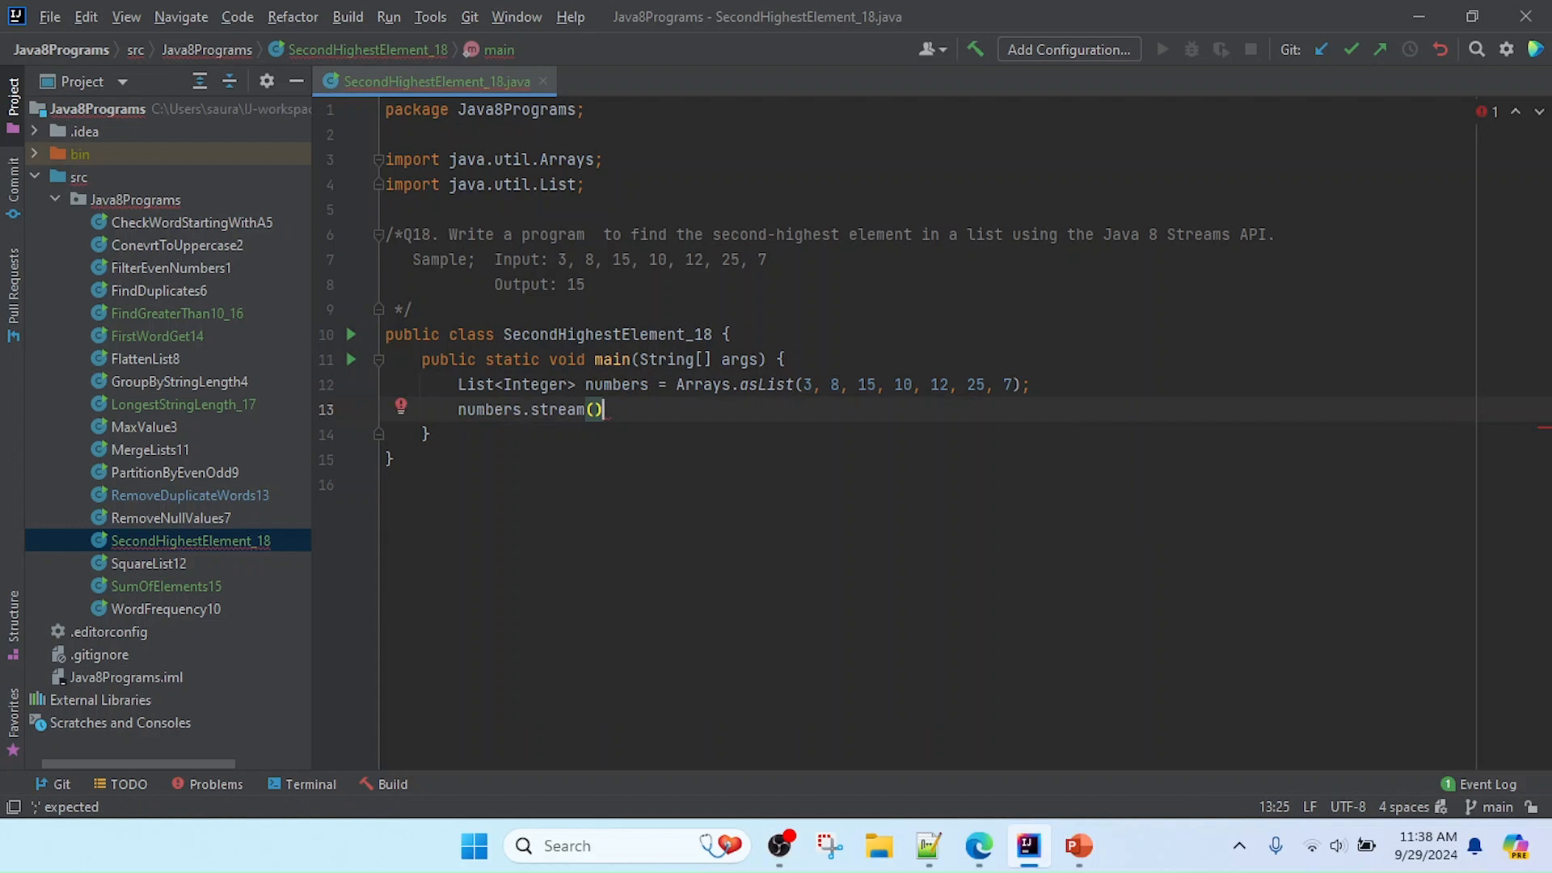
type(".")
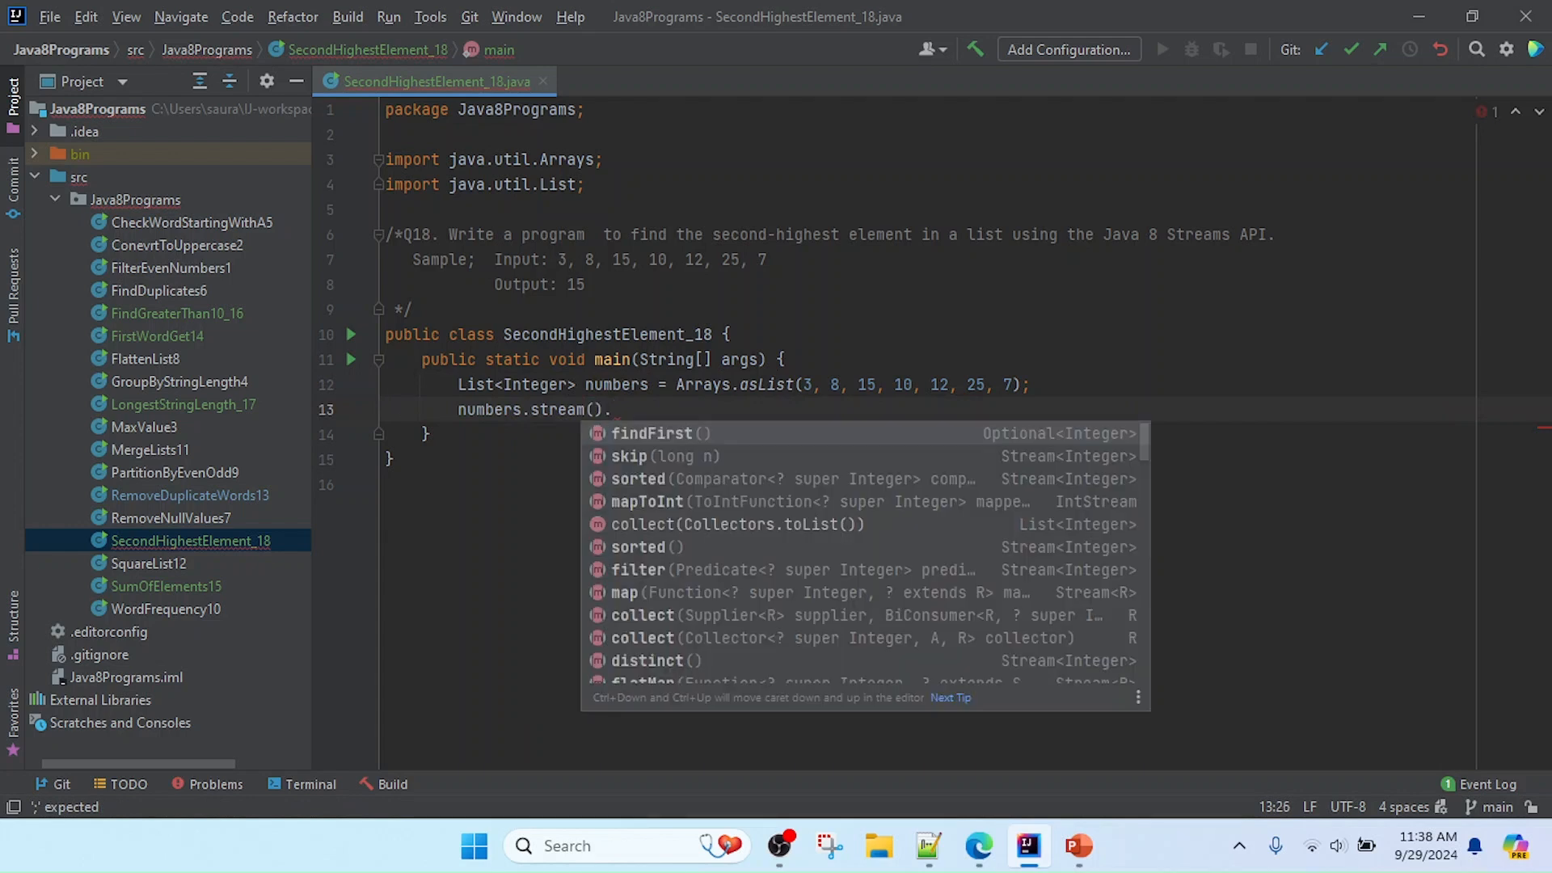
mouse_move(696, 435)
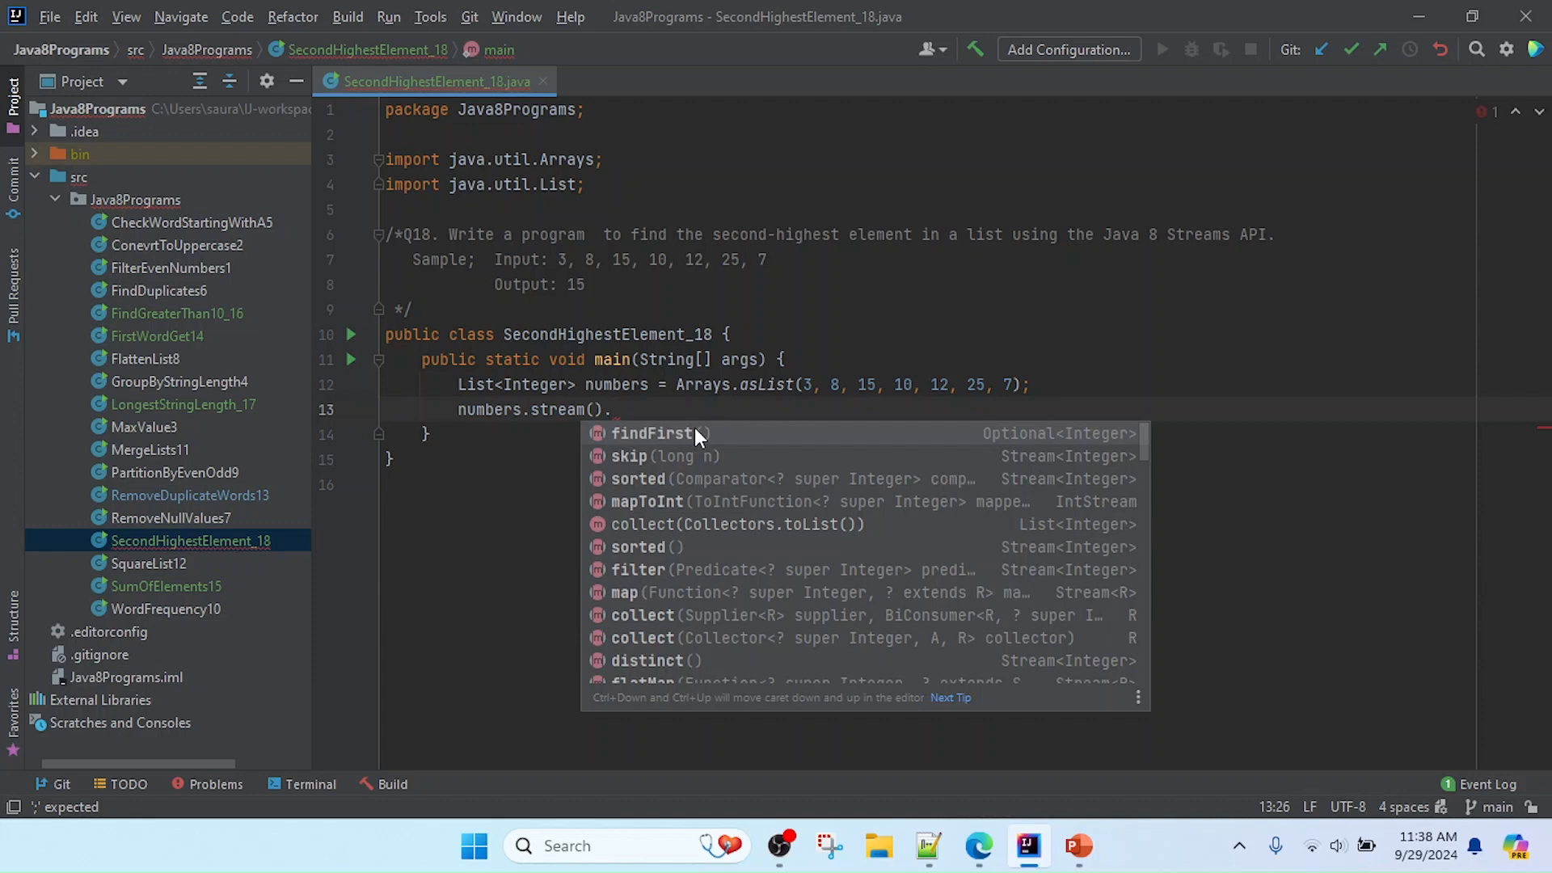
type("sorted(")
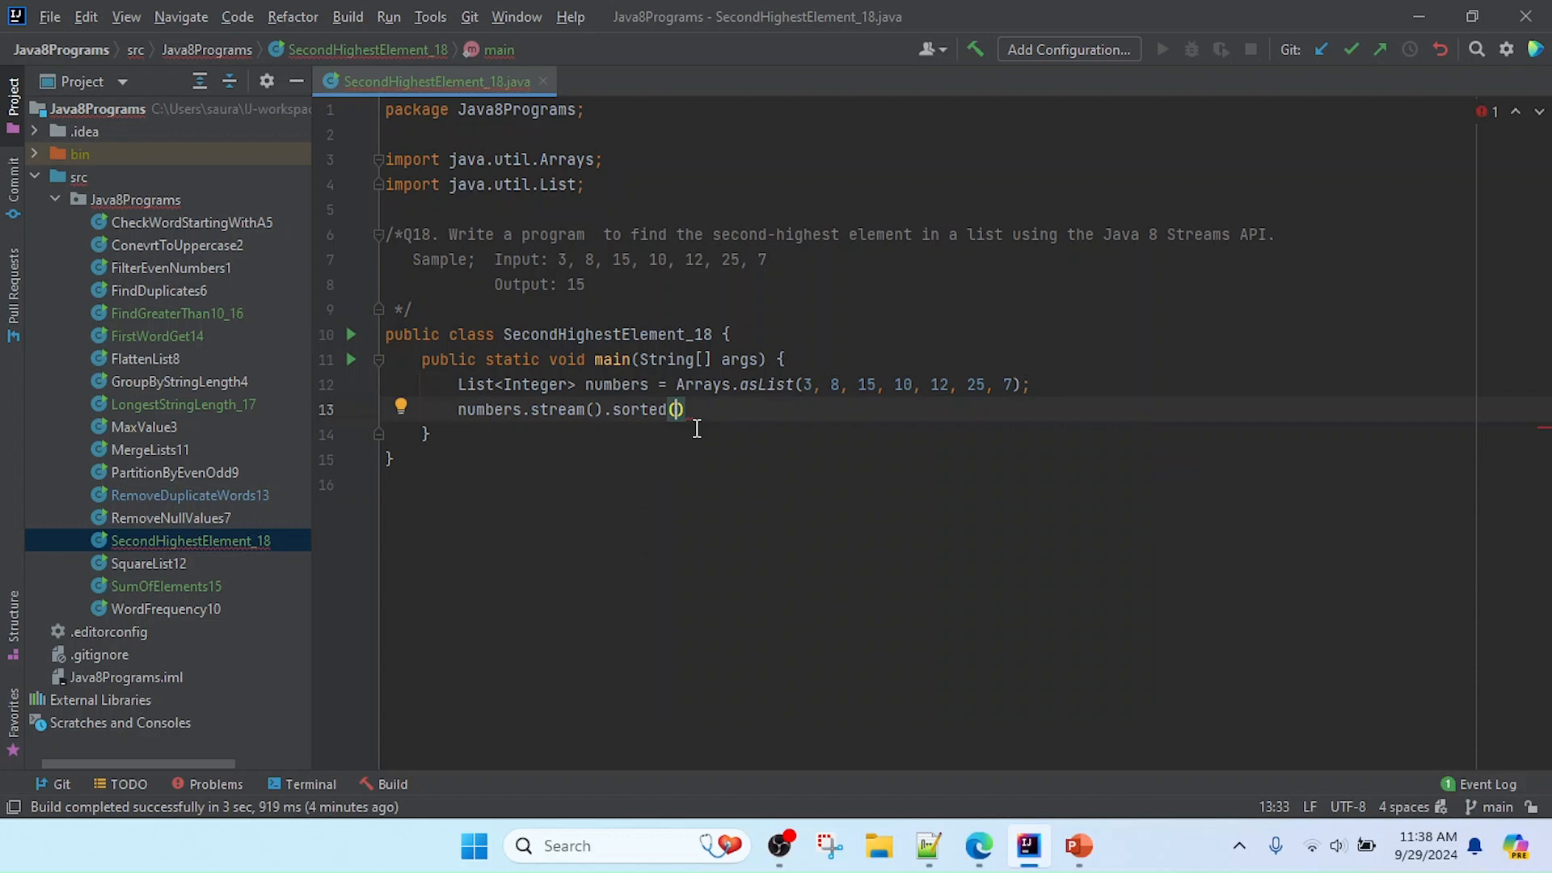
left_click(676, 409)
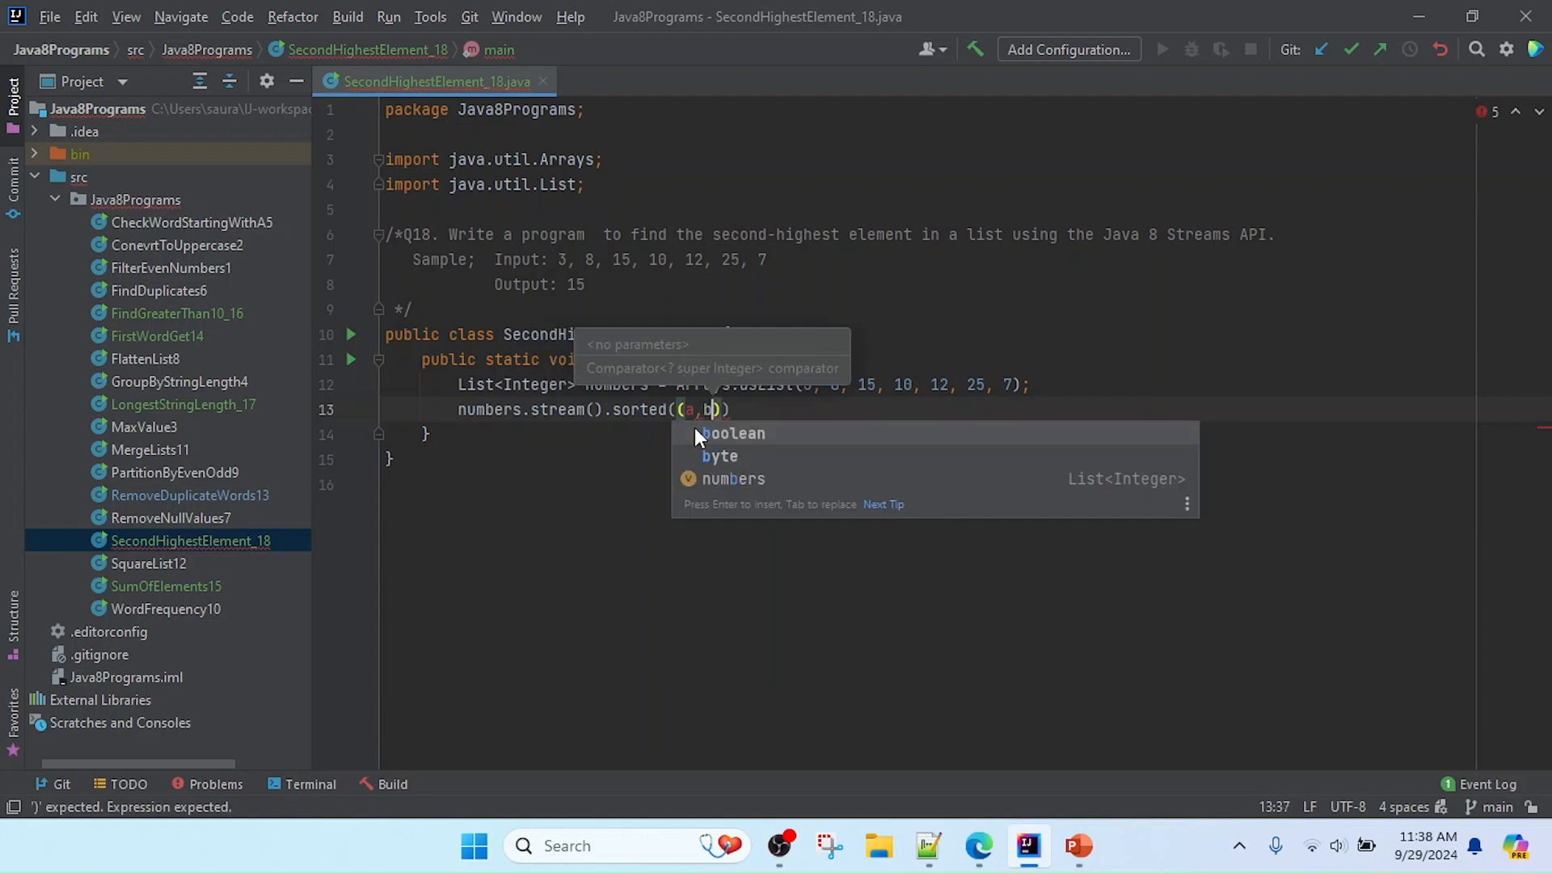
- Complete the comparator (a,b) -> b.compareTo(a), then .skip(1).findFirst();
type("->")
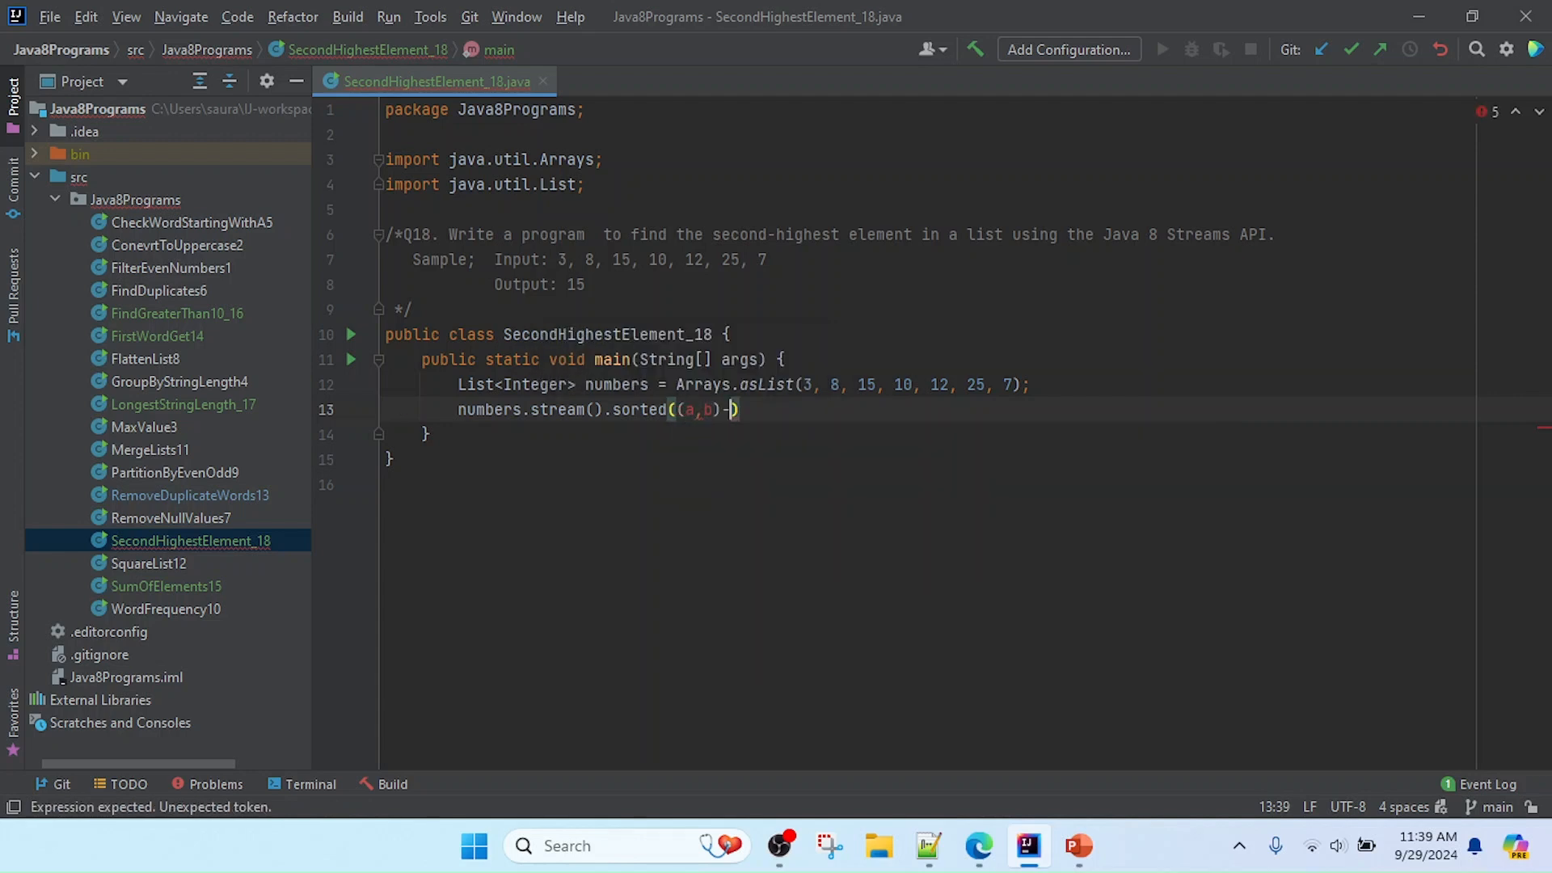
type("> b")
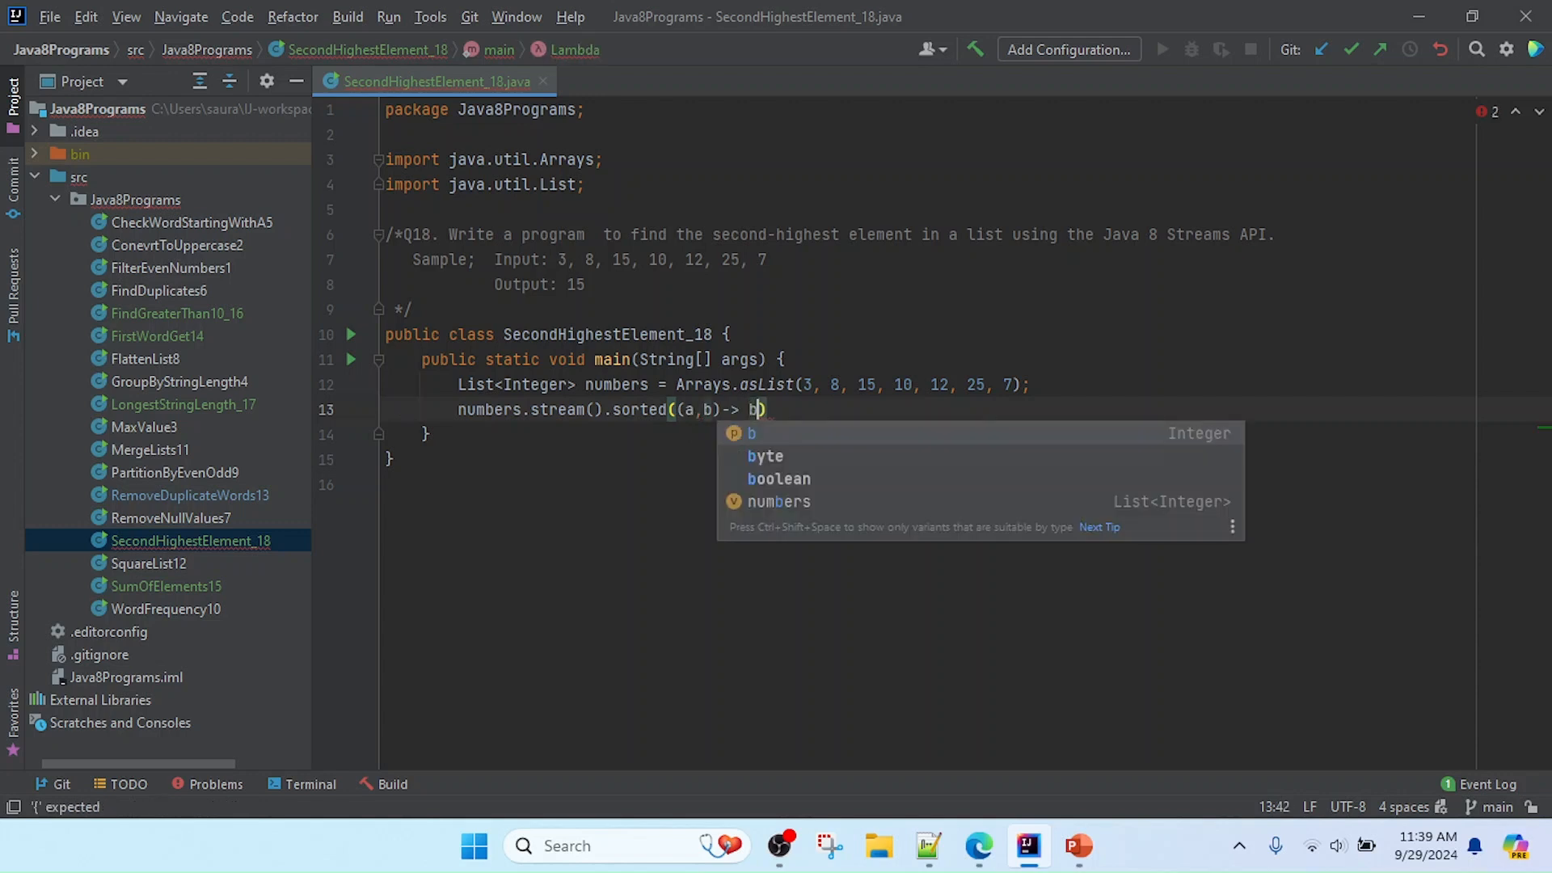
type(".compareTo(")
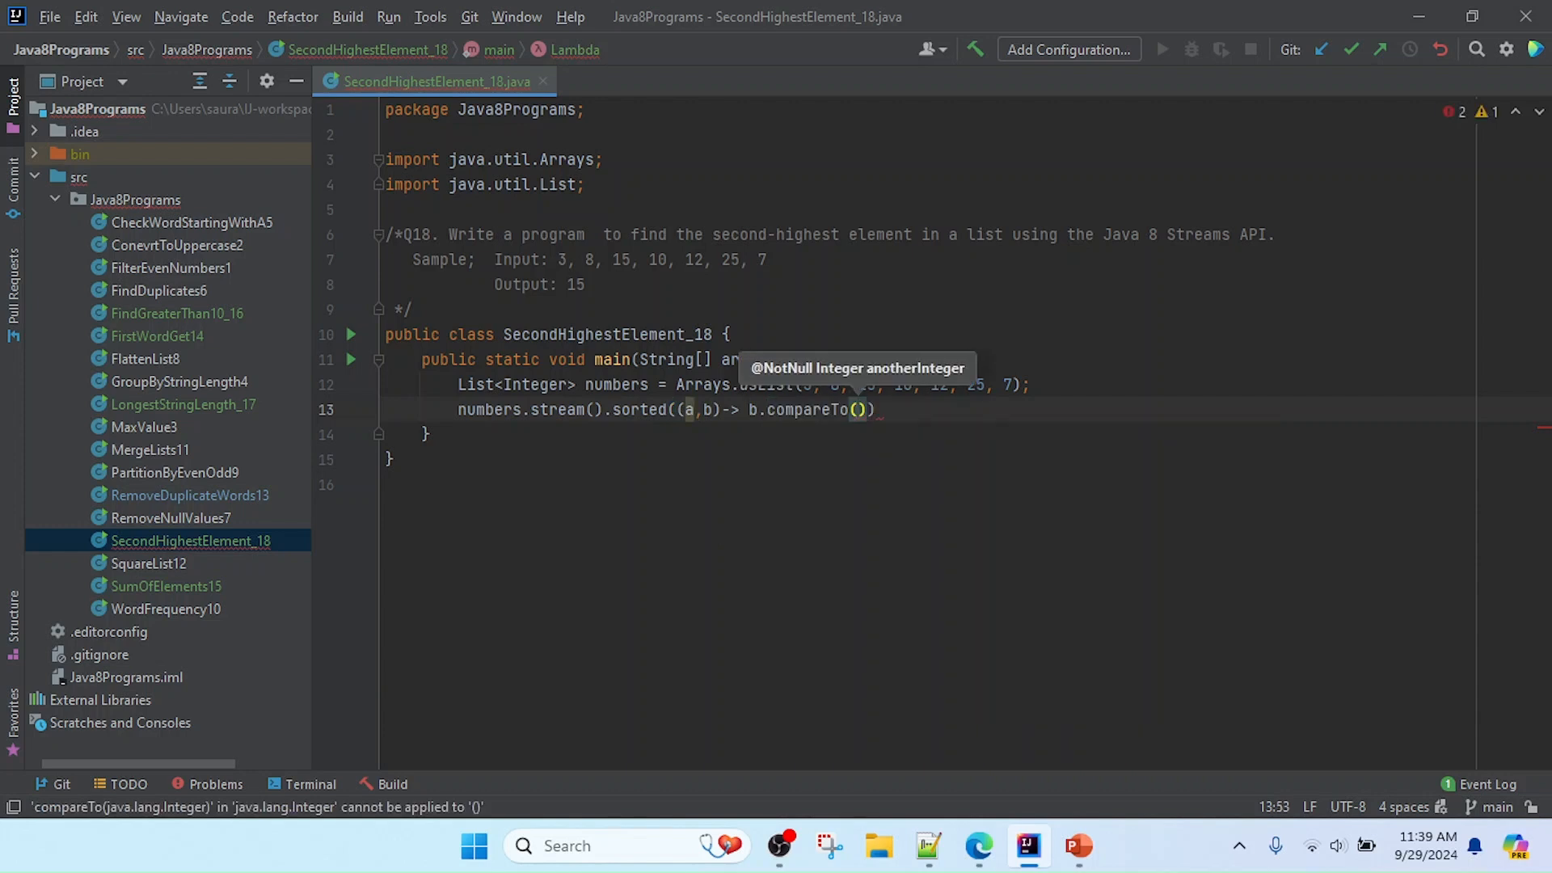
type("a")
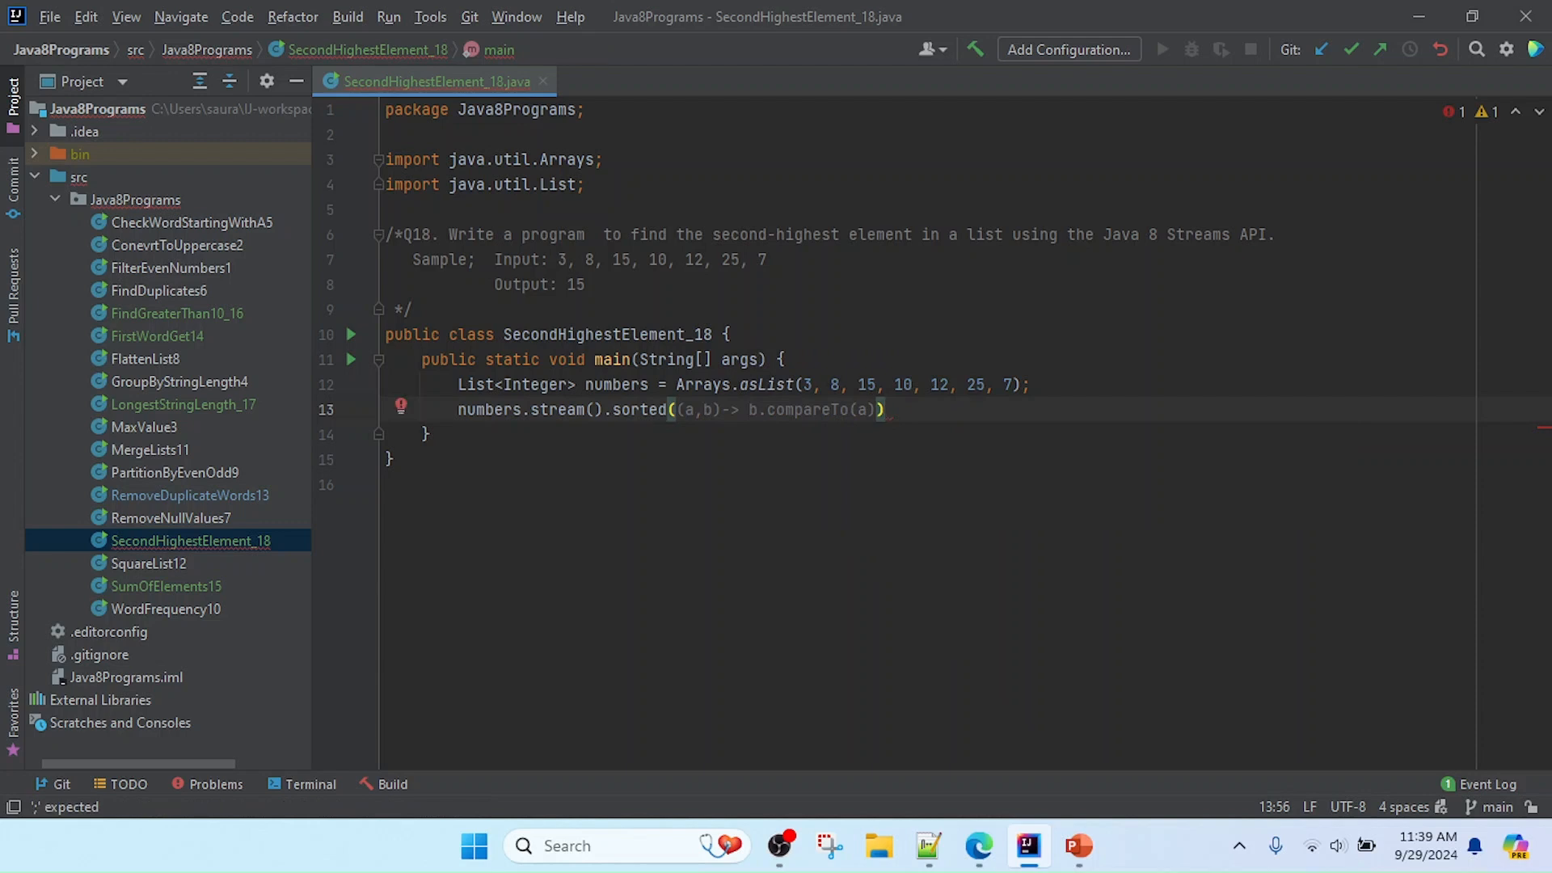
type(".skip(1")
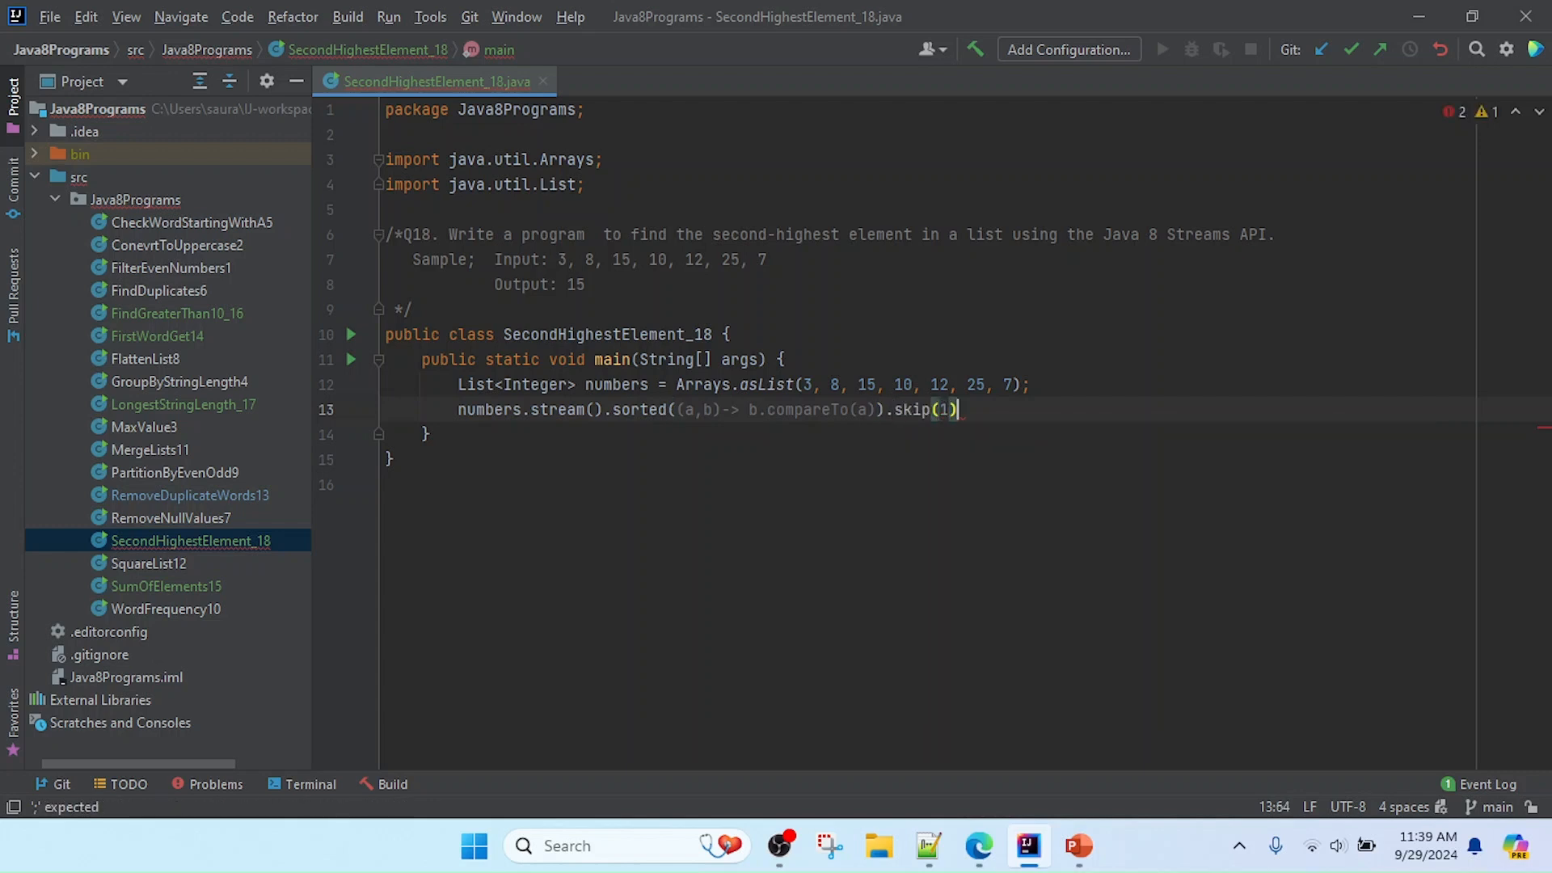
type(".findFirst(")
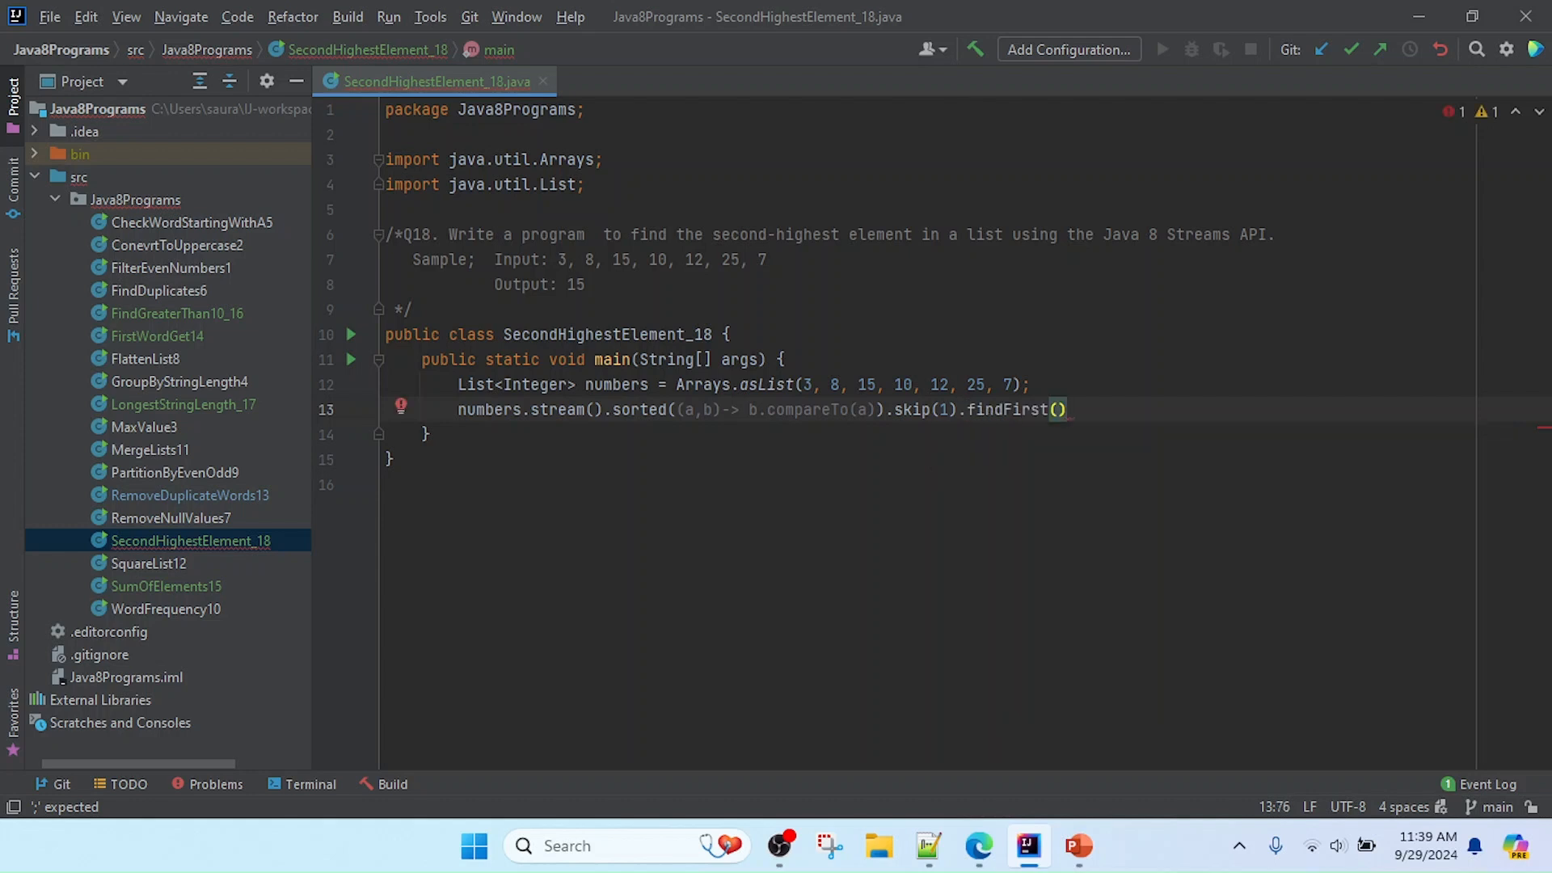
type(";")
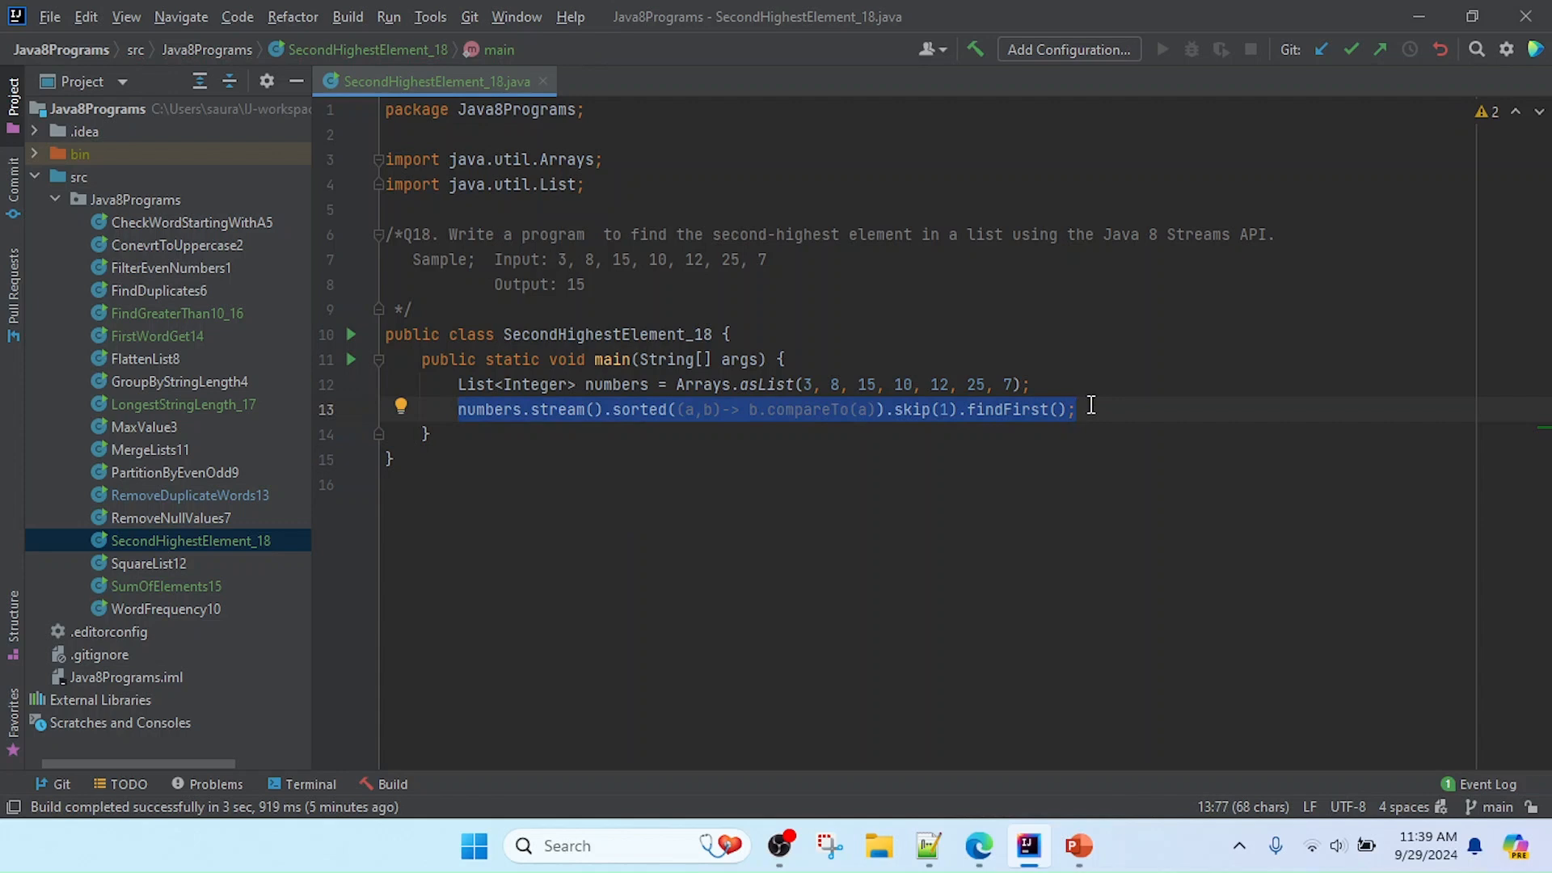
left_click(458, 409)
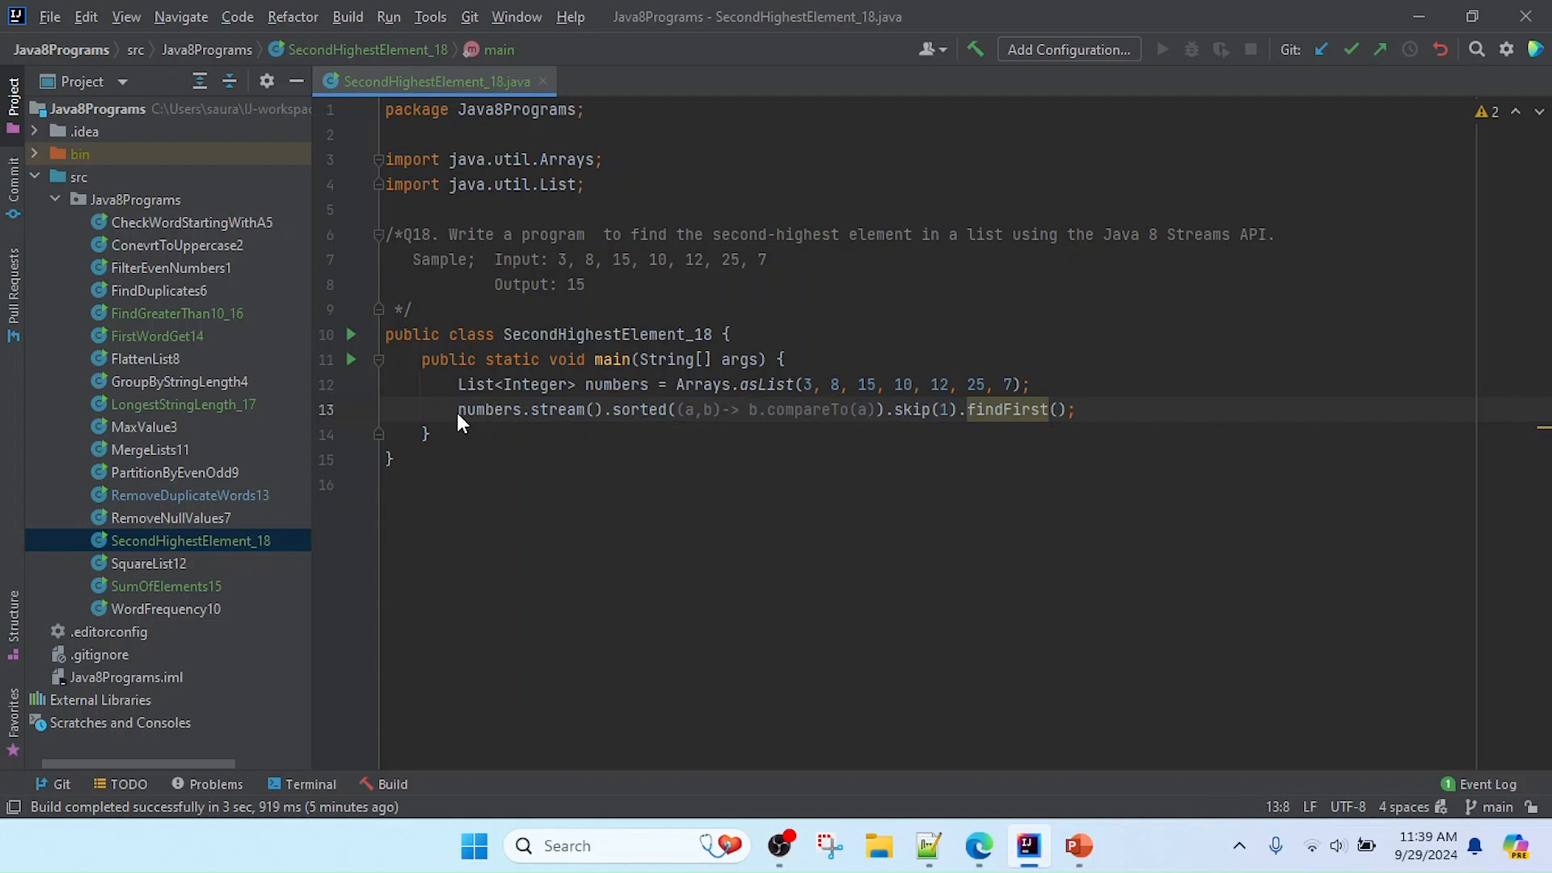
- Prefix the stream line with the type Optional<Integer>, importing java.util.Optional
type("Optional")
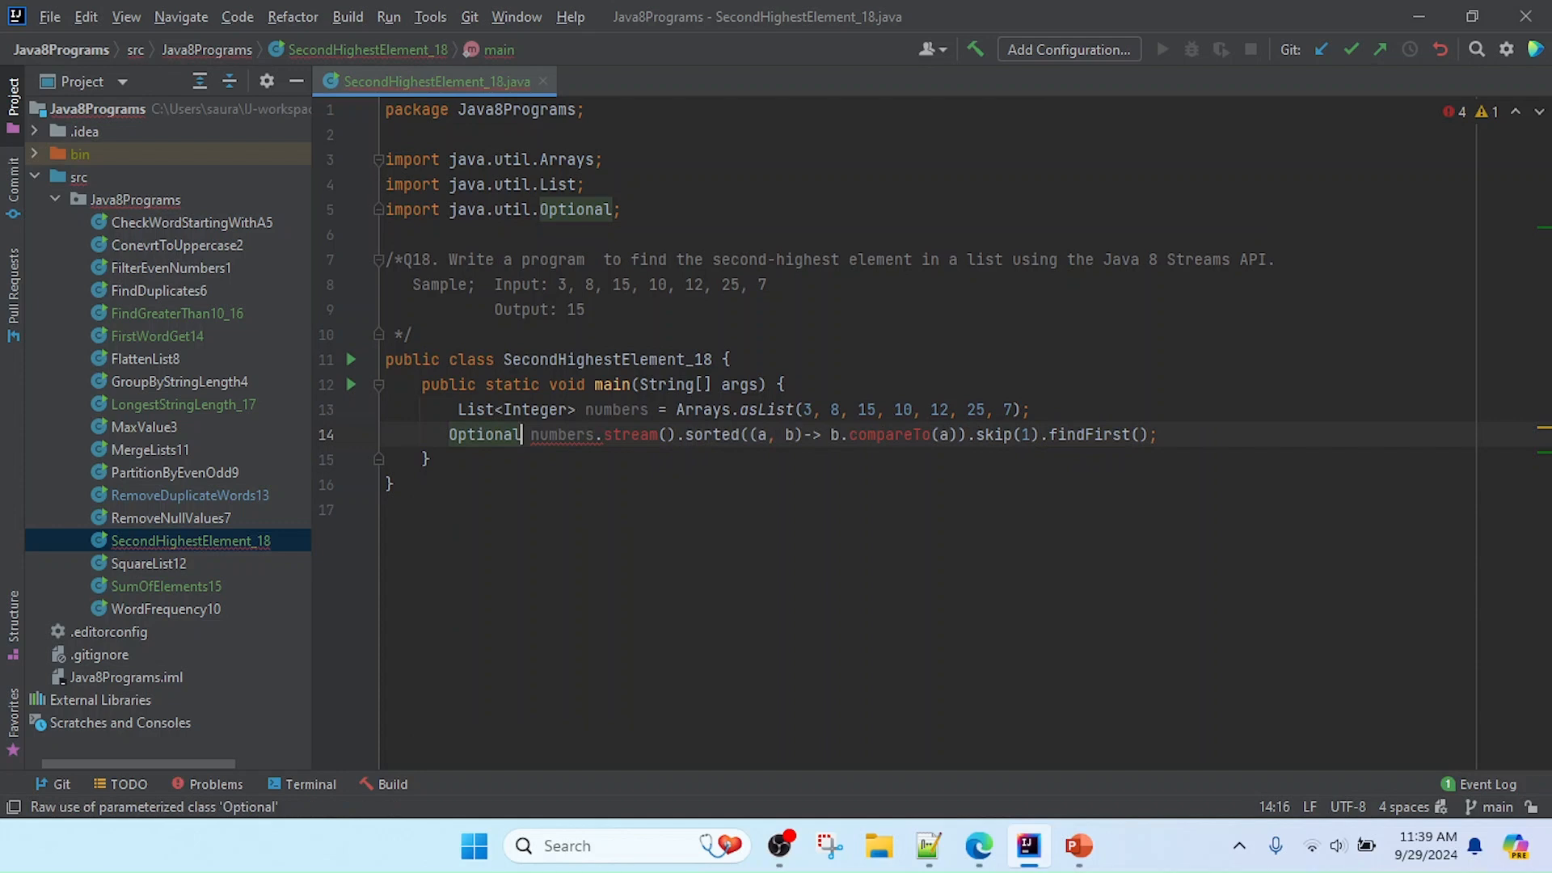
type("<>")
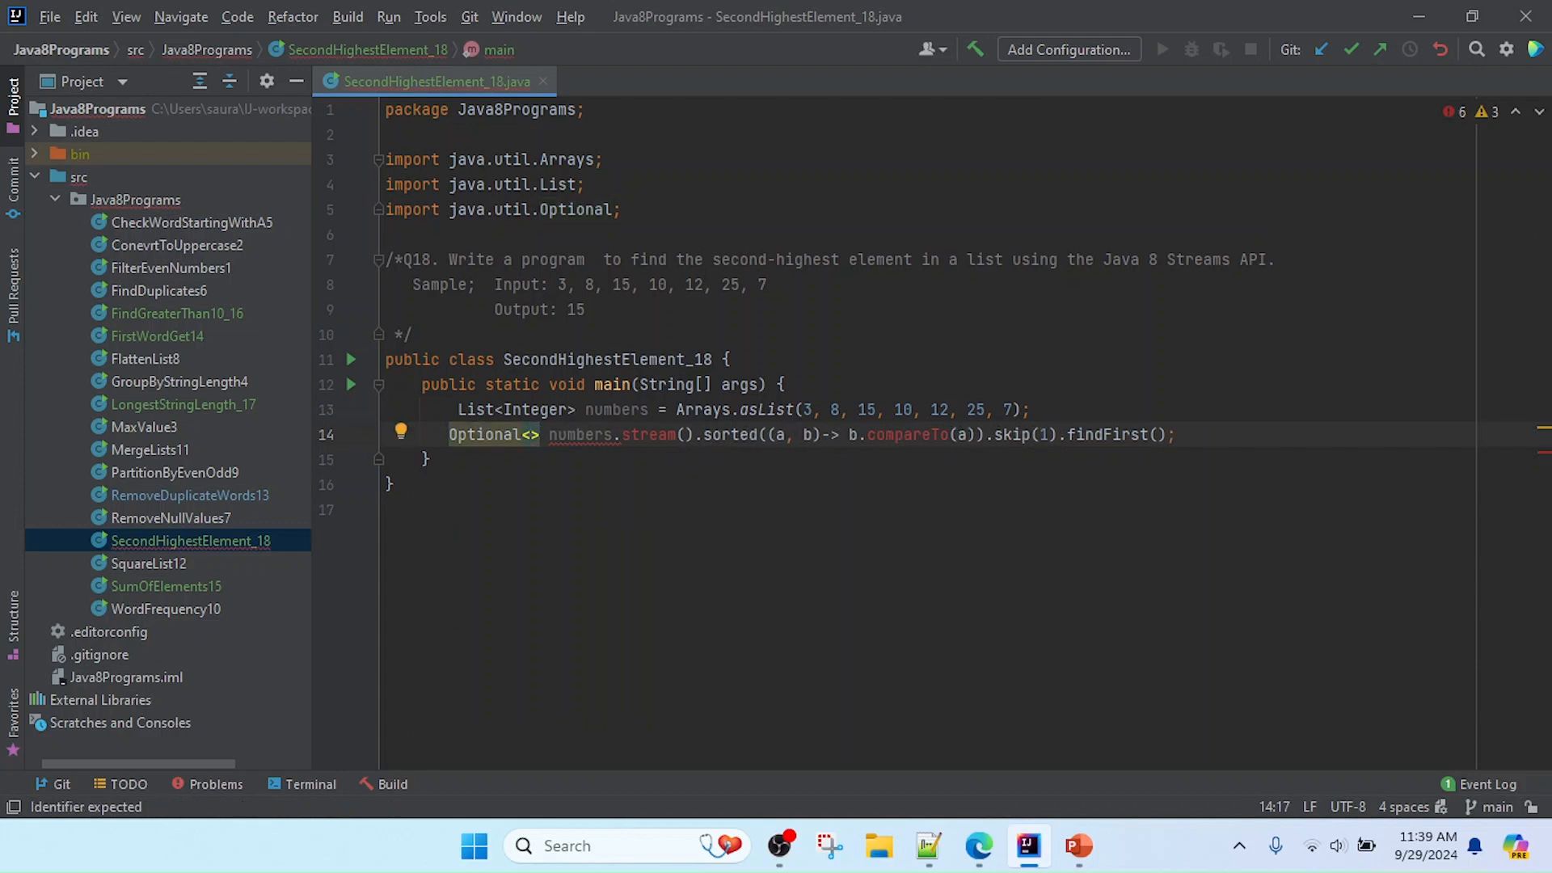
type("In")
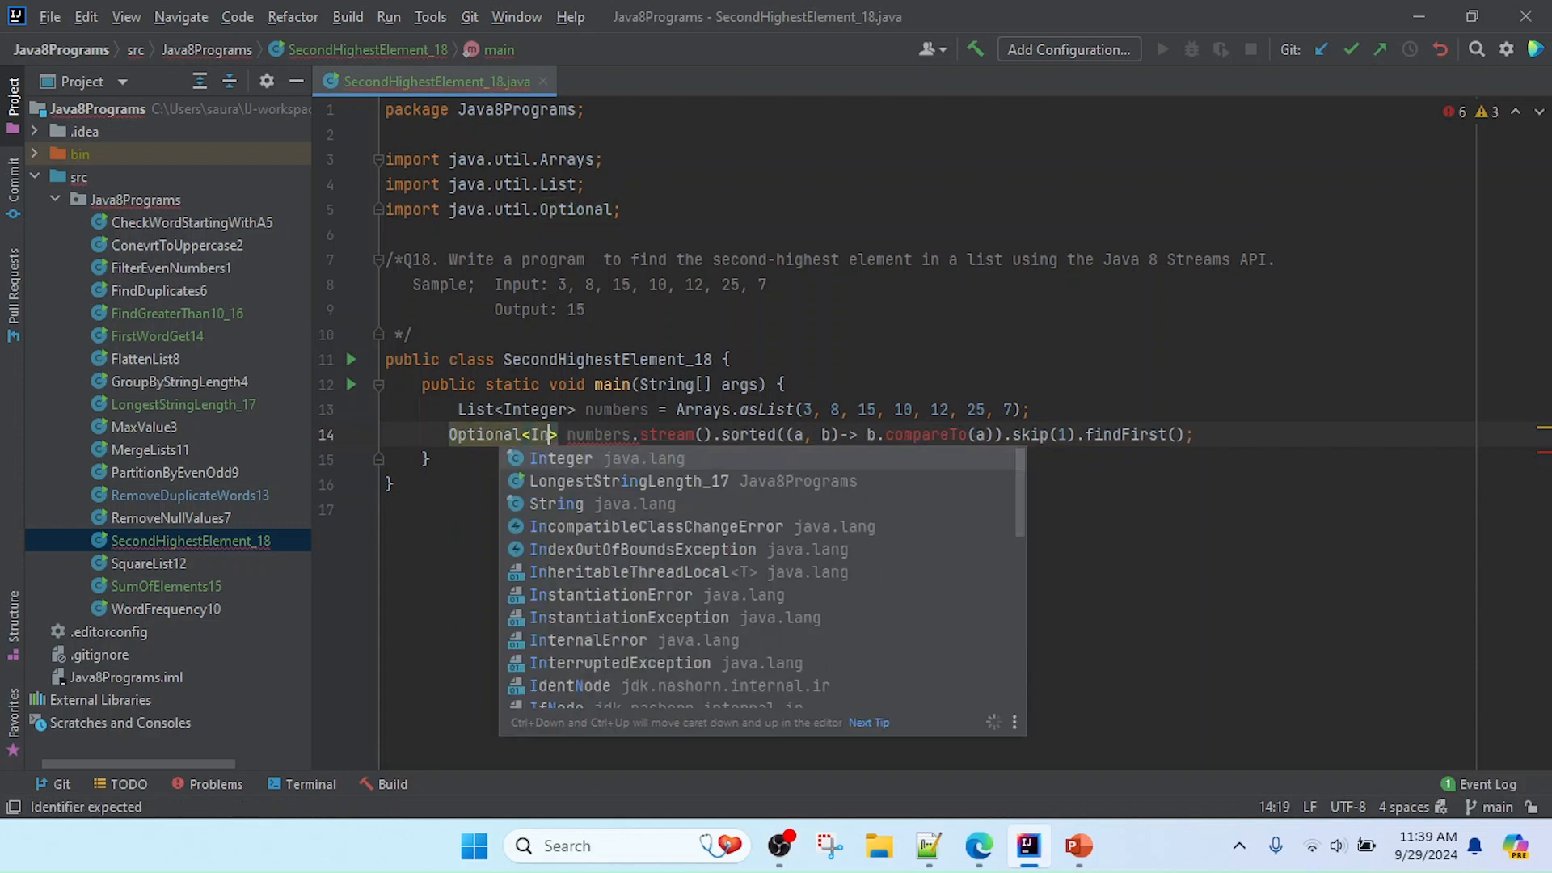
type("ter")
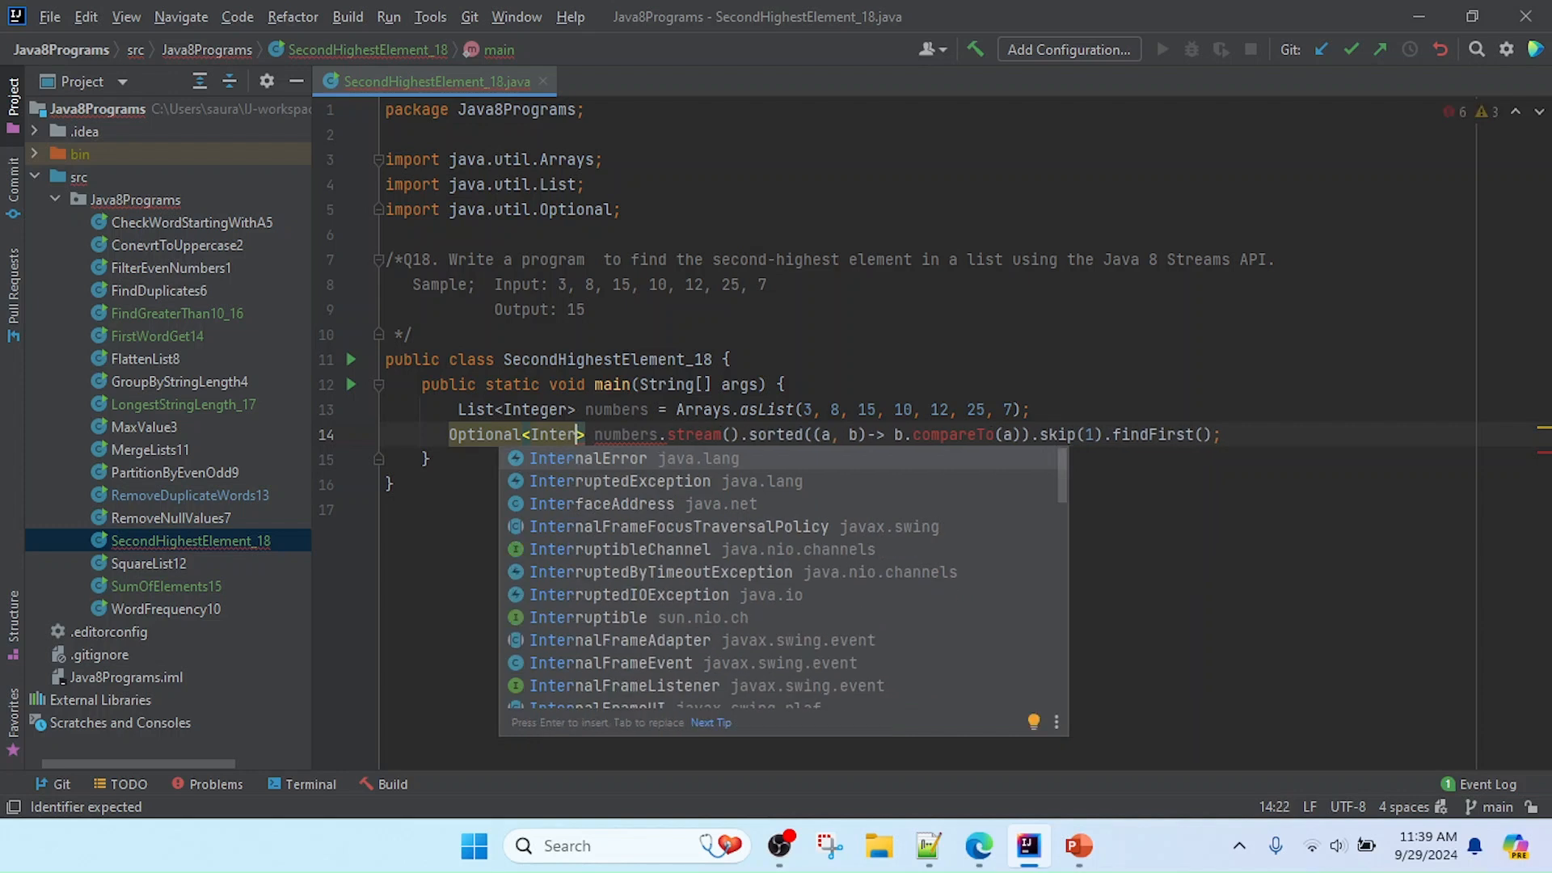
type("ger")
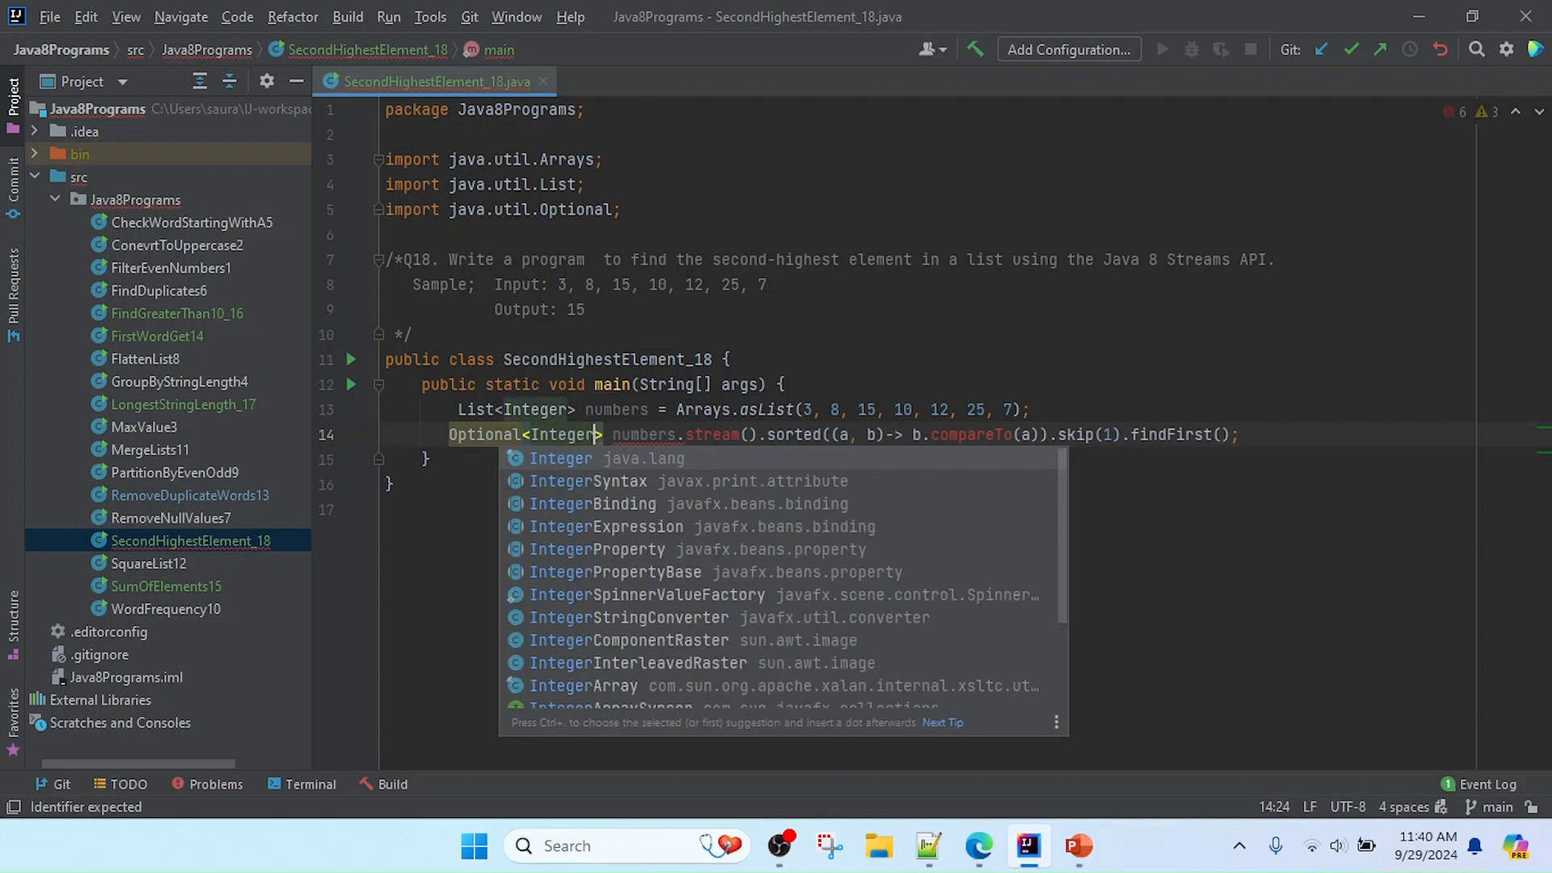
key("Escape")
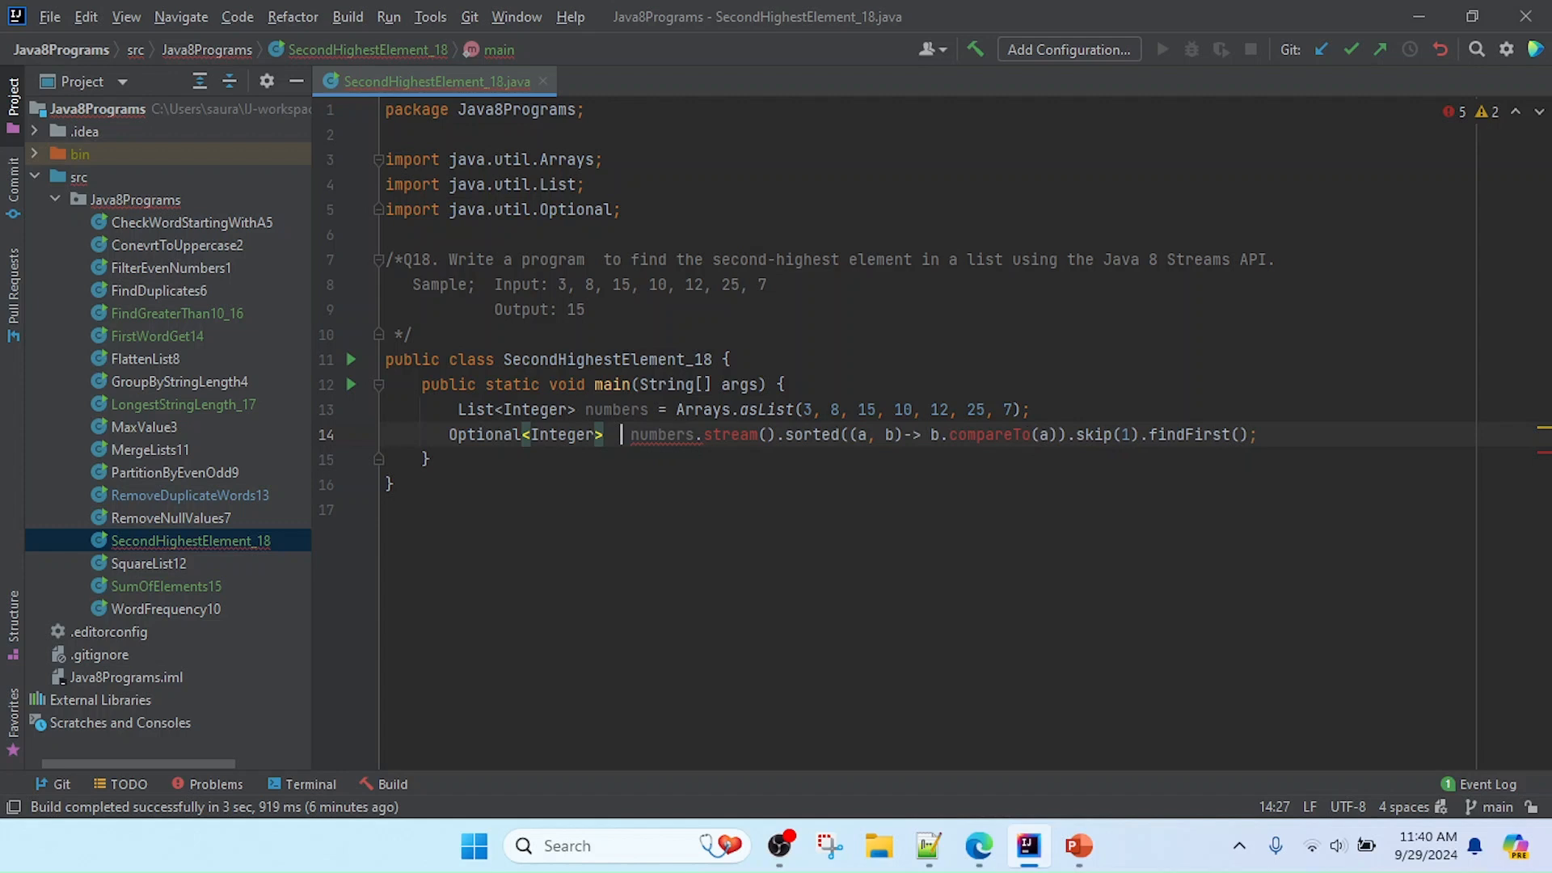
- Name the variable secondHighestNum
type("seconf")
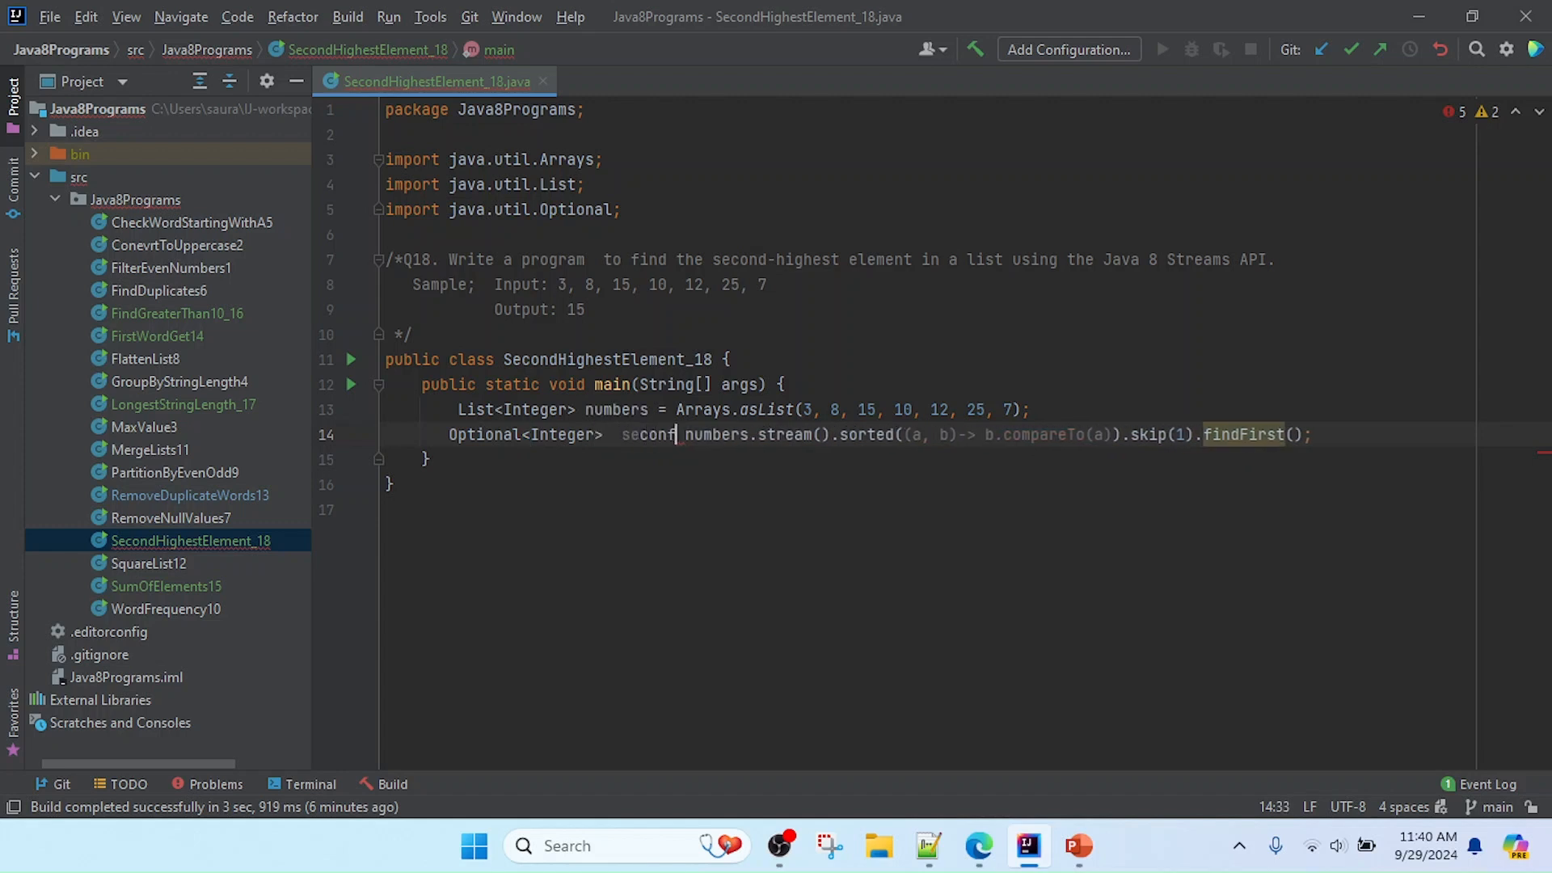
type("dHighestN")
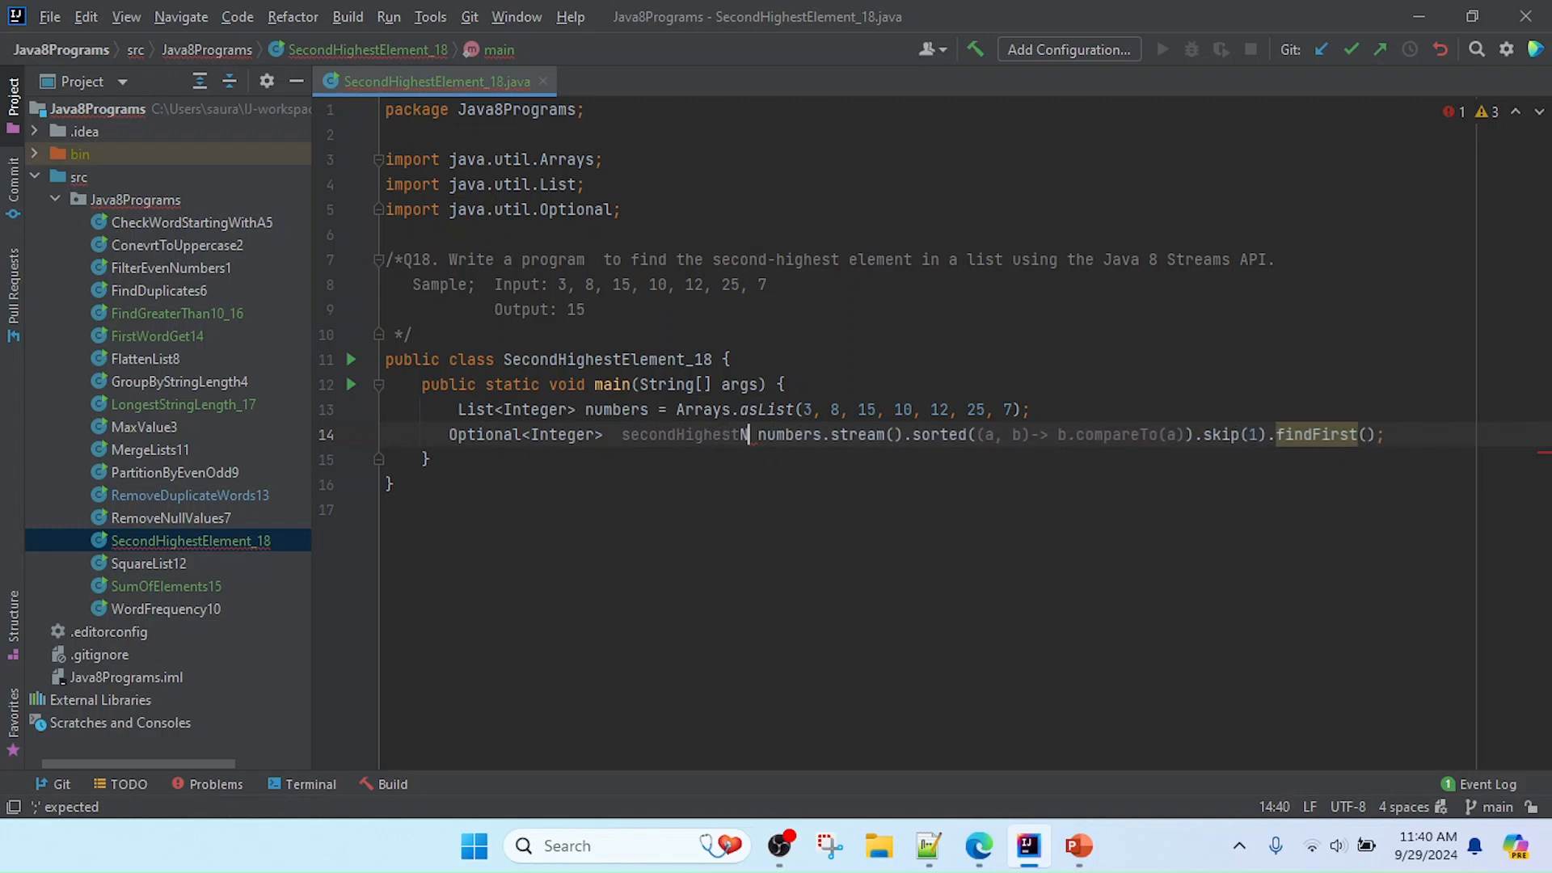
type("um =")
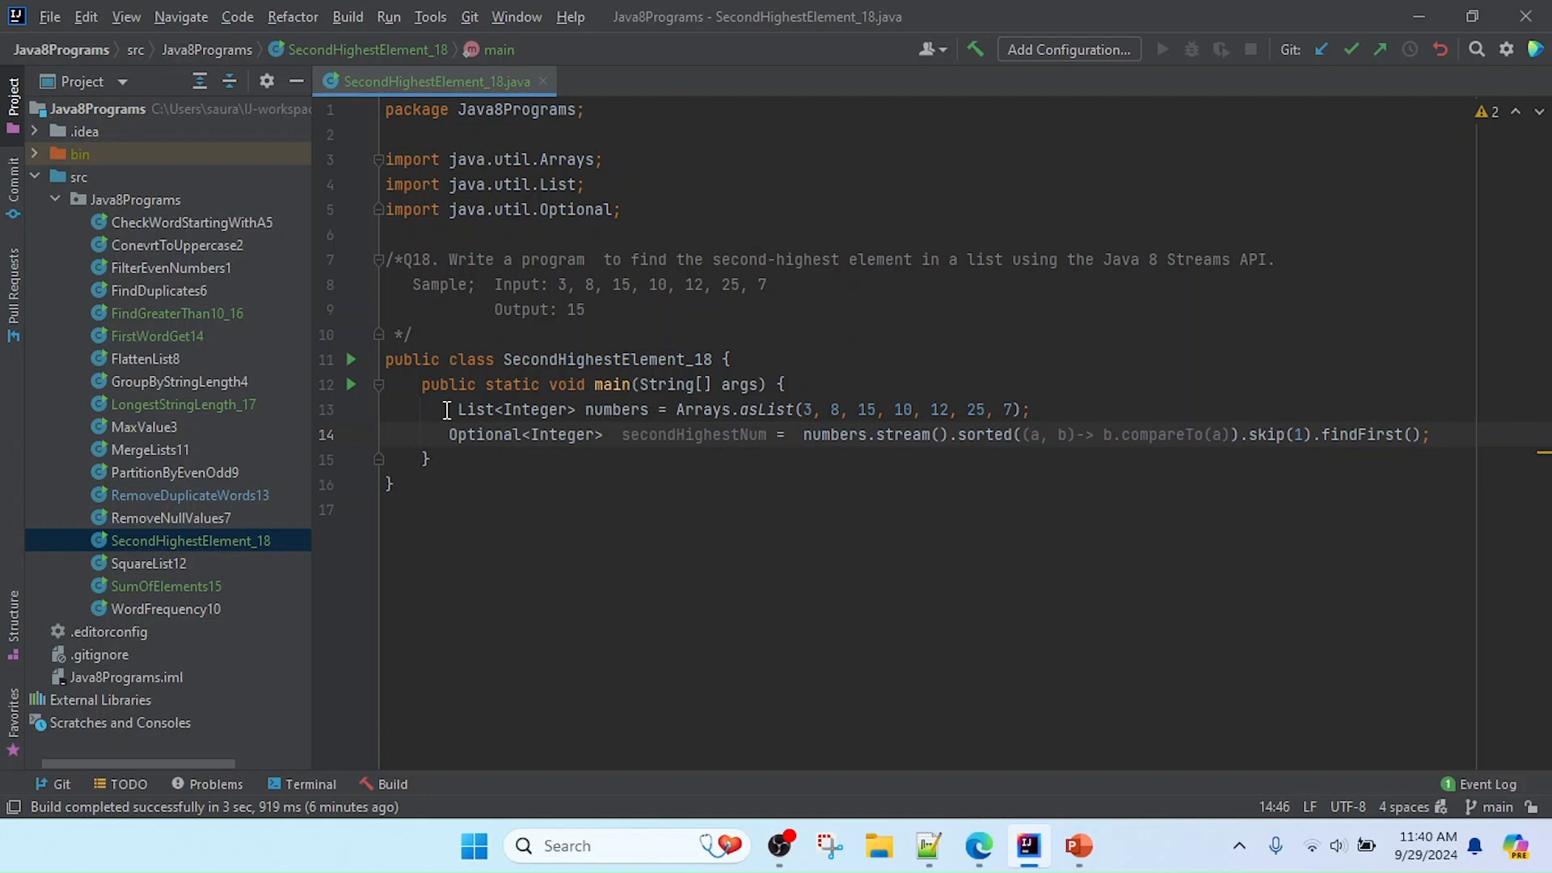
- Add secondHighestNum.ifPresent(System.out::println); below the Optional declaration
left_click(1436, 435)
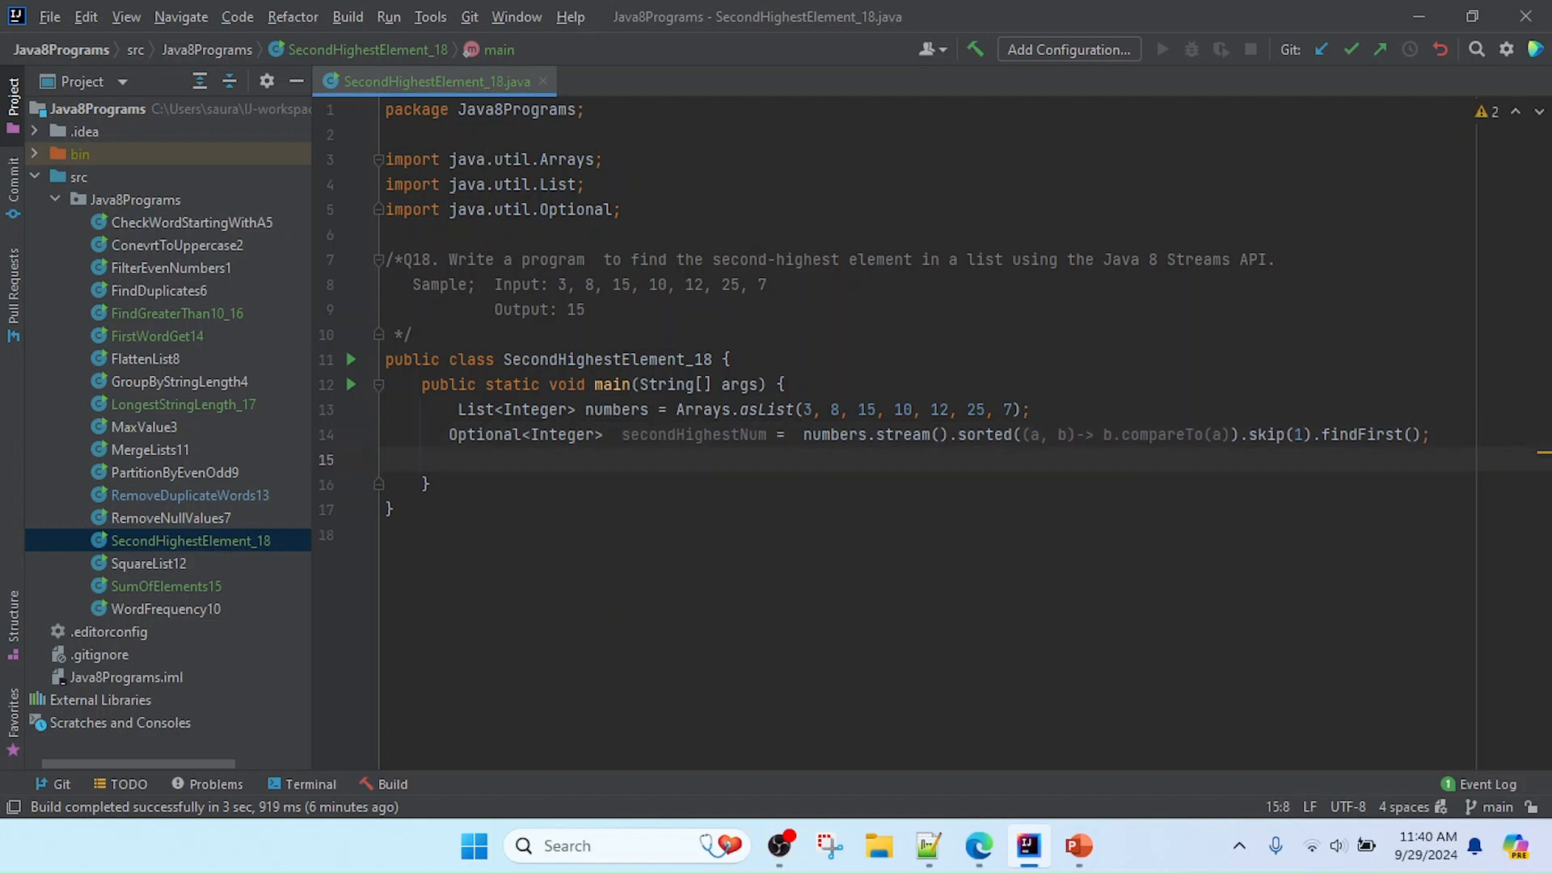
type("secondHighestNum")
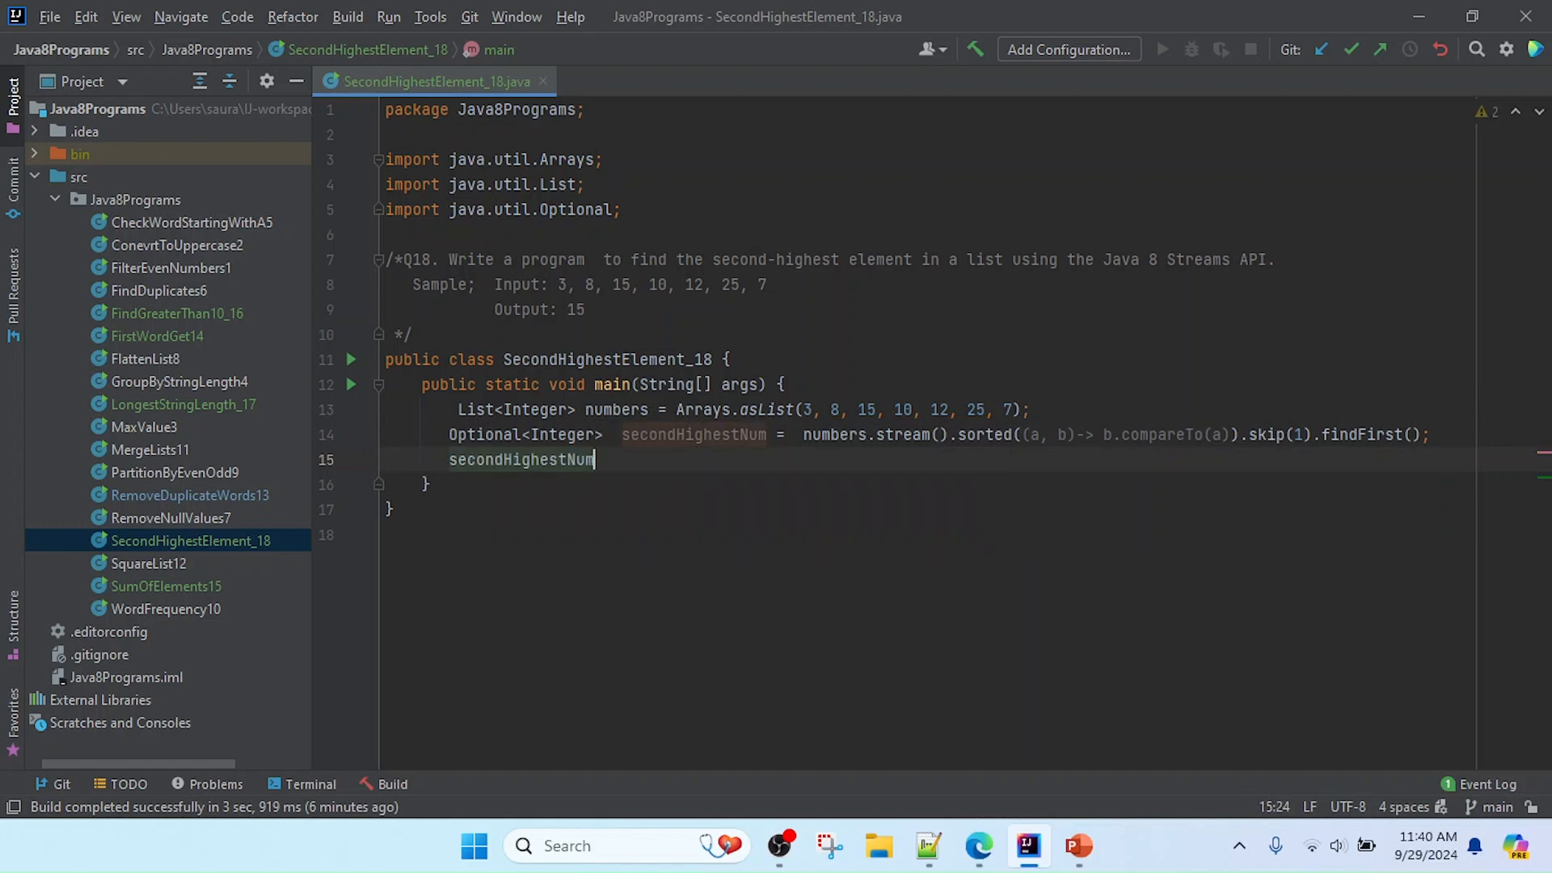
type(".ifPresent();")
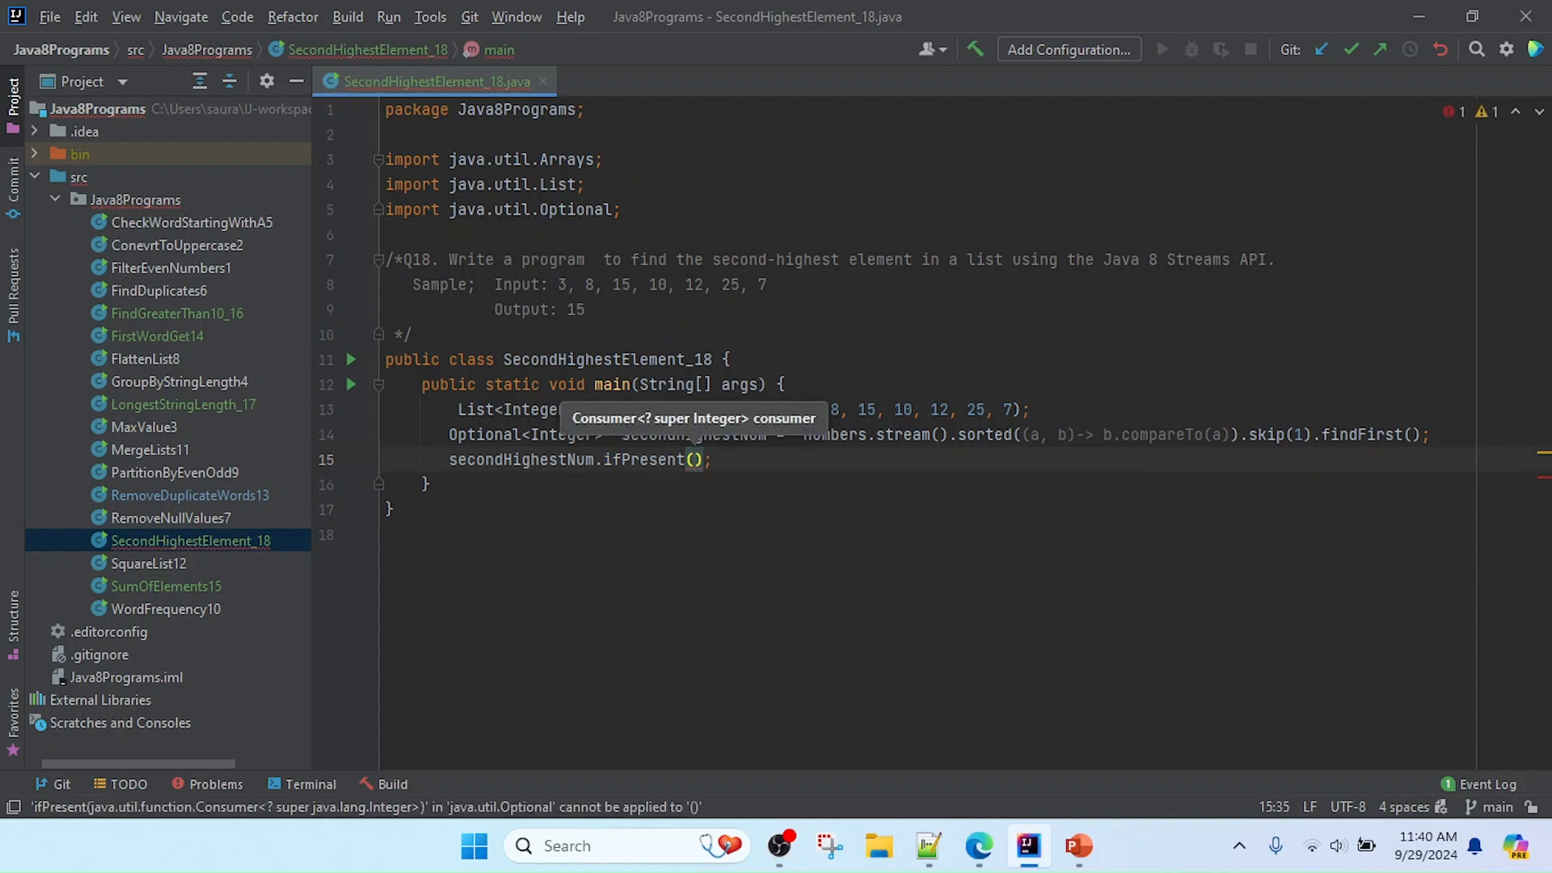
type("s")
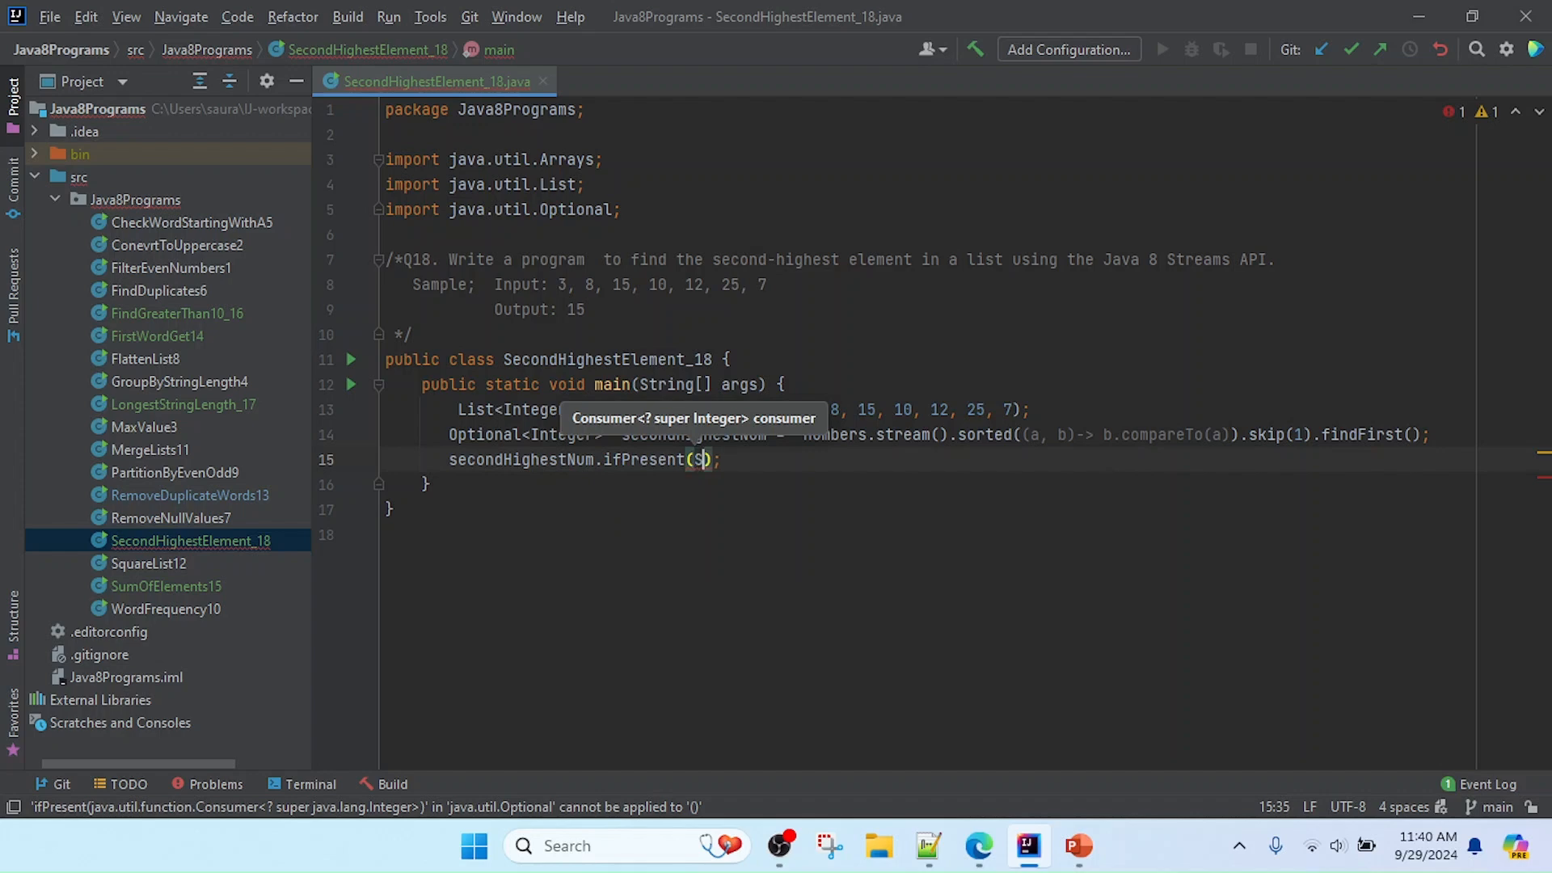
type("ystem")
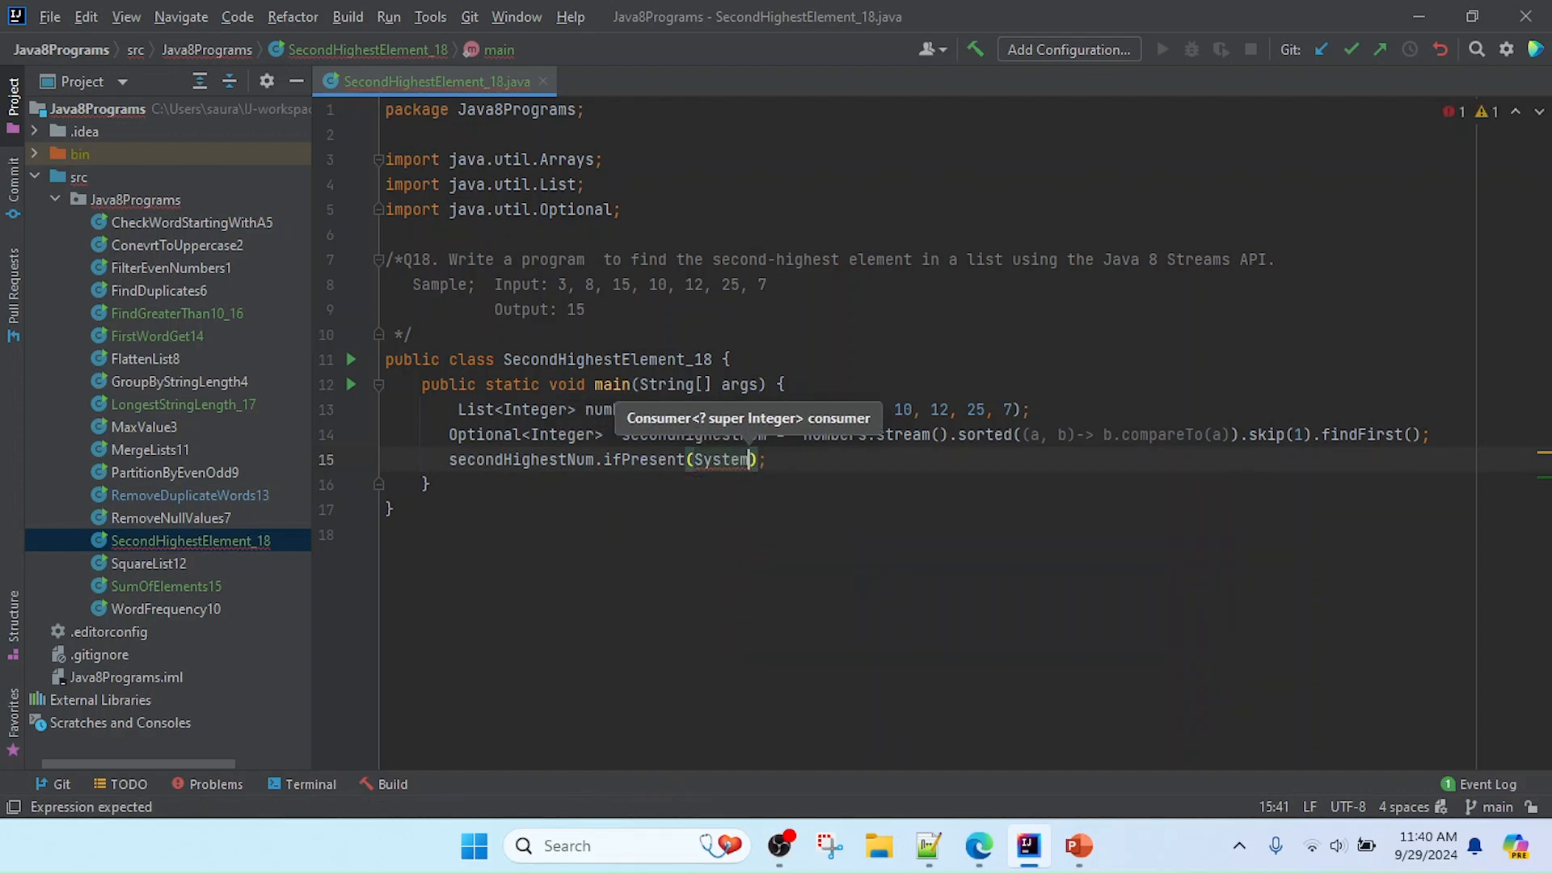
type(".ou")
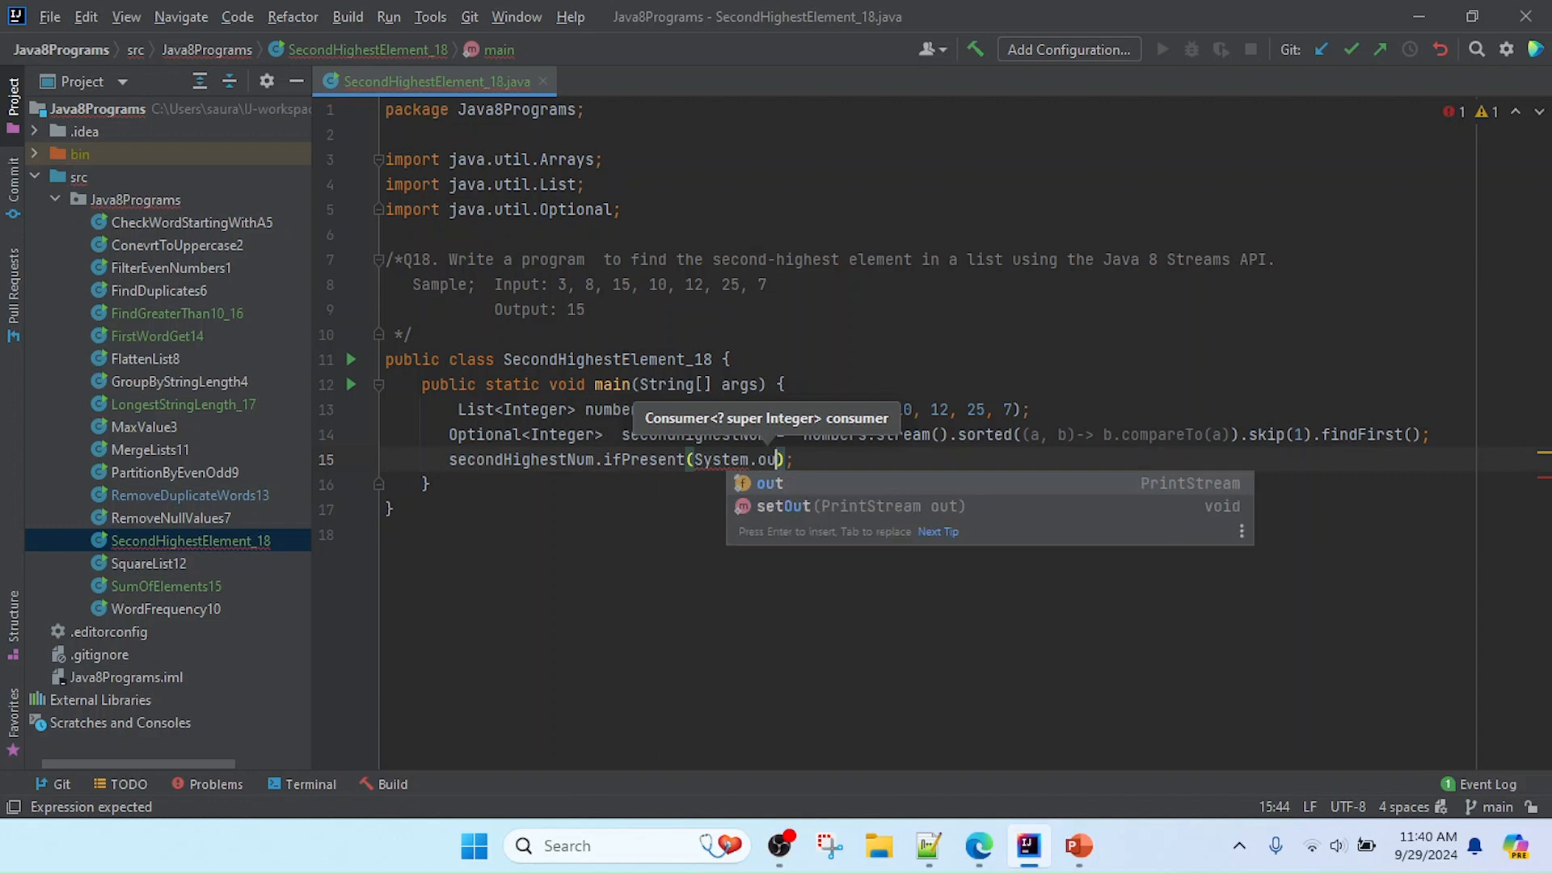
type("\"\"")
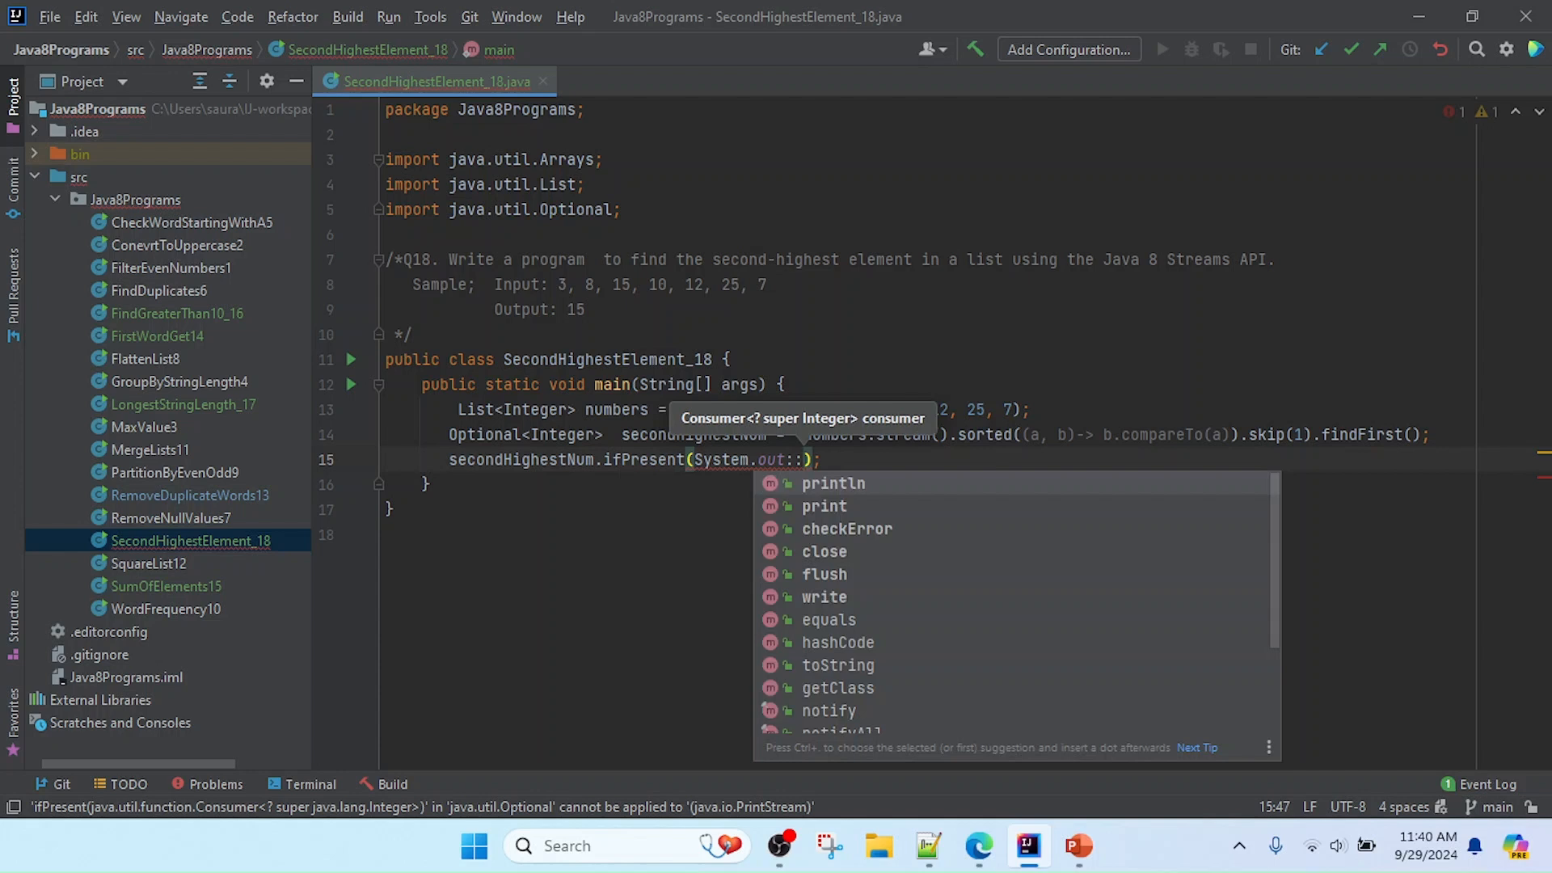
left_click(832, 483)
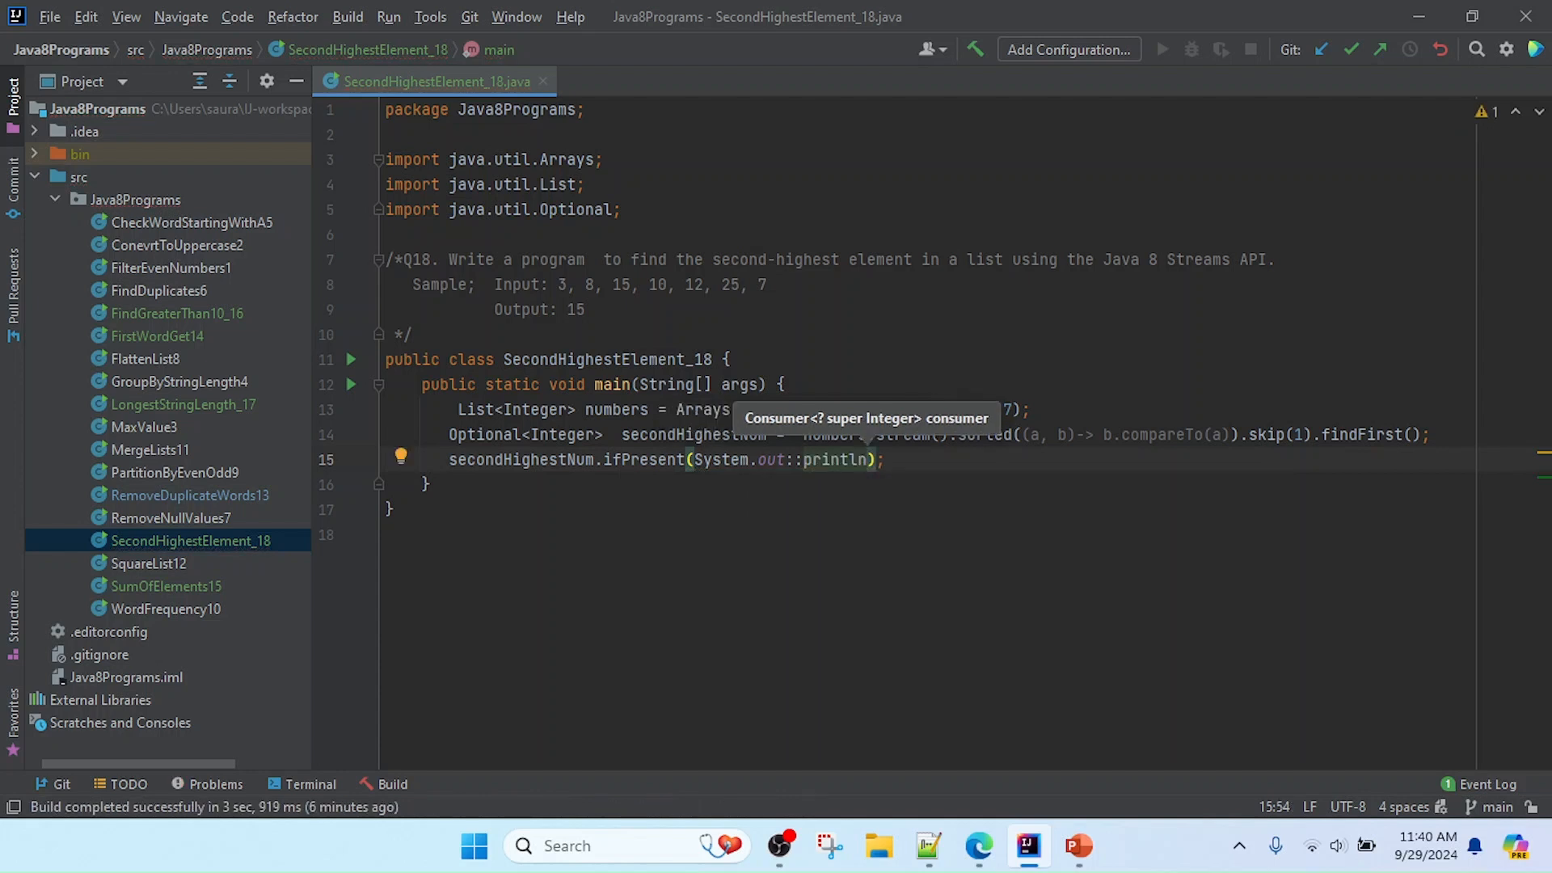
mouse_move(530, 307)
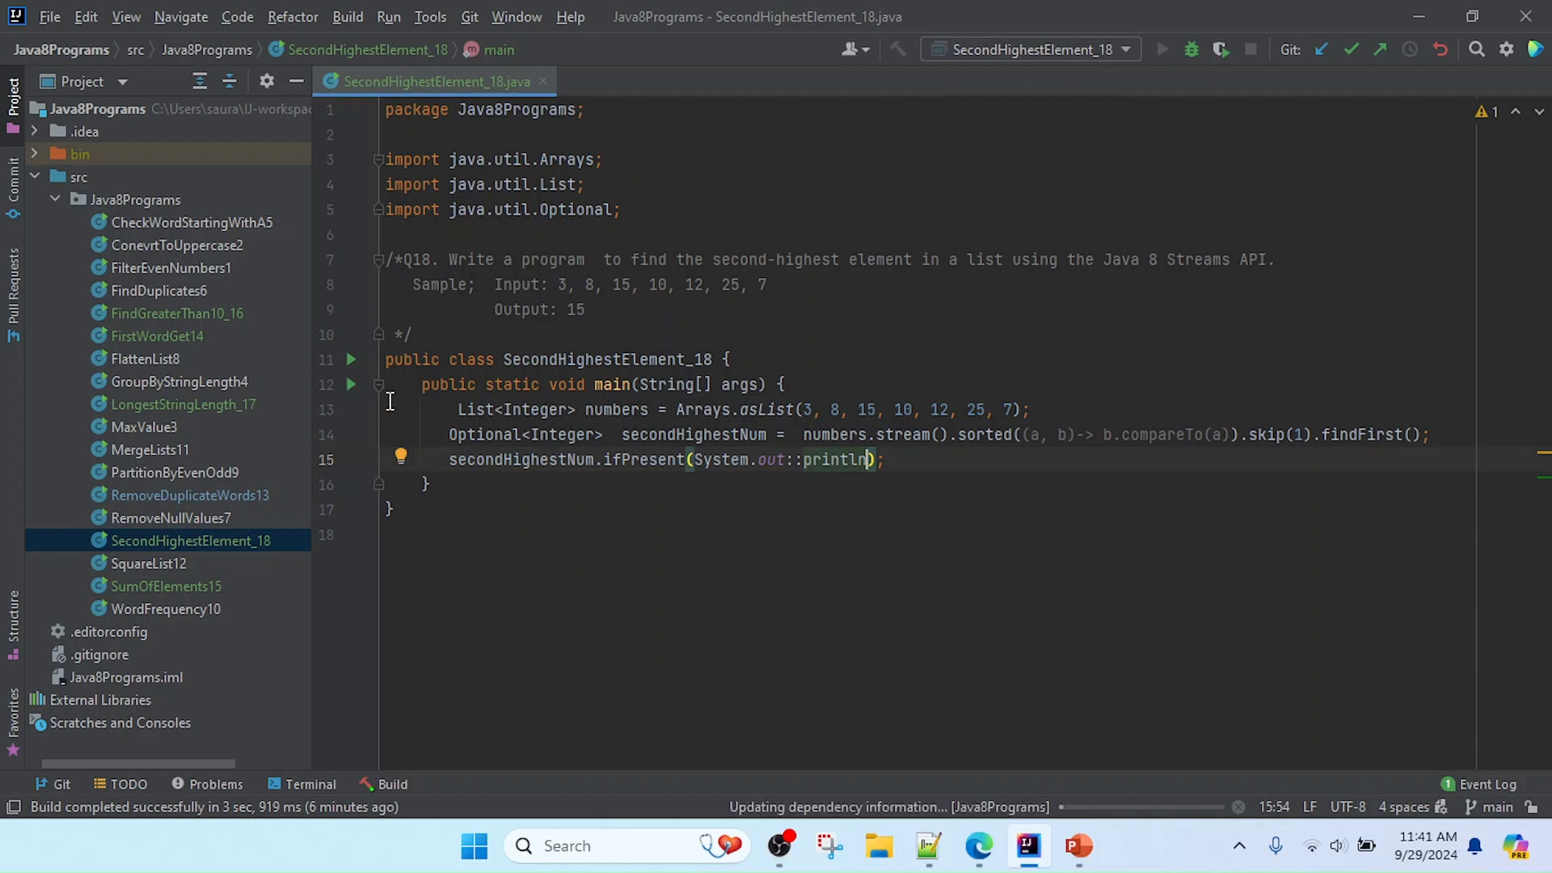
- Run the class so the output shows 15
left_click(1160, 50)
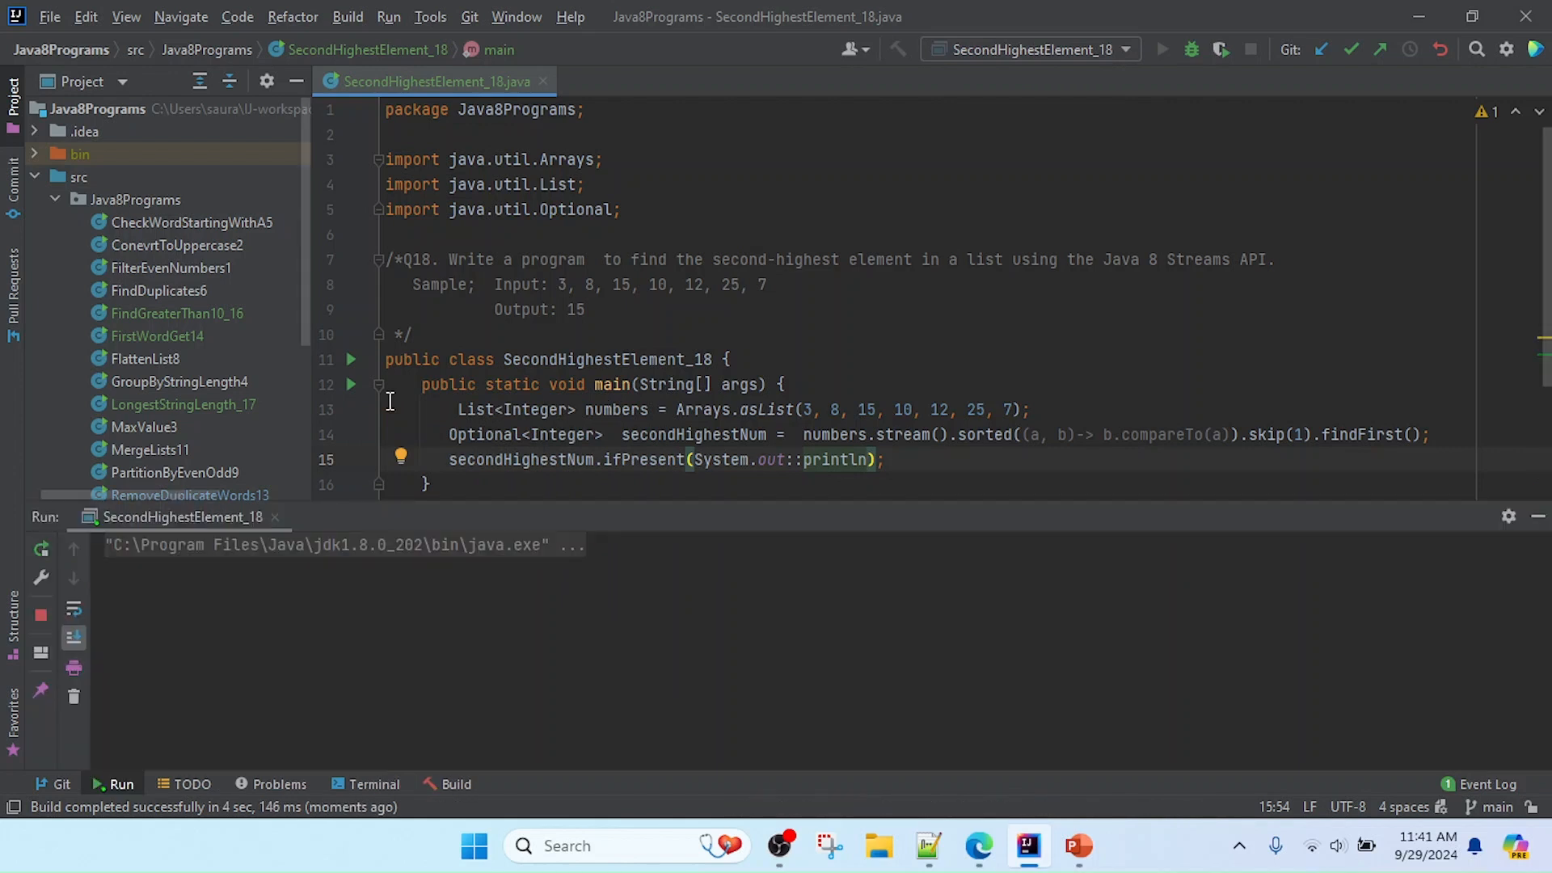
left_click(1163, 49)
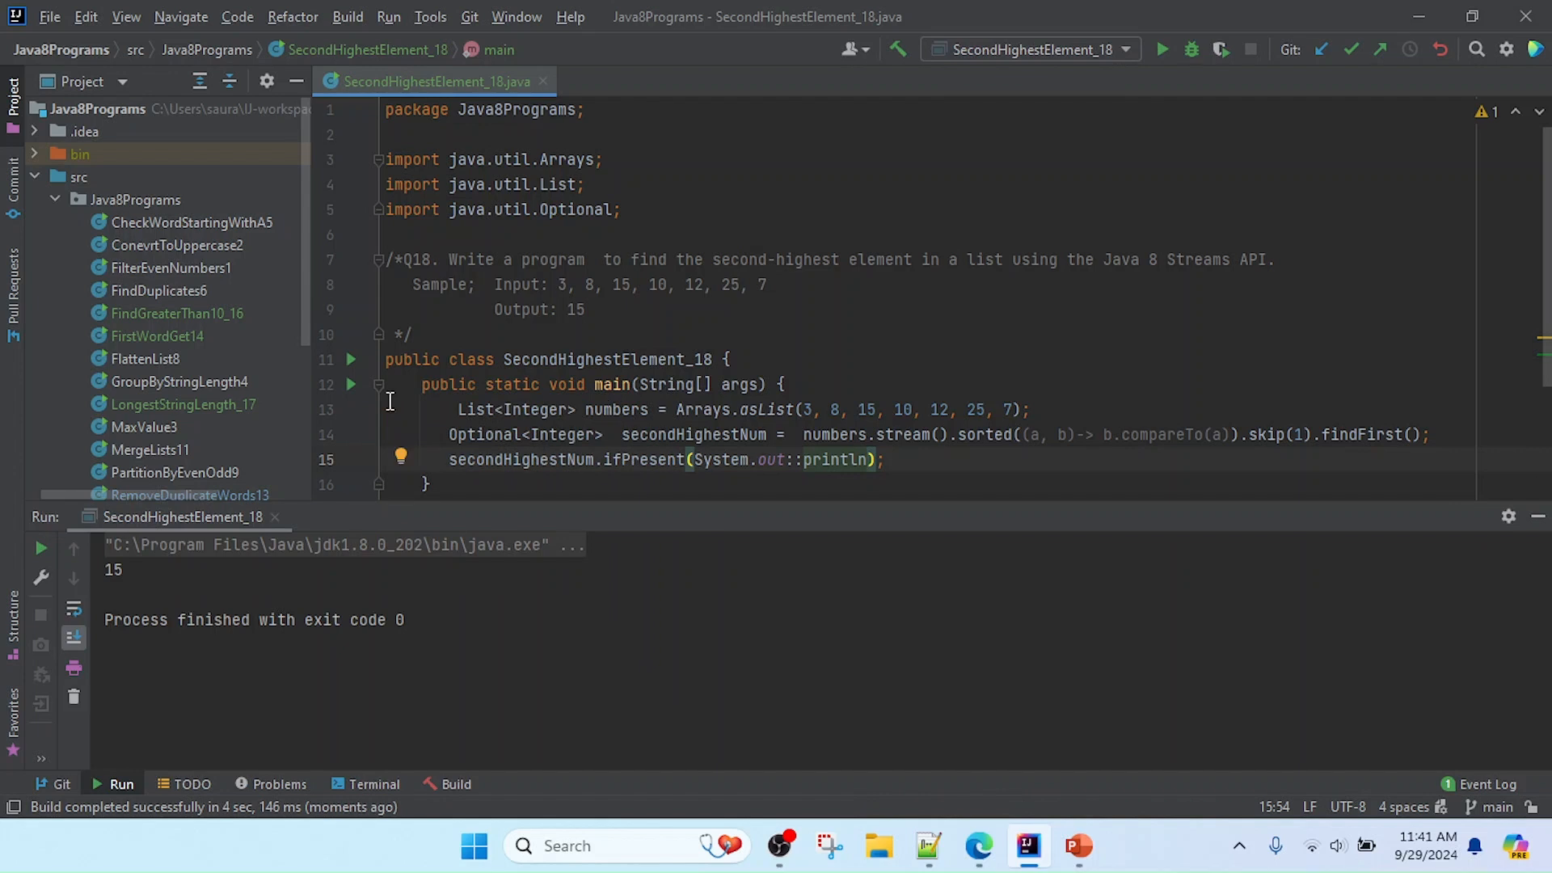